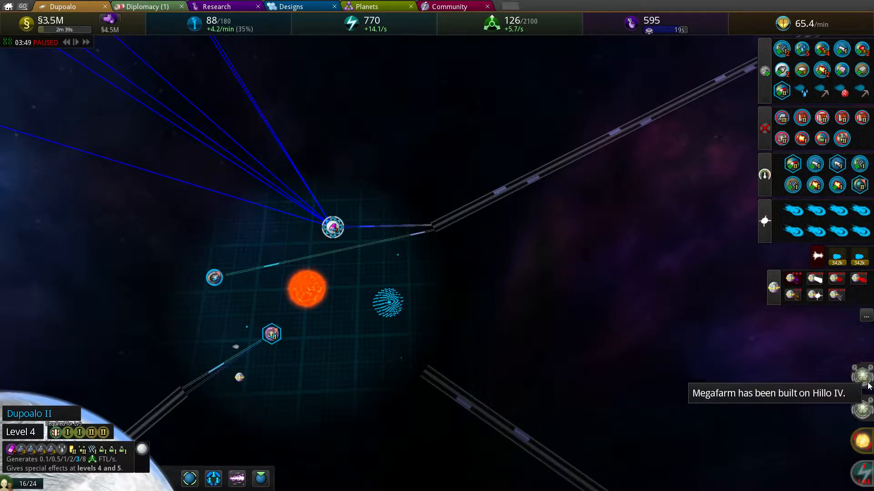
mouse_move(803, 403)
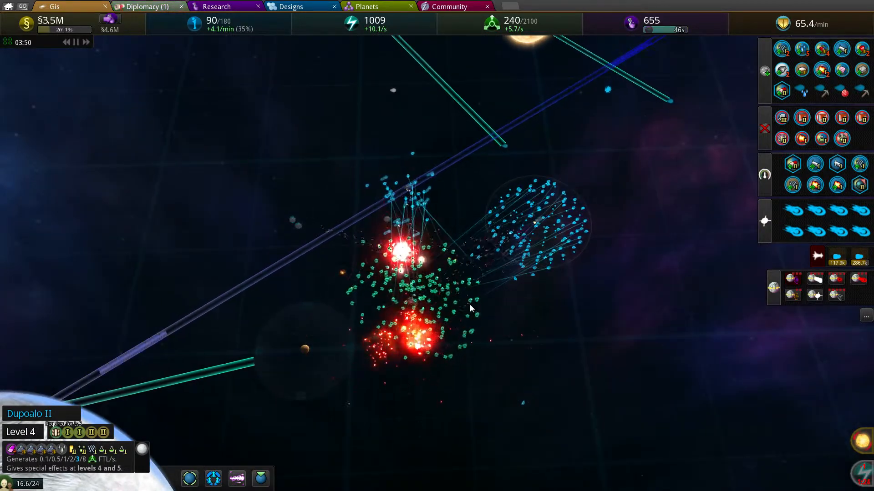
Step: Inspect fleets in the Gis battle, including Azrael r5, then pause the game
click(420, 192)
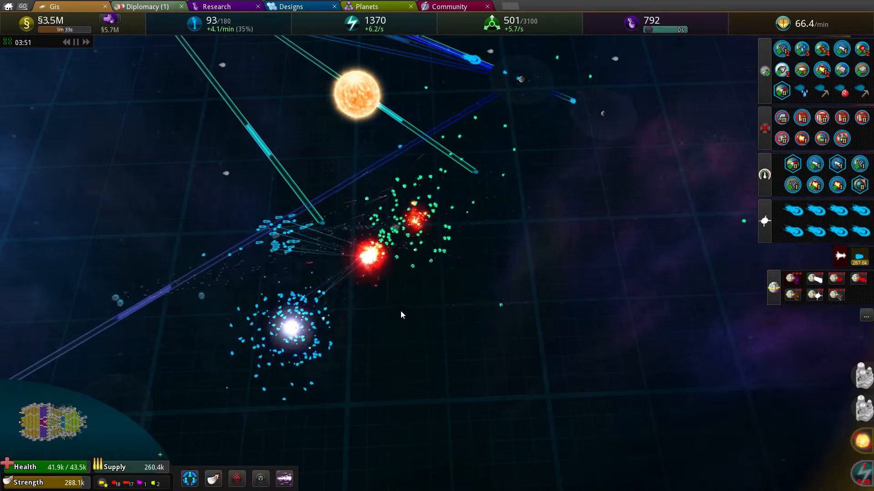
mouse_move(390, 249)
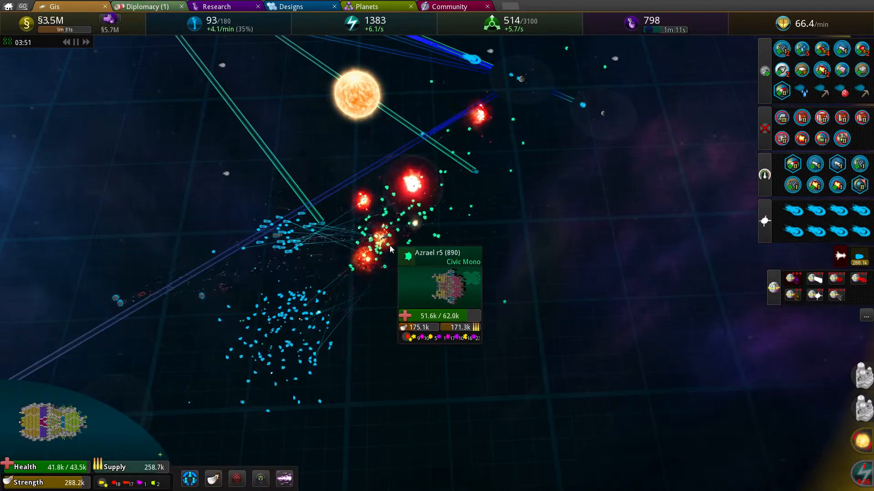
click(439, 289)
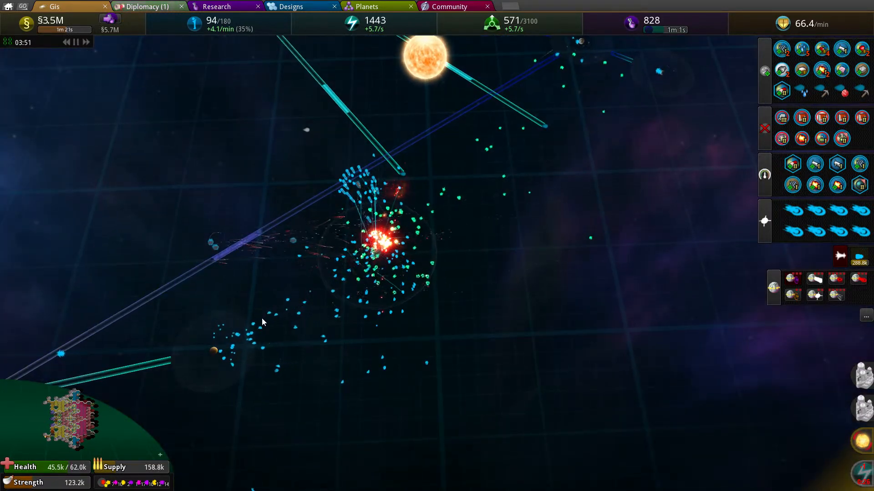
mouse_move(440, 228)
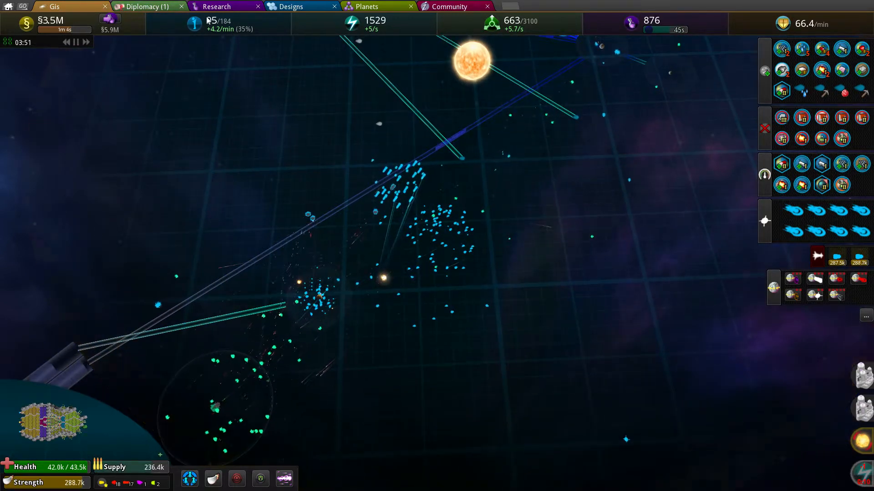
click(217, 6)
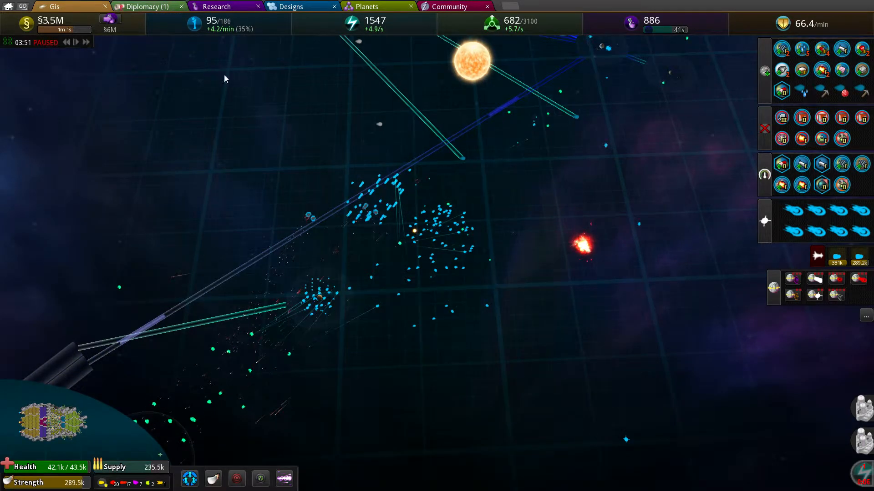
Step: Create a combat design named Eli as a Flagship with the suggested Huge Battleship hull
click(289, 6)
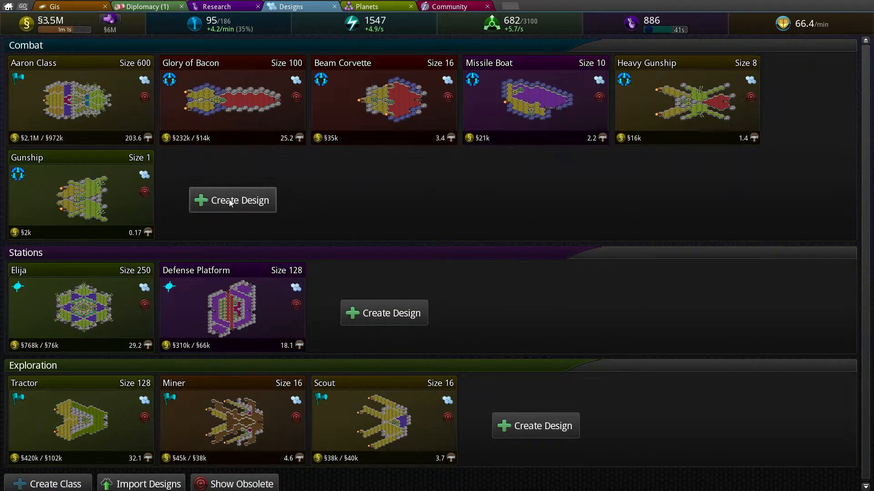
click(232, 200)
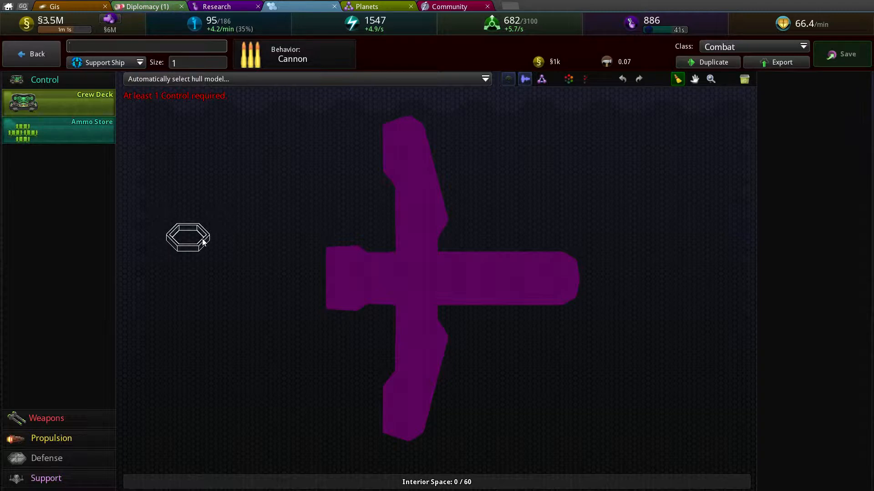
text(Eli)
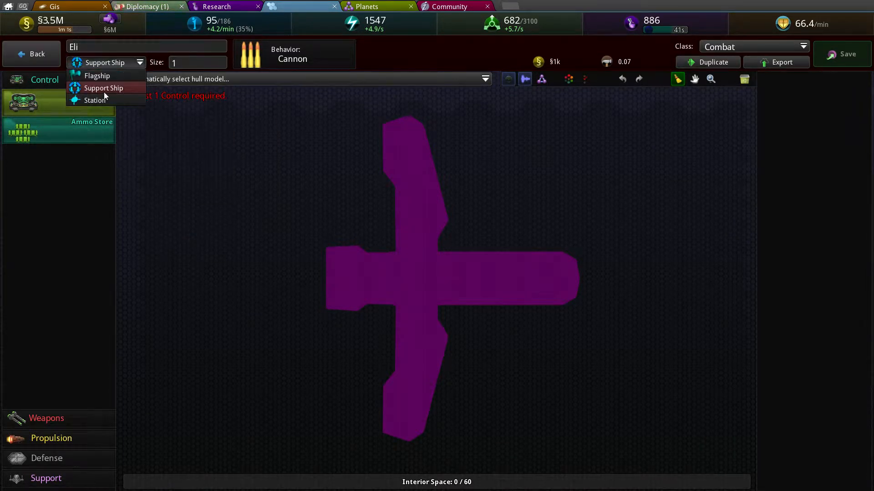
click(97, 75)
text(000)
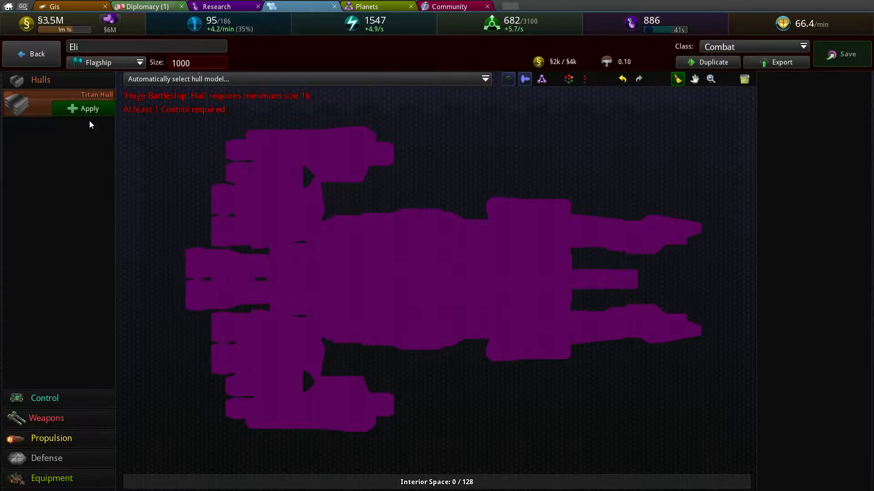
click(84, 108)
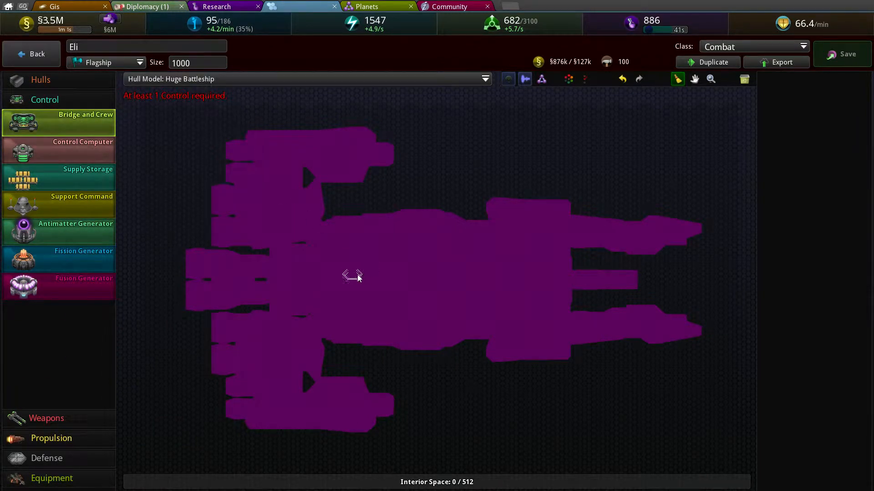
Step: Place a three-hex Bridge and Crew section at the hull's center
click(352, 278)
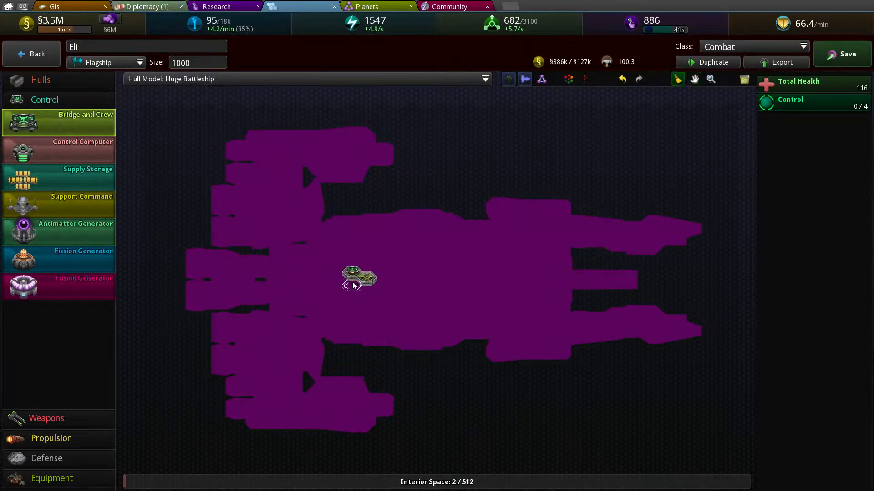
click(351, 273)
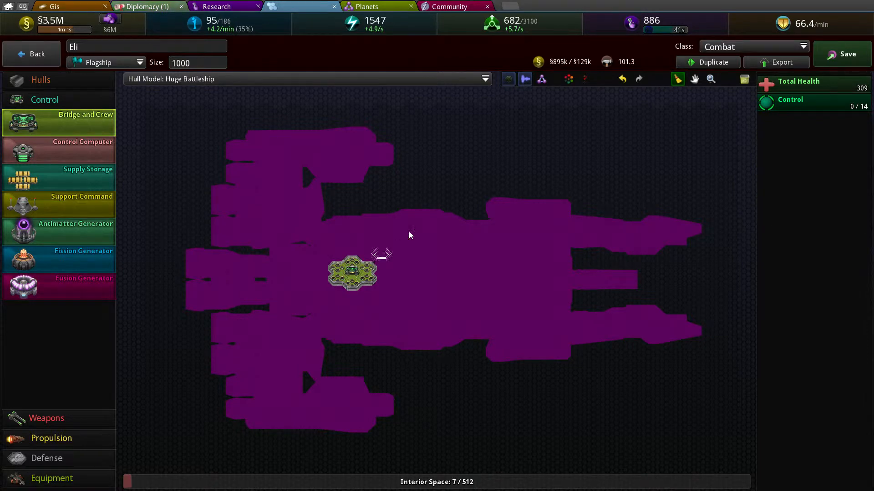
click(381, 273)
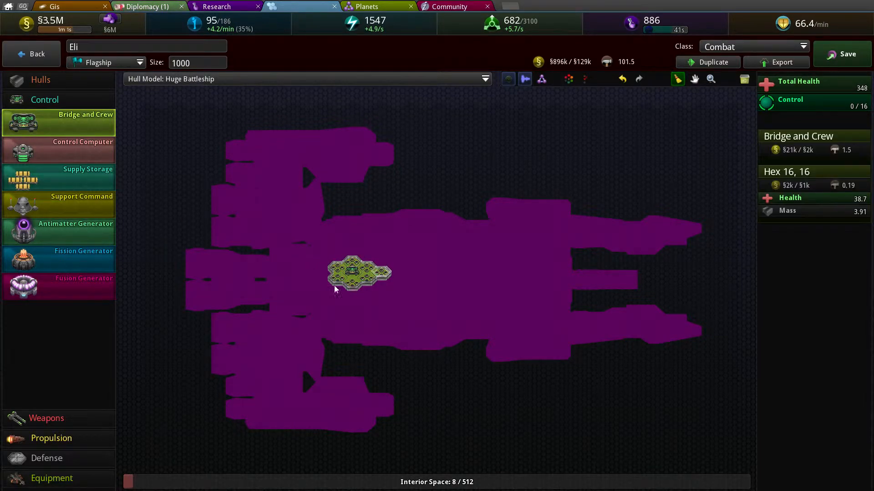
mouse_move(372, 274)
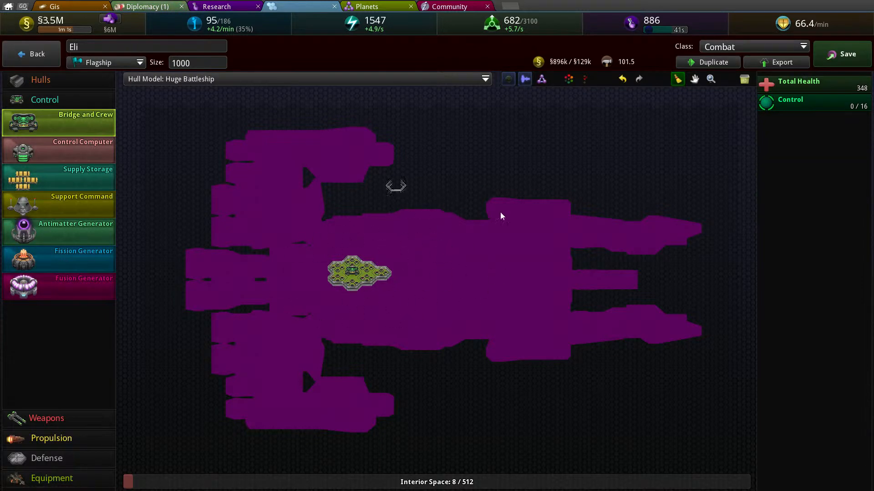
mouse_move(454, 301)
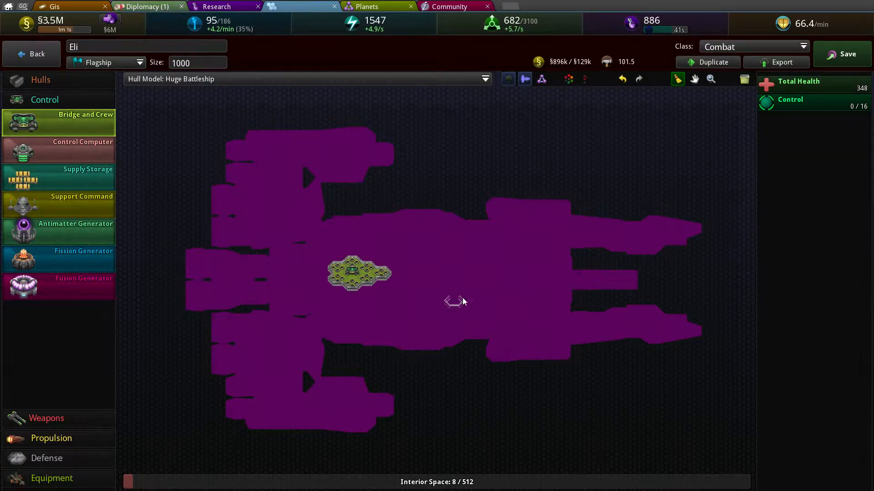
mouse_move(88, 225)
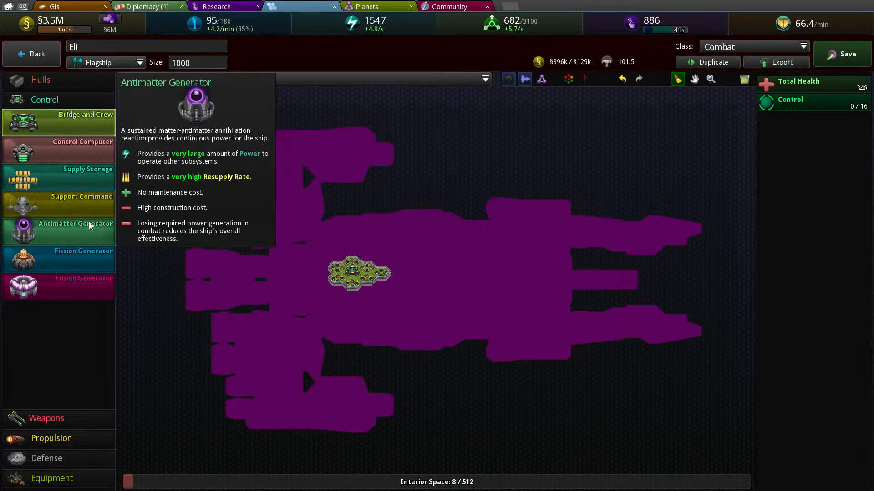
mouse_move(381, 254)
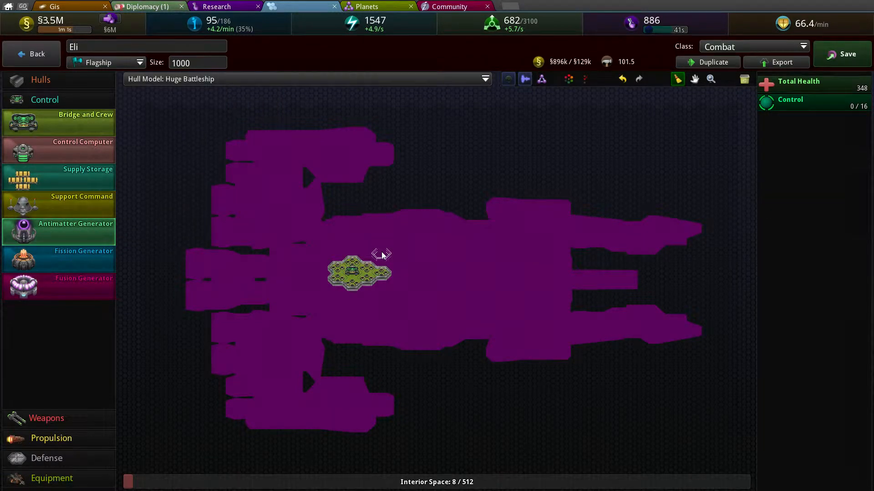
mouse_move(395, 250)
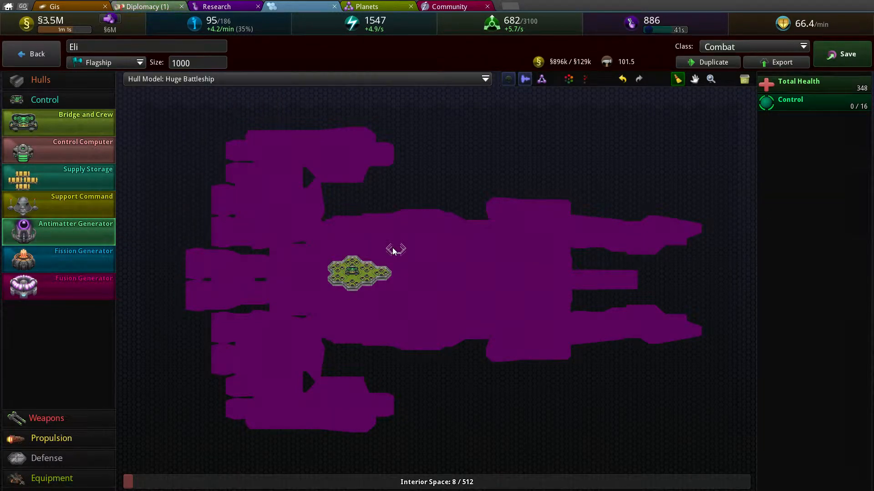
mouse_move(362, 245)
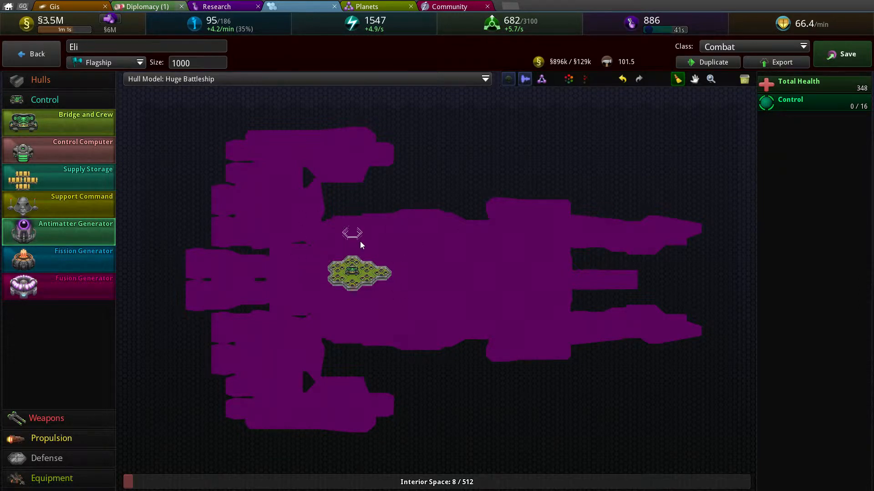
mouse_move(87, 211)
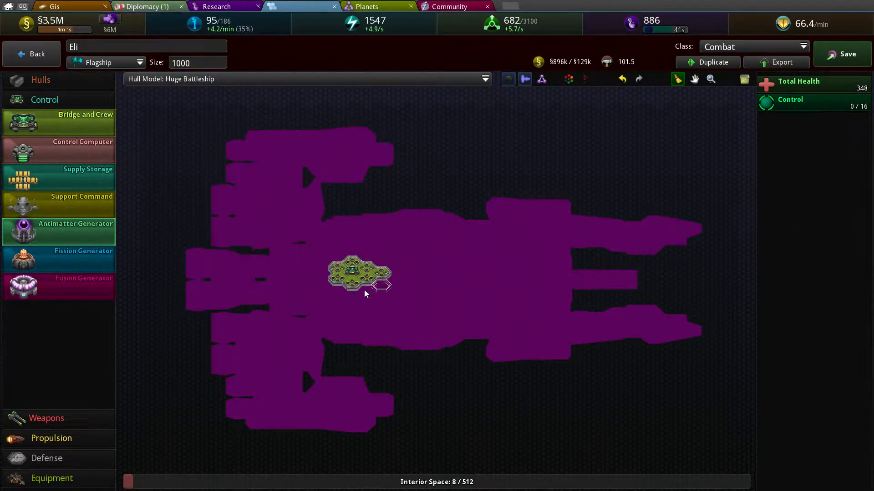
mouse_move(71, 257)
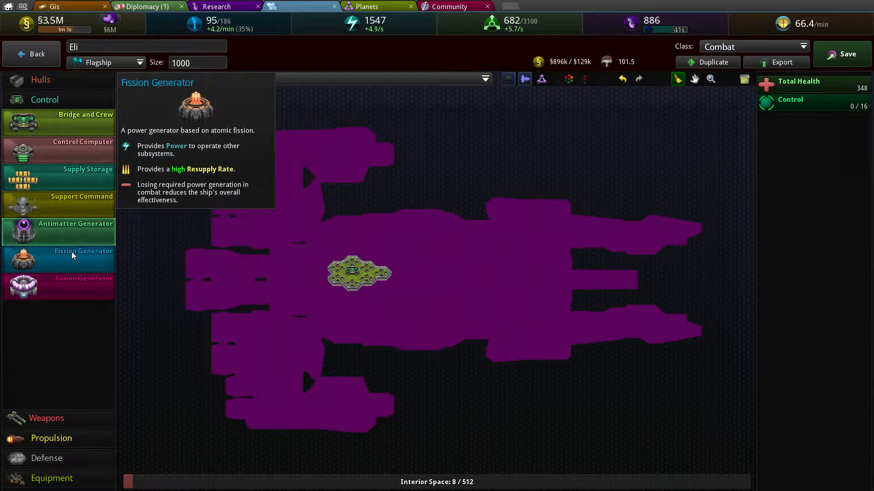
mouse_move(398, 262)
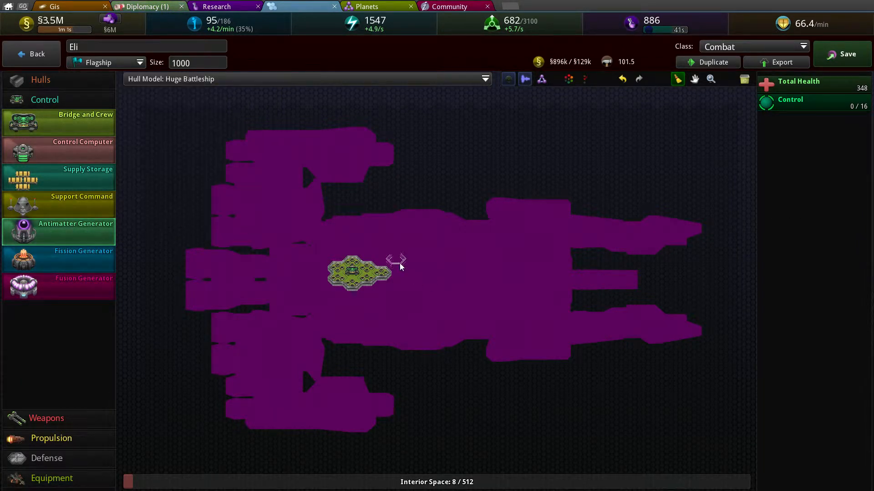
Step: Add Antimatter Generators above and below the bridge and a Supply Storage strip on its left
click(381, 242)
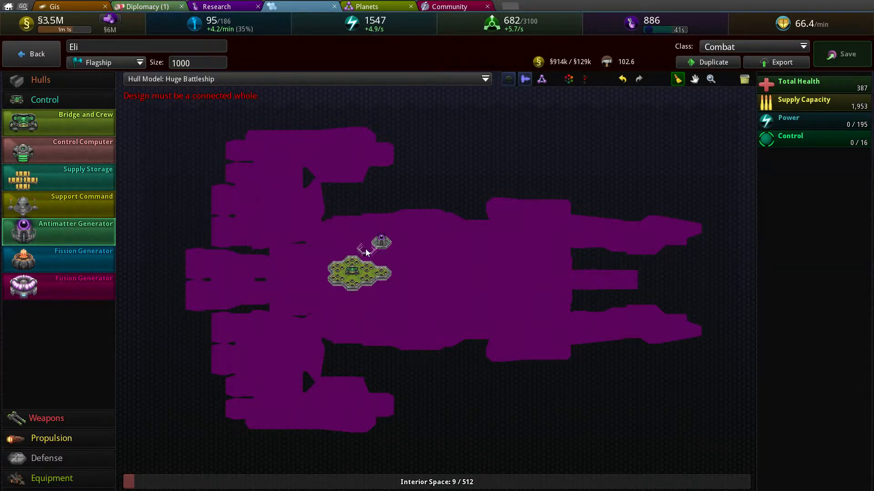
click(372, 240)
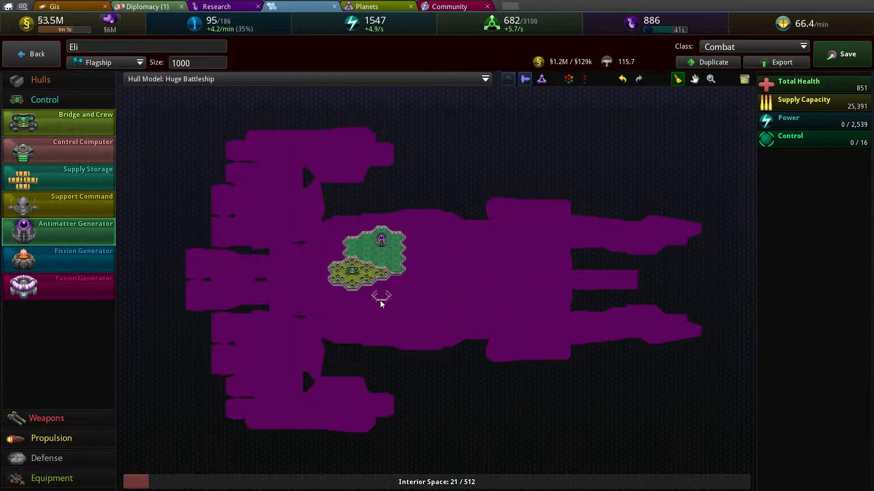
click(379, 299)
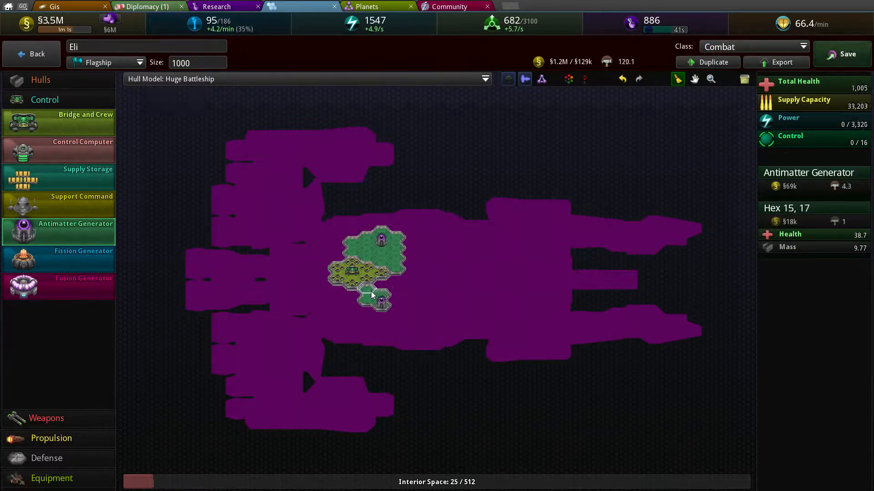
click(378, 301)
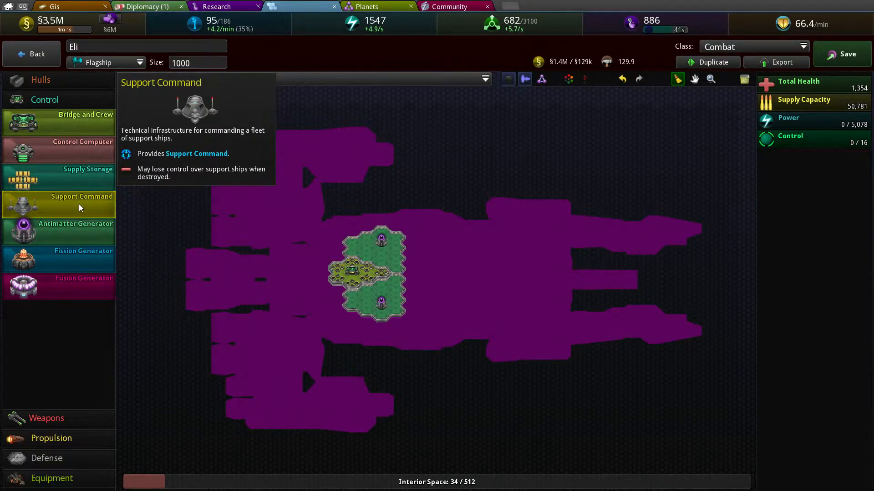
mouse_move(334, 249)
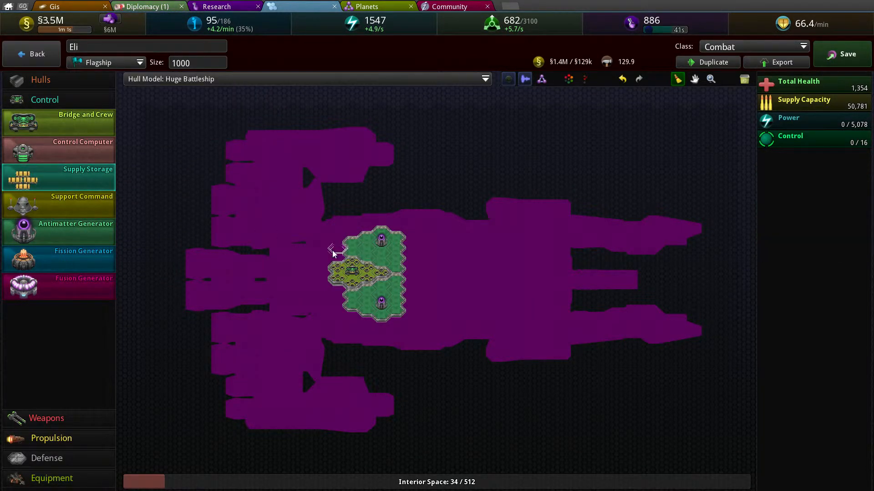
click(323, 292)
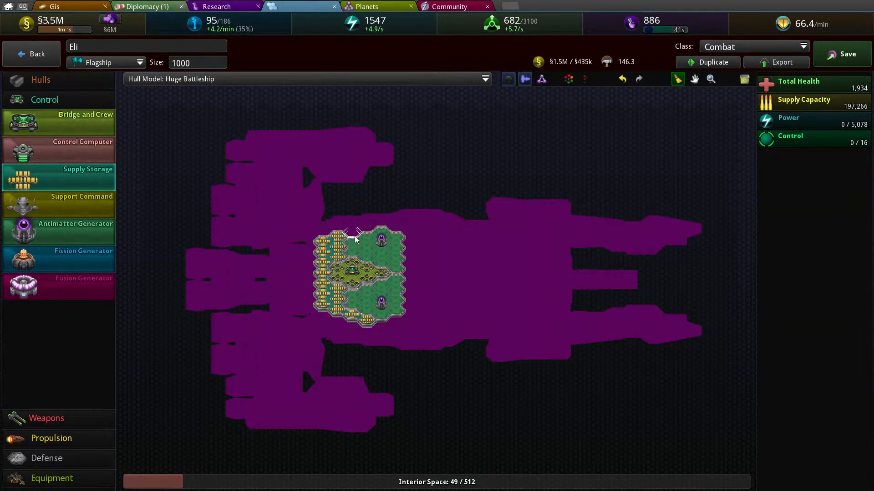
click(362, 229)
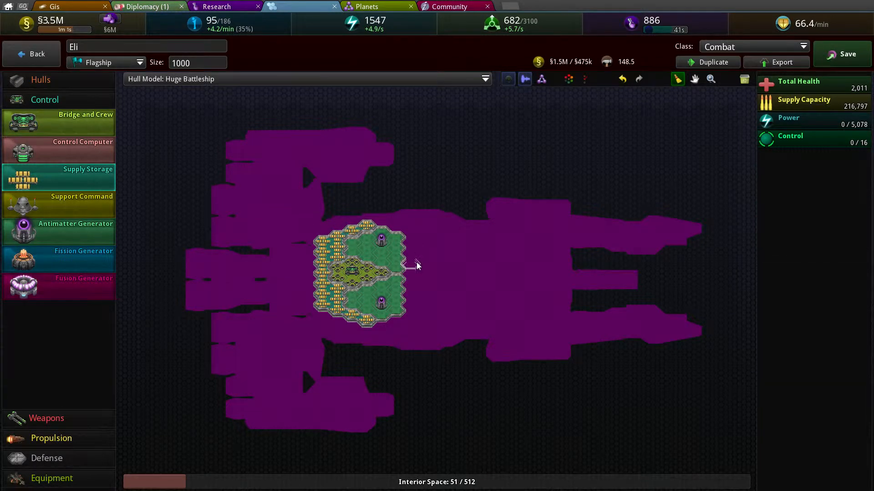
mouse_move(155, 273)
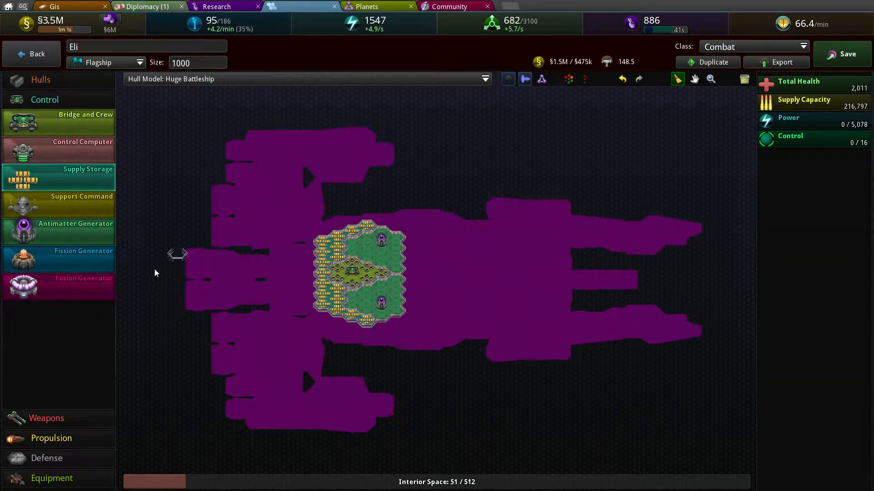
click(51, 438)
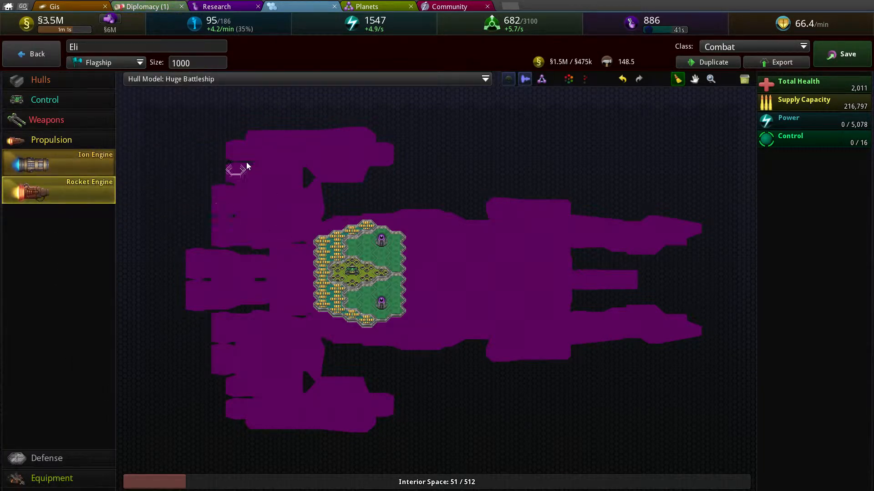
Step: Lay upper and lower rocket engine lines from the rear edge into the core
click(220, 226)
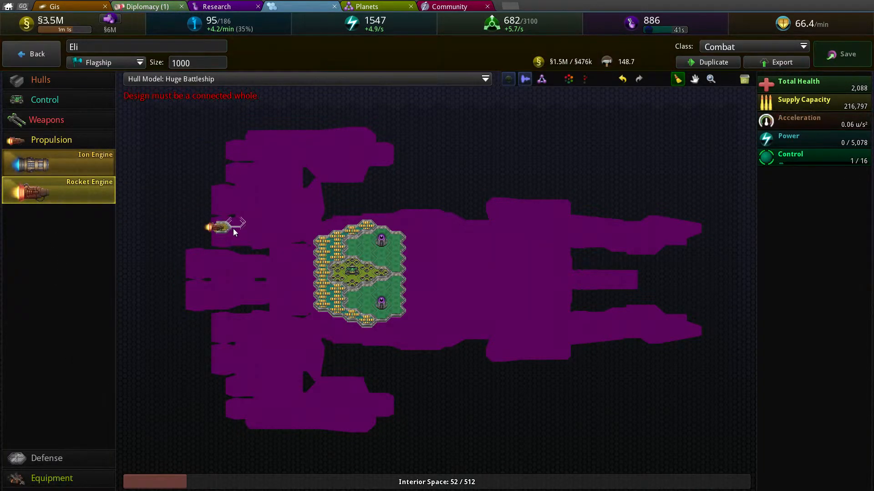
click(234, 228)
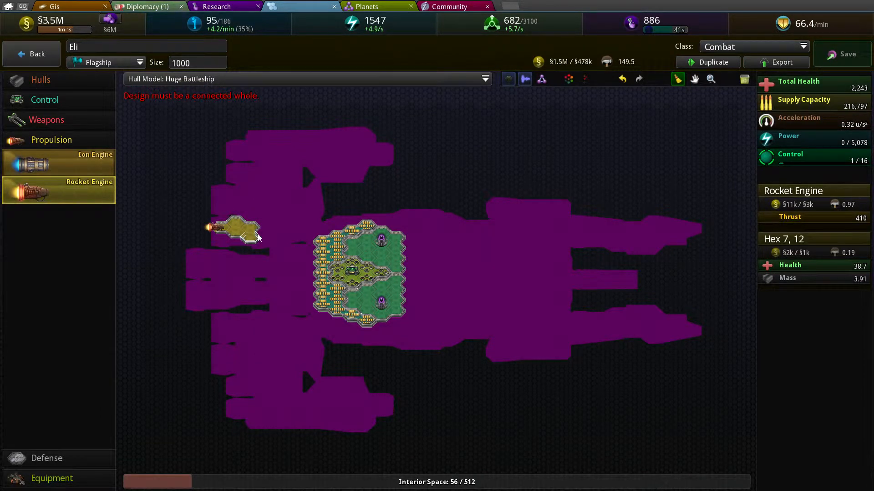
click(257, 237)
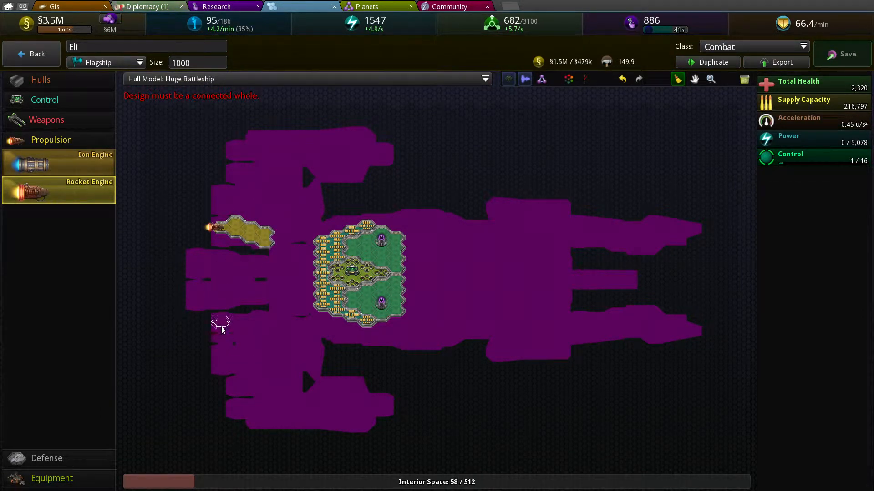
click(228, 320)
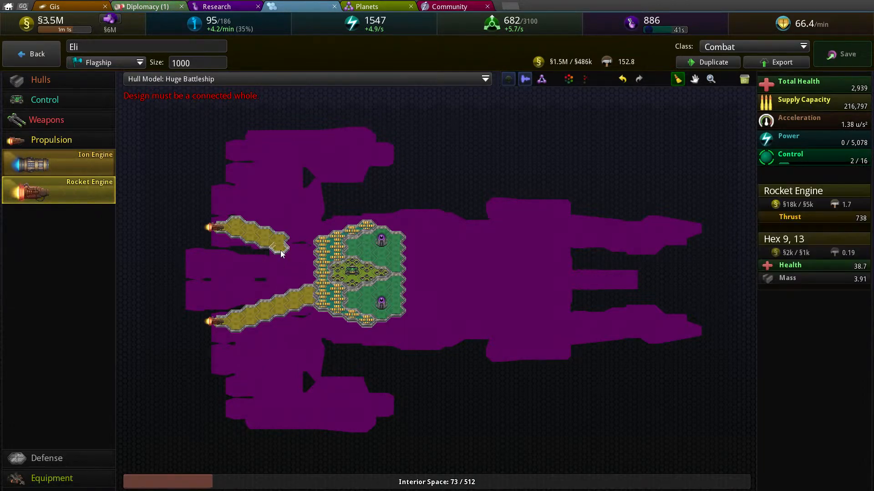
click(304, 261)
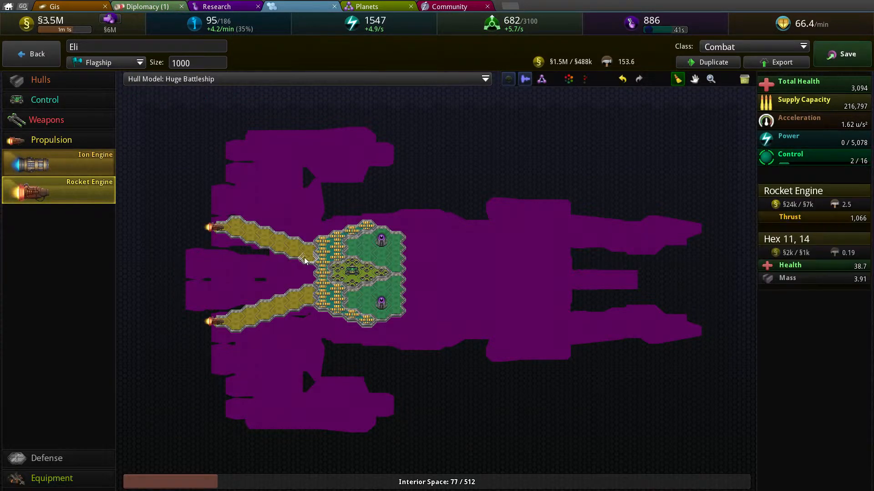
Step: Add a branched middle engine line and a fourth rocket engine line to the core
click(206, 264)
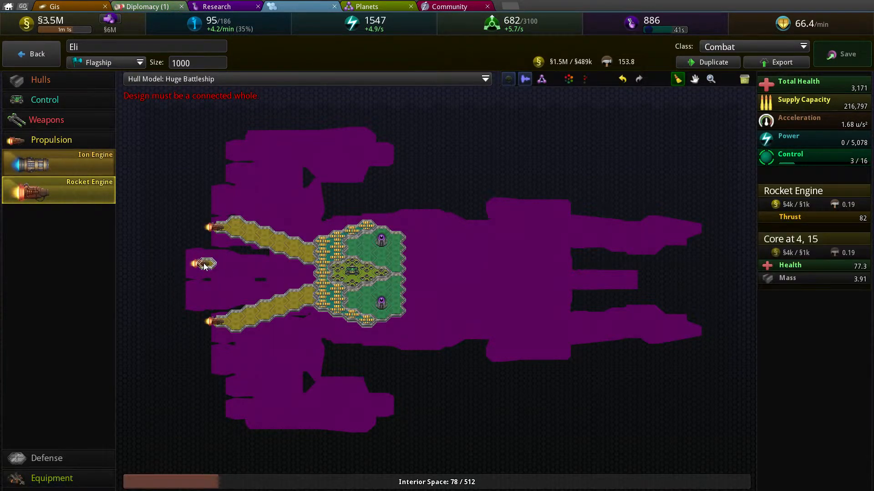
click(234, 267)
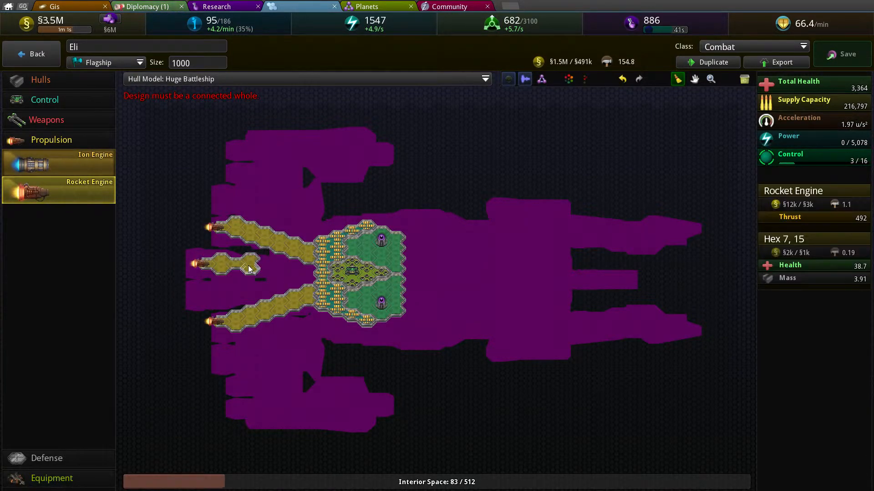
click(254, 268)
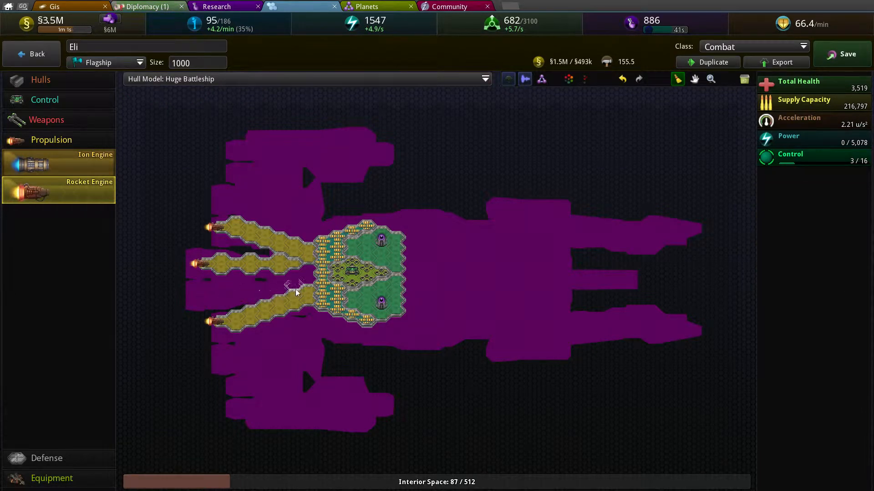
click(290, 284)
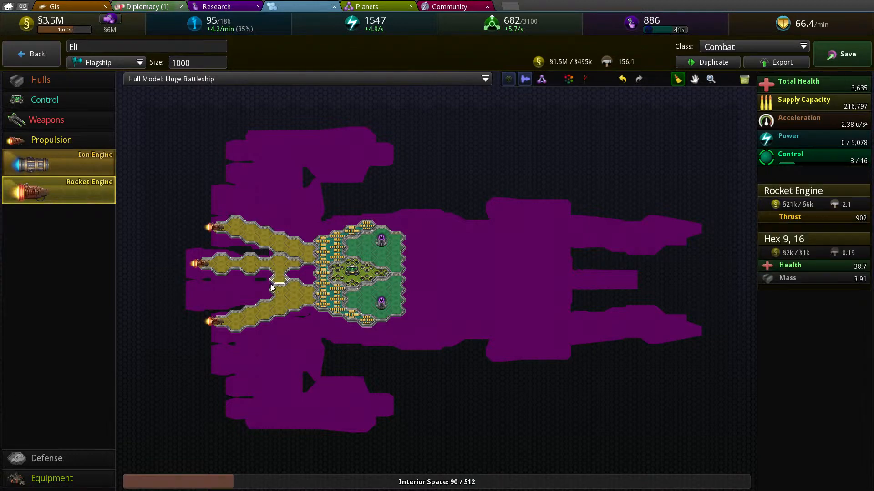
click(292, 284)
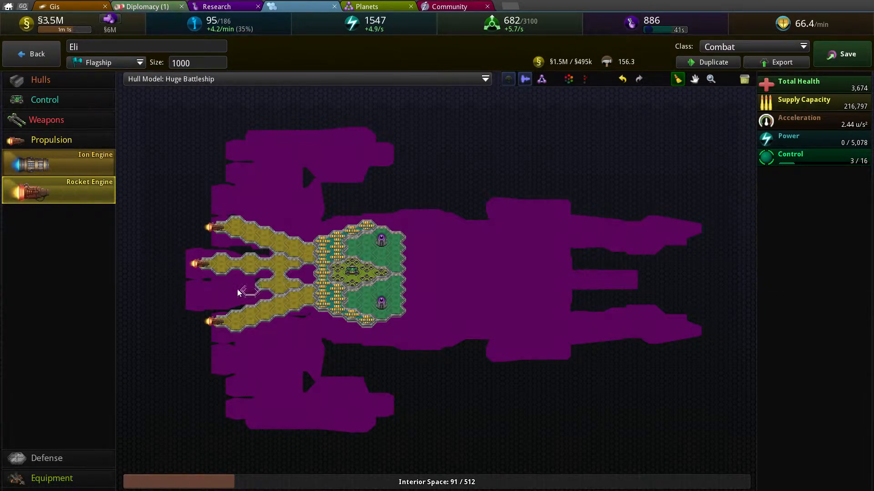
click(214, 294)
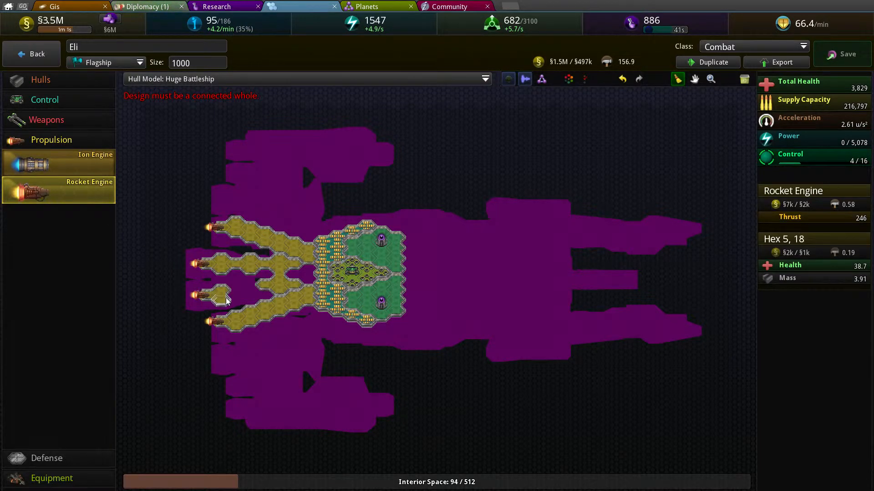
click(268, 286)
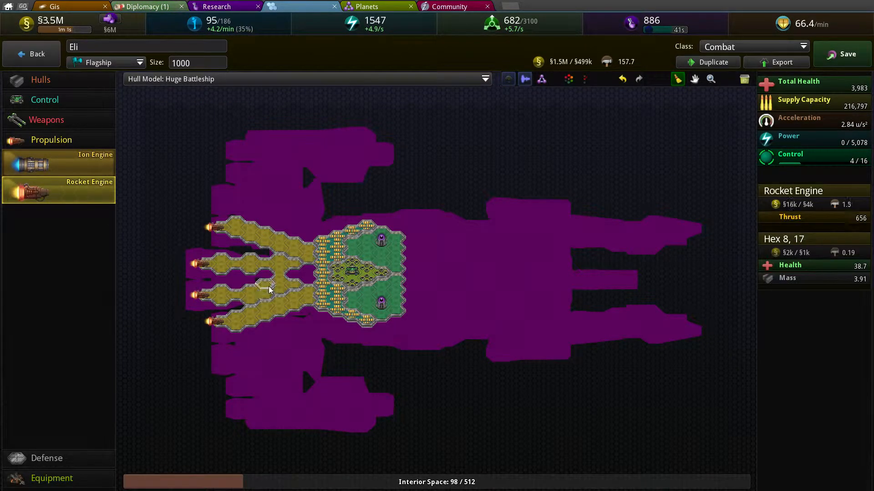
Step: Tidy the engine lines by removing stray hexes and adding one back
click(210, 294)
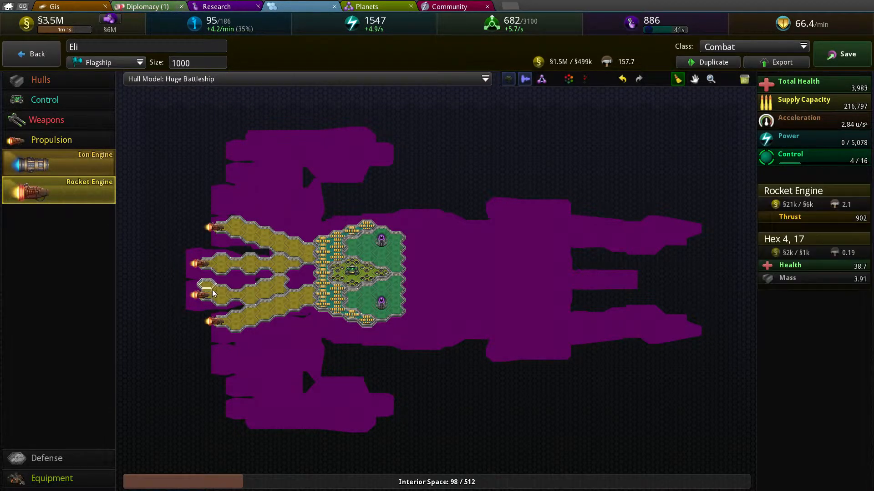
mouse_move(222, 289)
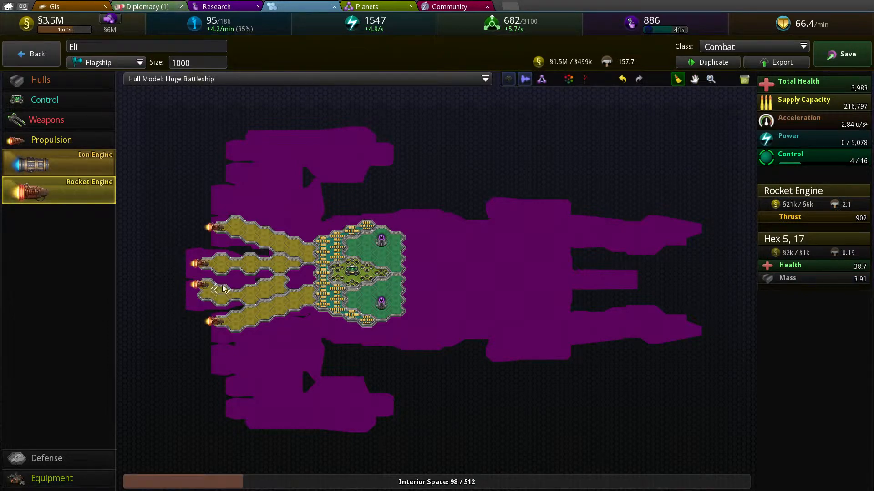
click(223, 284)
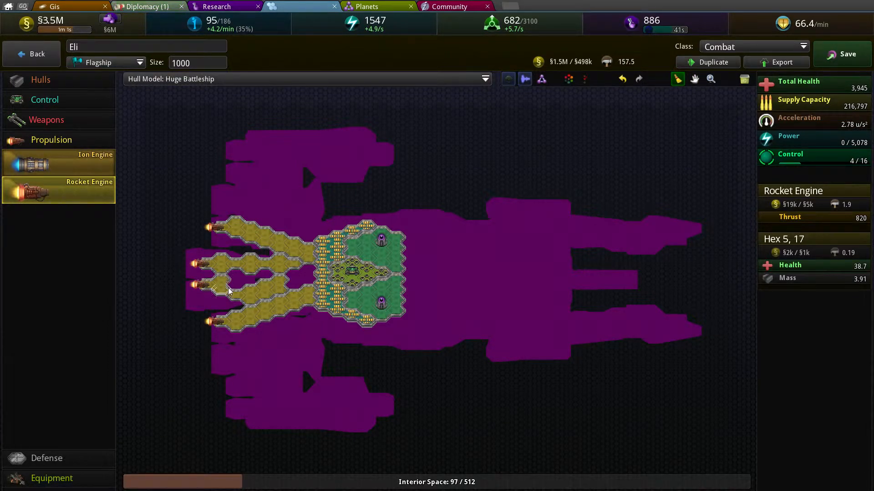
mouse_move(233, 301)
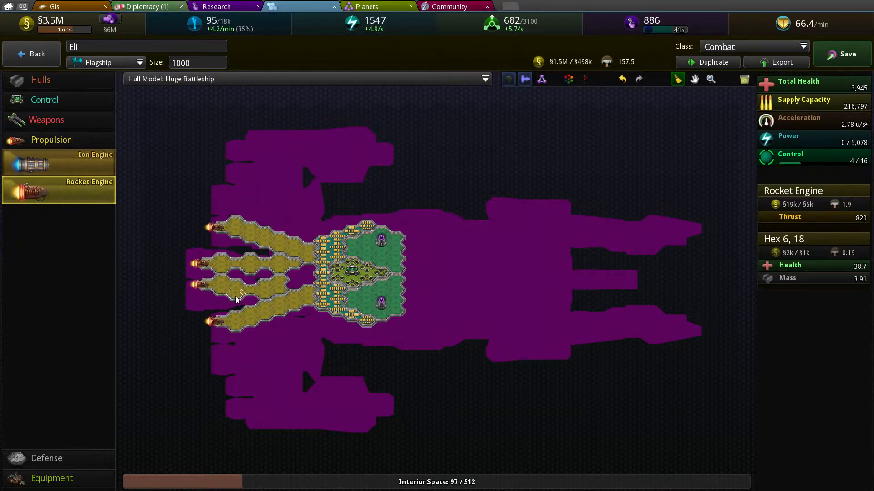
click(251, 281)
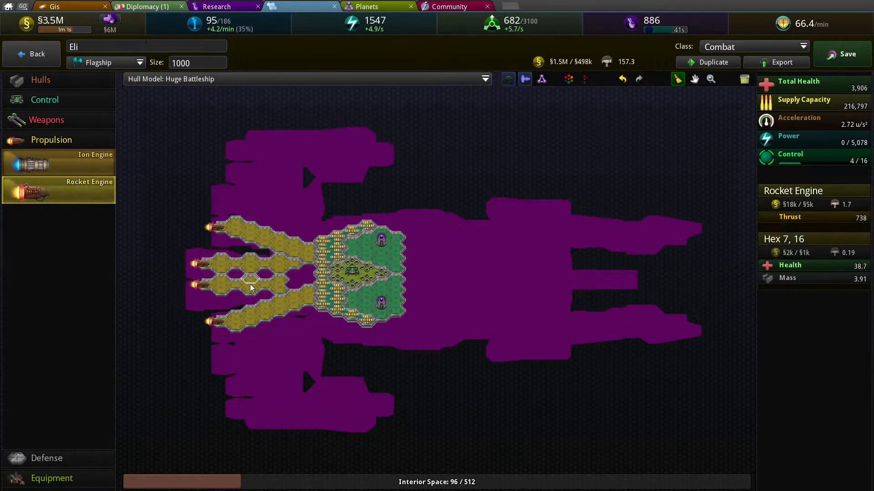
click(323, 331)
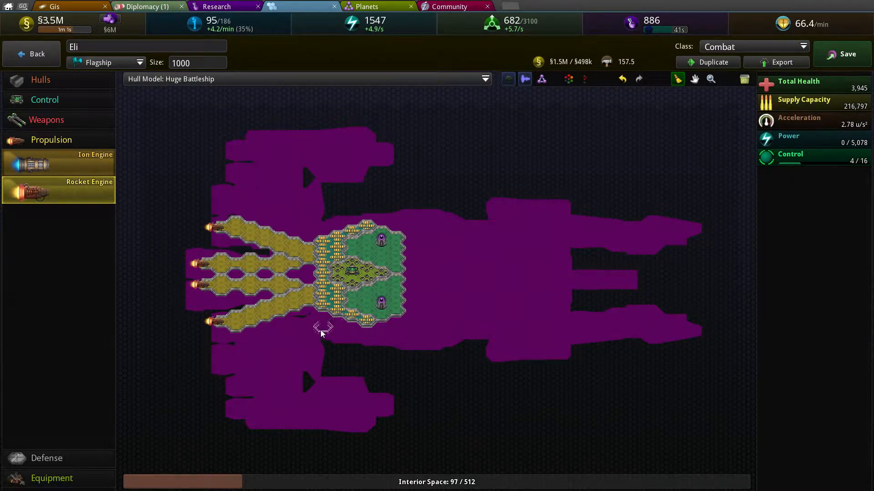
mouse_move(222, 358)
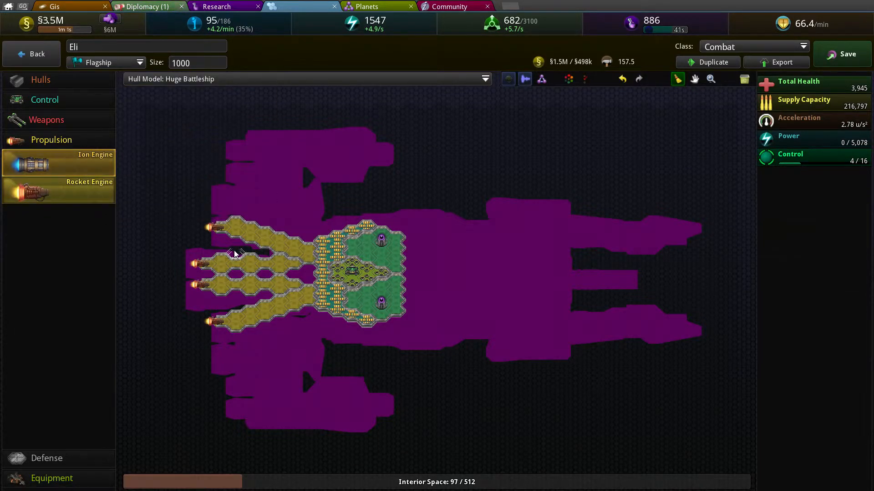
Step: Paint ion engine hexes along the upper and lower rear of the hull
click(234, 207)
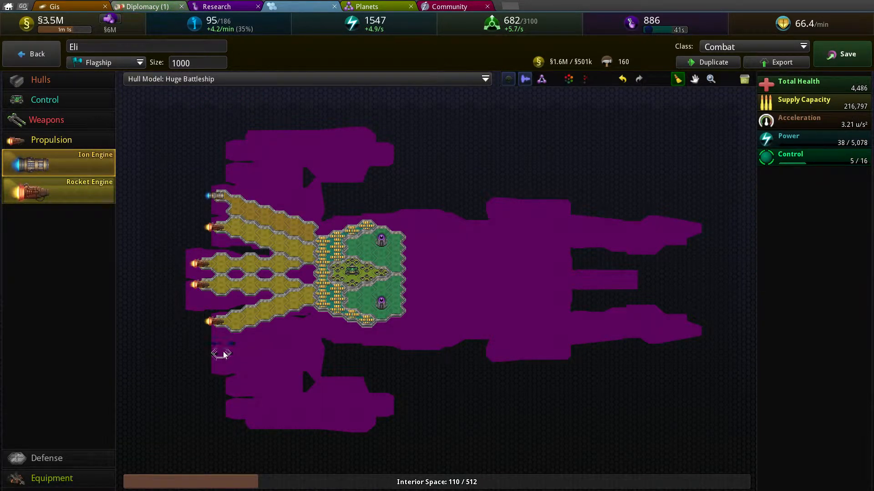
click(267, 337)
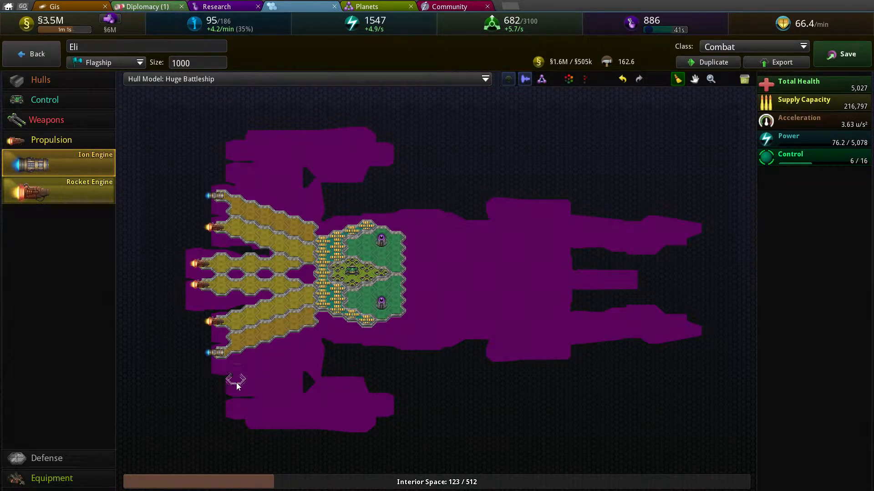
click(234, 371)
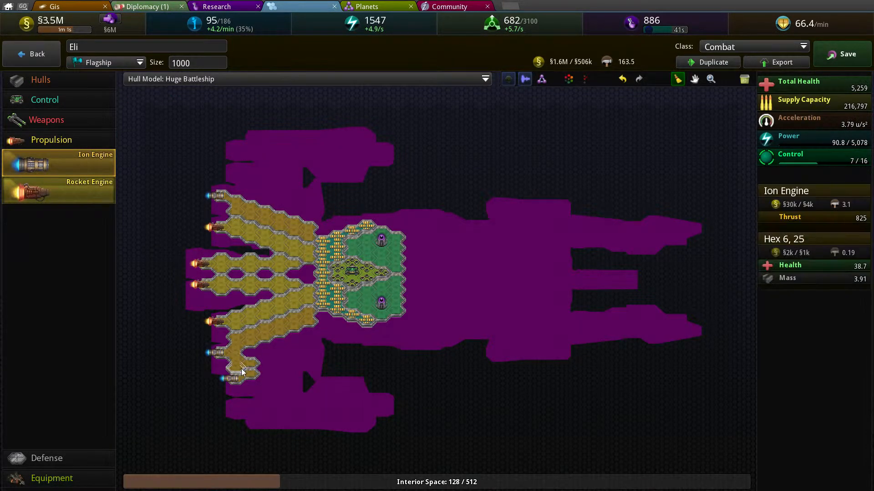
click(239, 356)
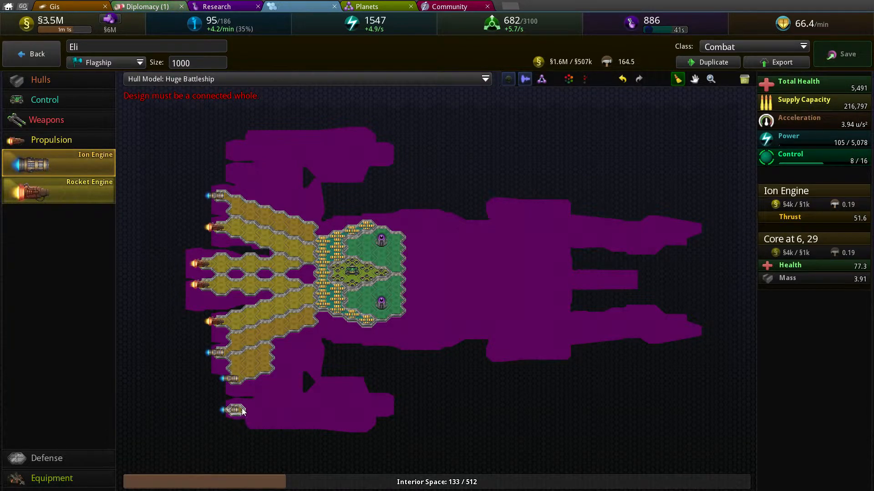
click(251, 396)
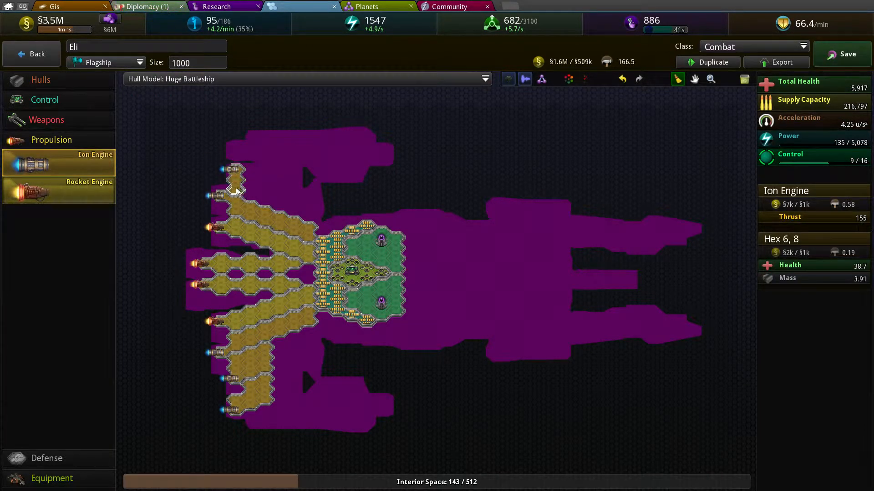
Step: Build and thicken the topmost ion engine line at the rear corner, reaching 4.66 u/s²
click(260, 197)
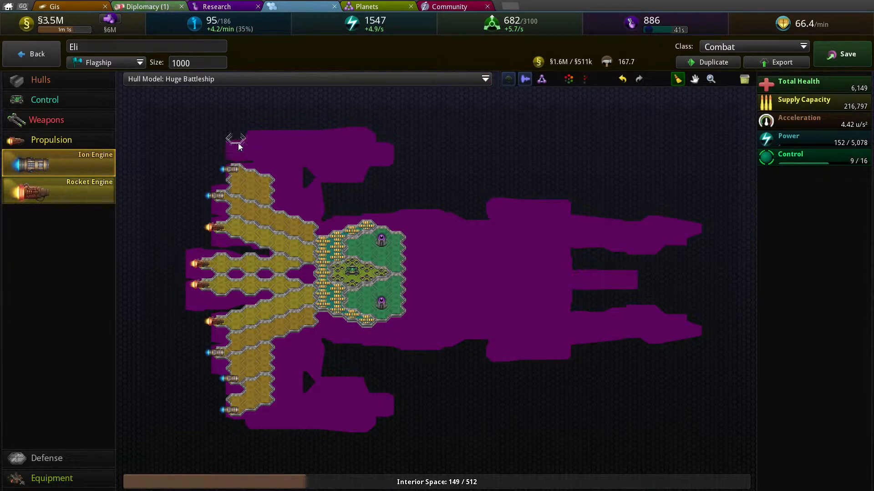
click(234, 148)
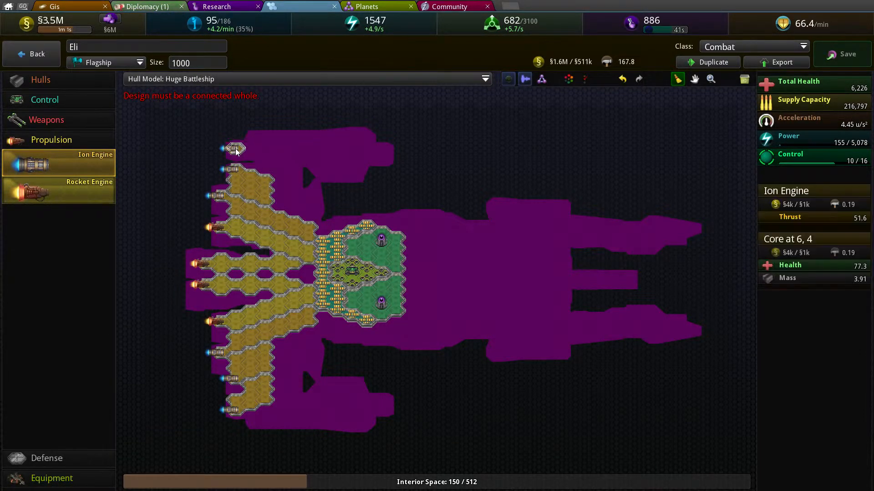
click(234, 148)
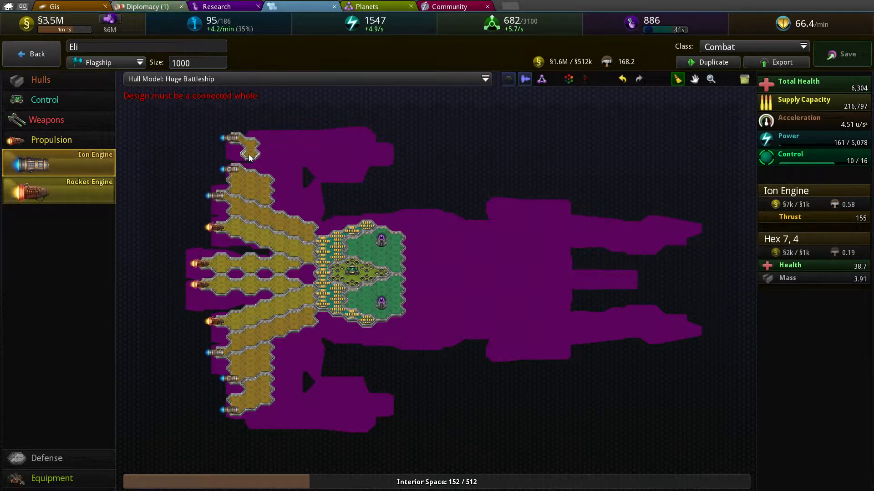
click(248, 150)
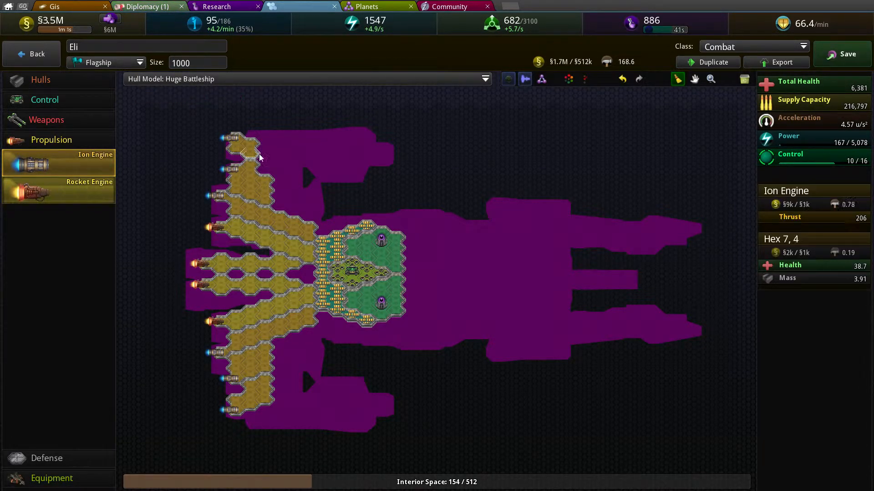
click(262, 155)
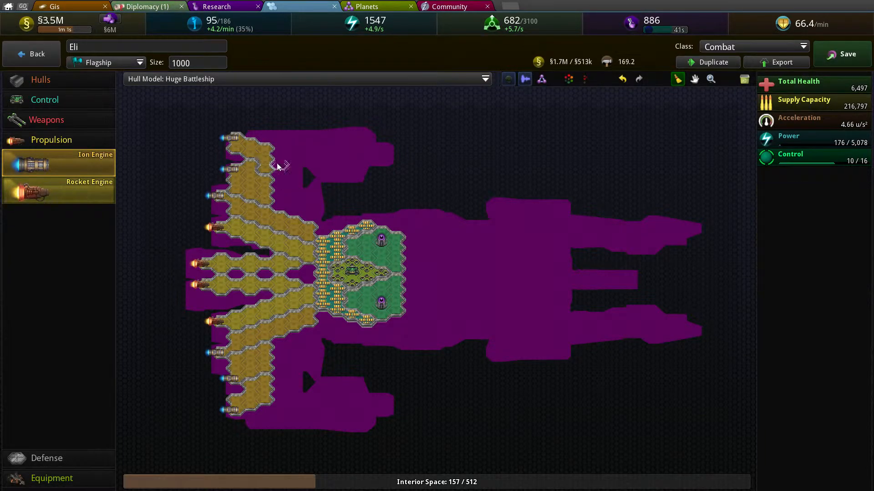
click(312, 296)
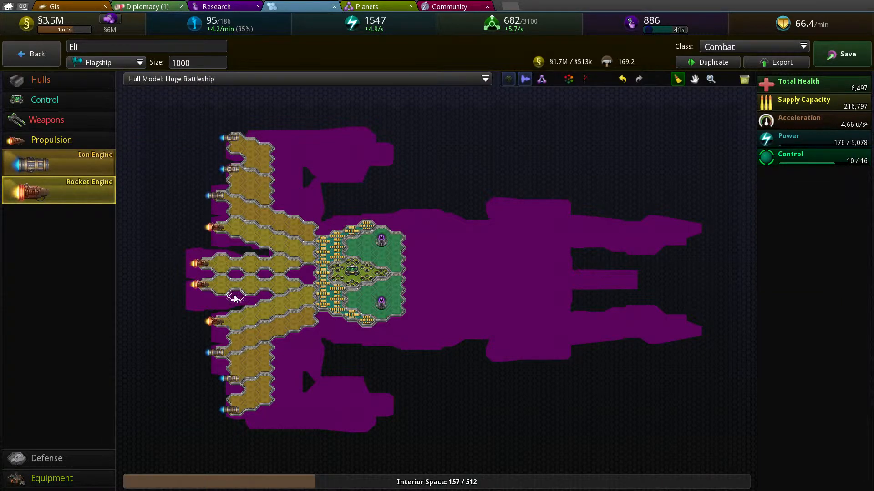
Step: Fill the gaps in the rear engine block with rocket engine hexes for 5 u/s² acceleration
click(247, 293)
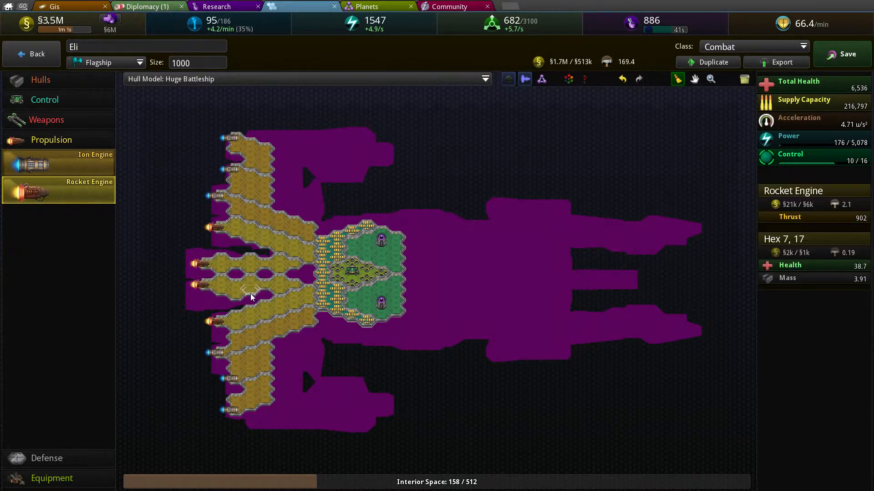
click(240, 301)
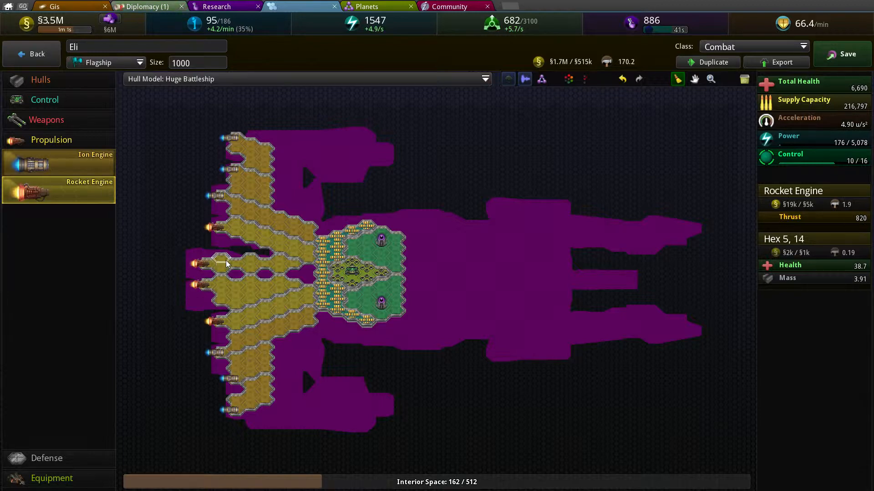
click(228, 260)
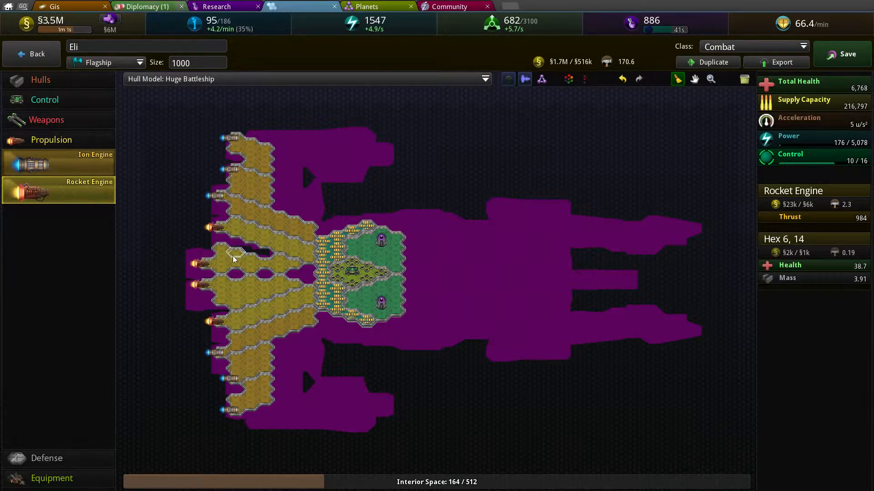
mouse_move(256, 258)
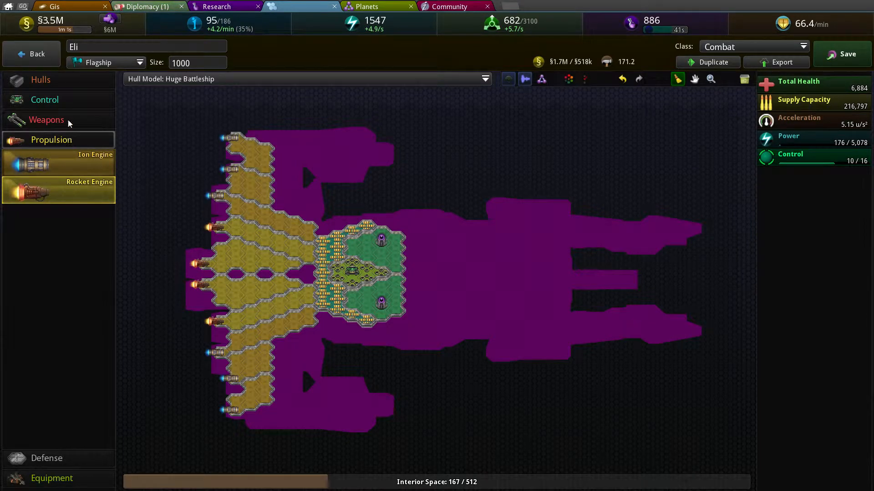
Step: Start a Support Command block ahead of the core and extend it forward
click(45, 99)
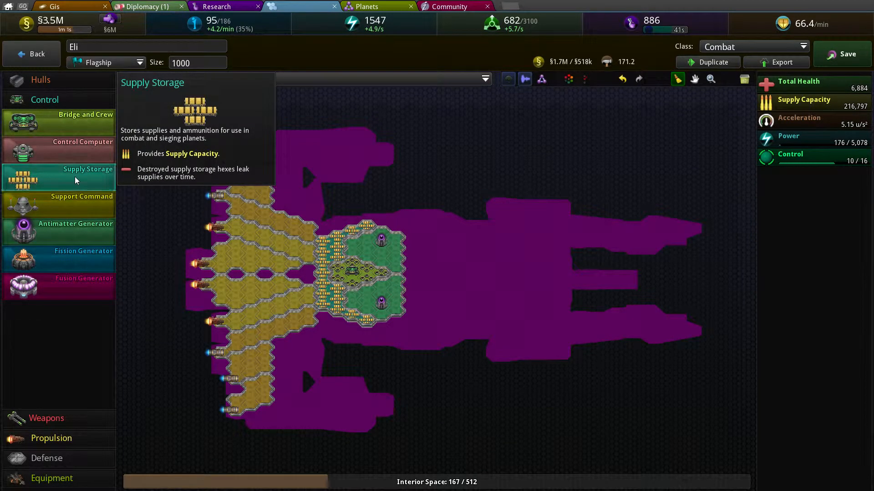
click(311, 282)
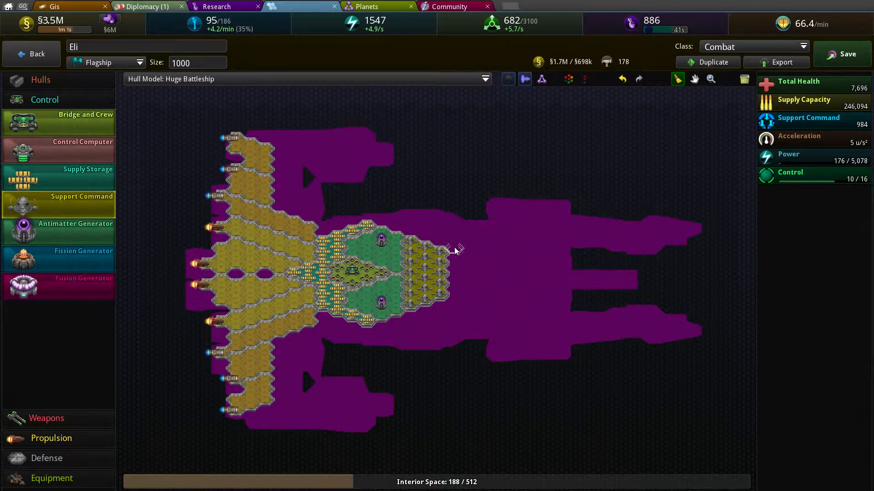
click(440, 257)
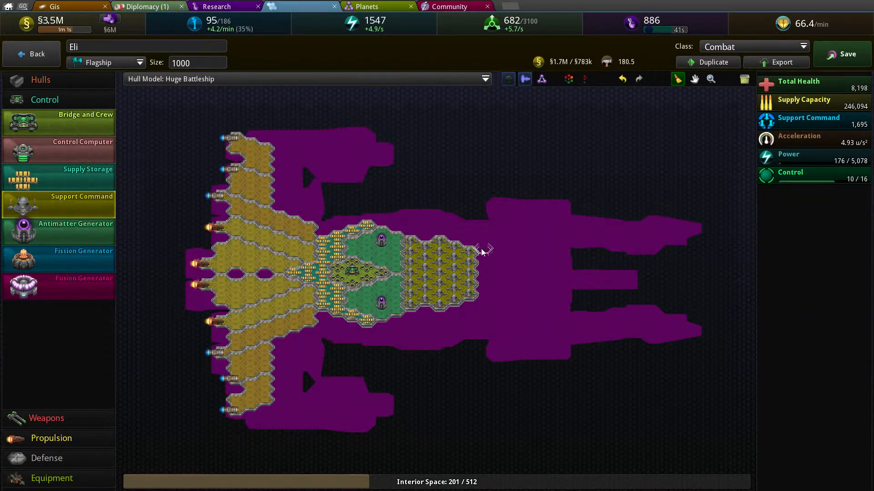
click(485, 262)
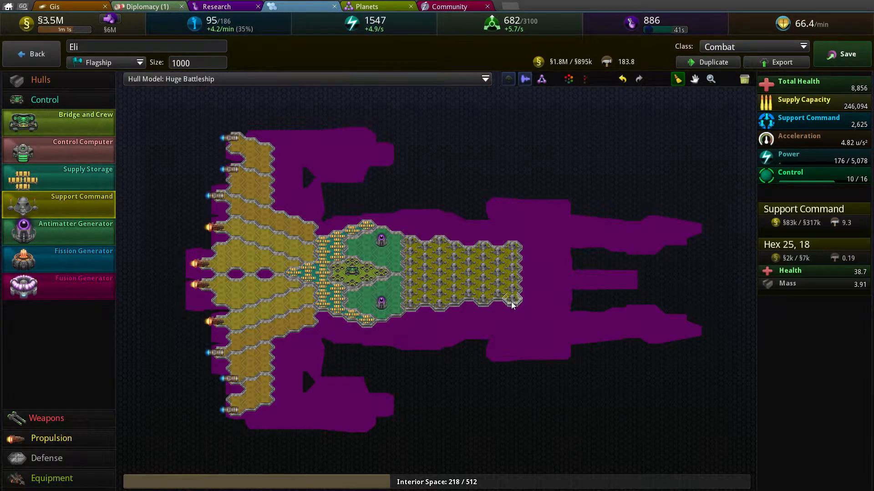
click(495, 310)
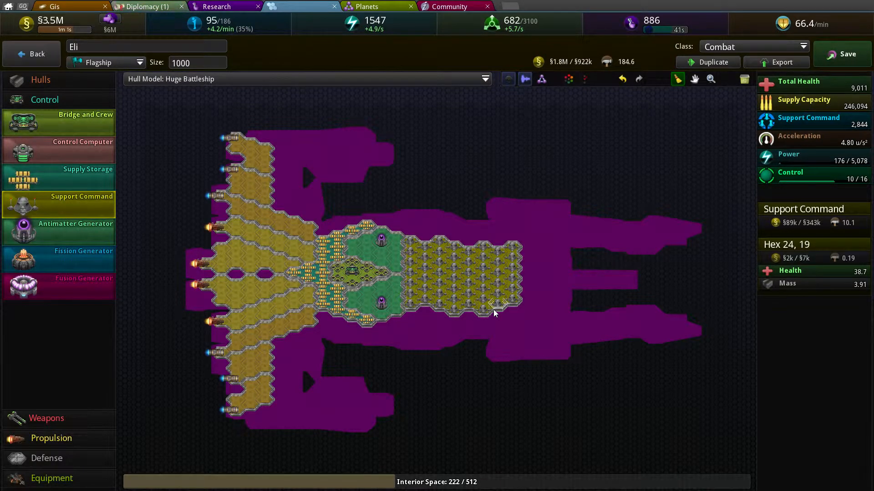
Step: Fill out the support block to full length for 4,211 support command
click(415, 318)
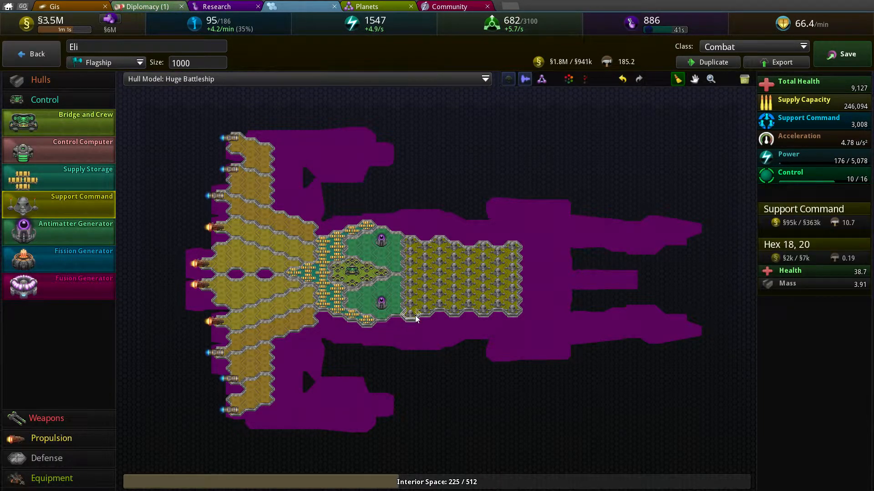
click(454, 246)
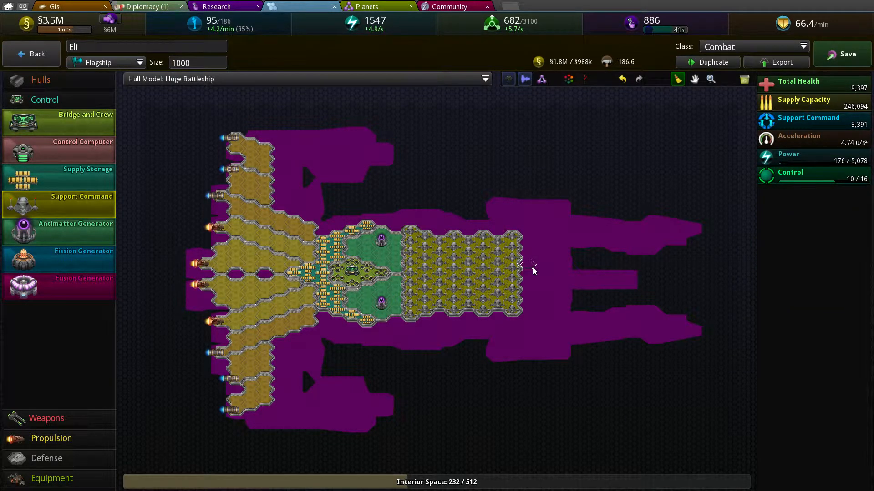
mouse_move(819, 125)
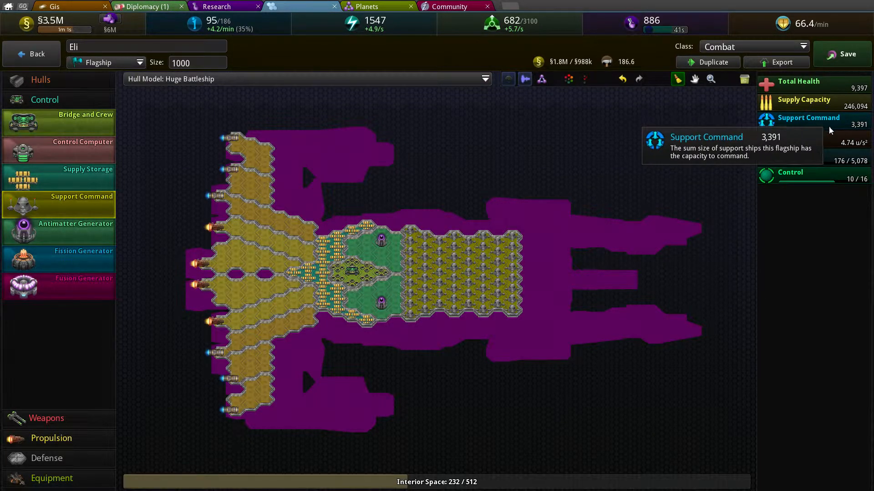
click(512, 299)
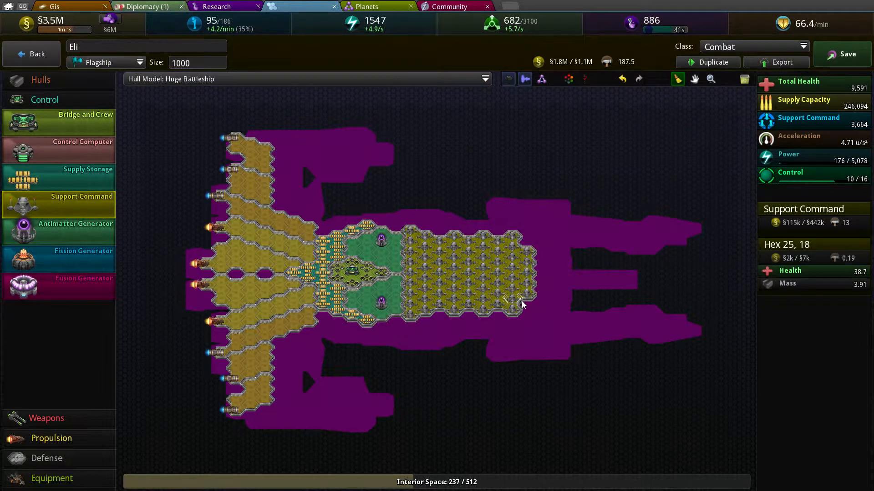
click(520, 304)
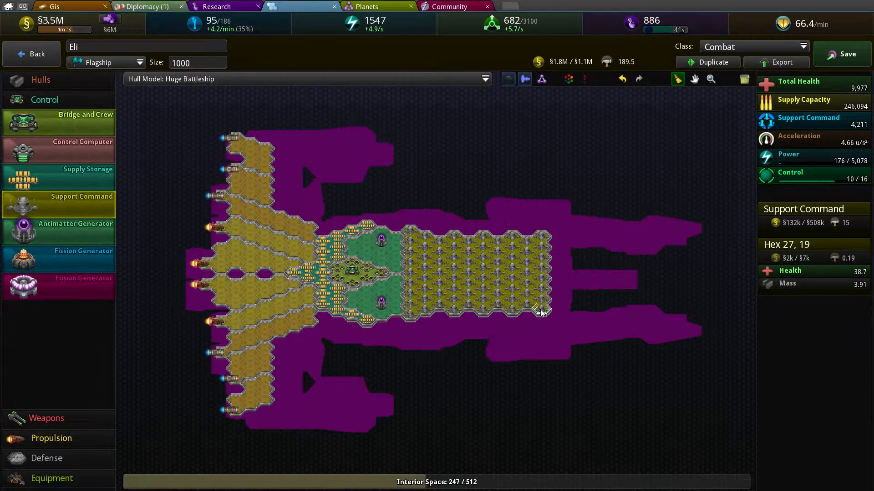
mouse_move(808, 117)
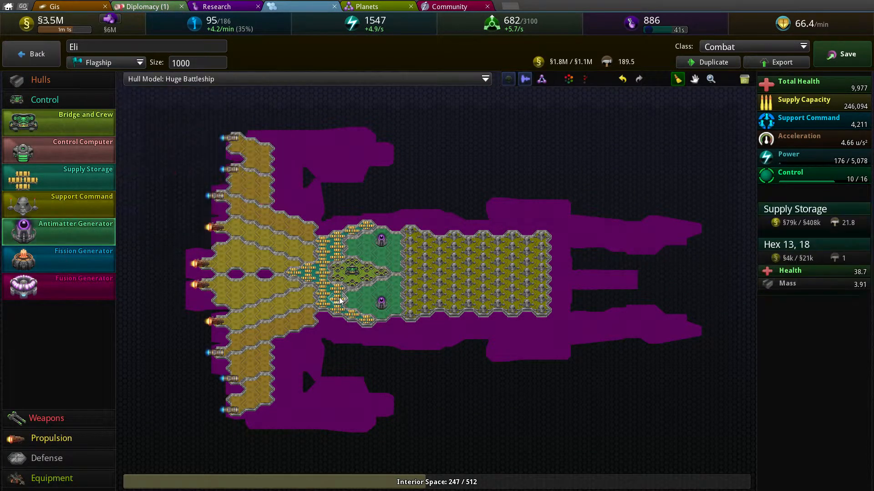
Step: Choose Hyperdense Laser and lay the upper laser arm at the front
click(381, 238)
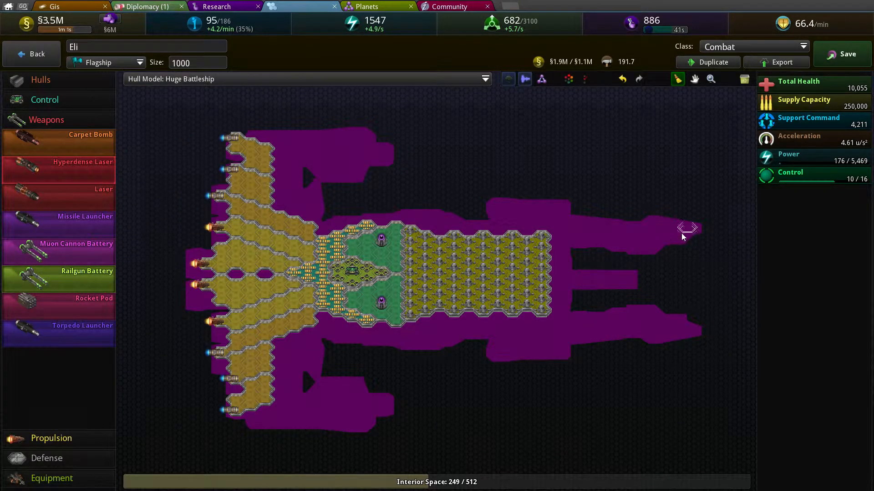
click(655, 231)
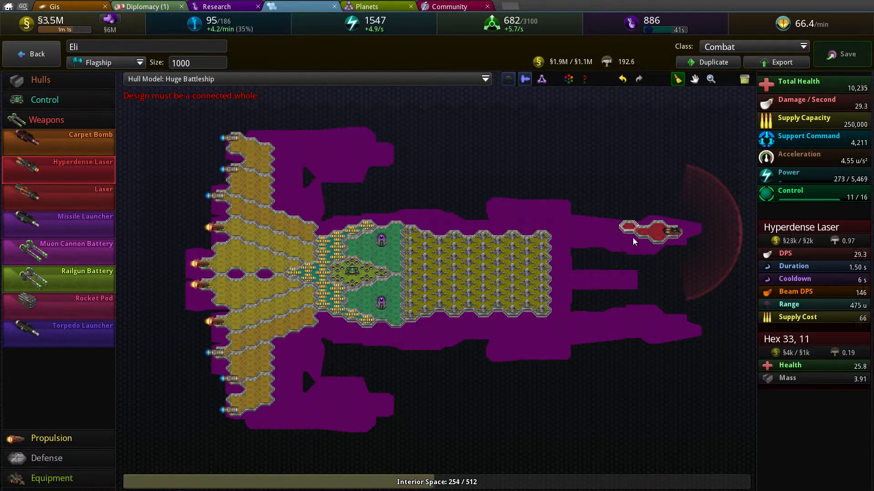
click(580, 231)
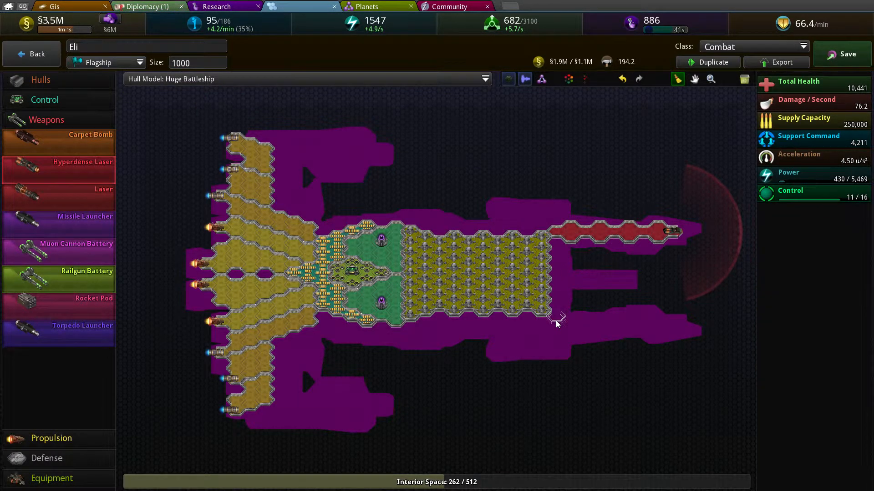
click(568, 317)
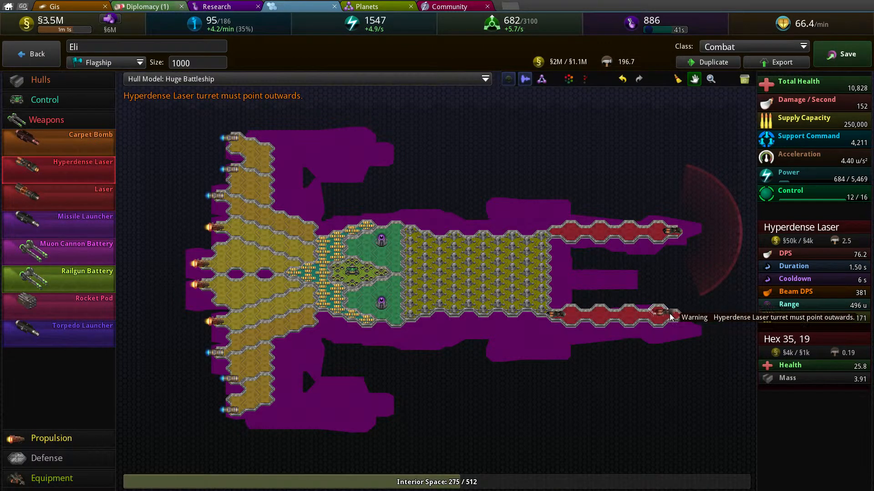
Step: Add lower and middle laser arms, raising damage to 246 per second
click(619, 278)
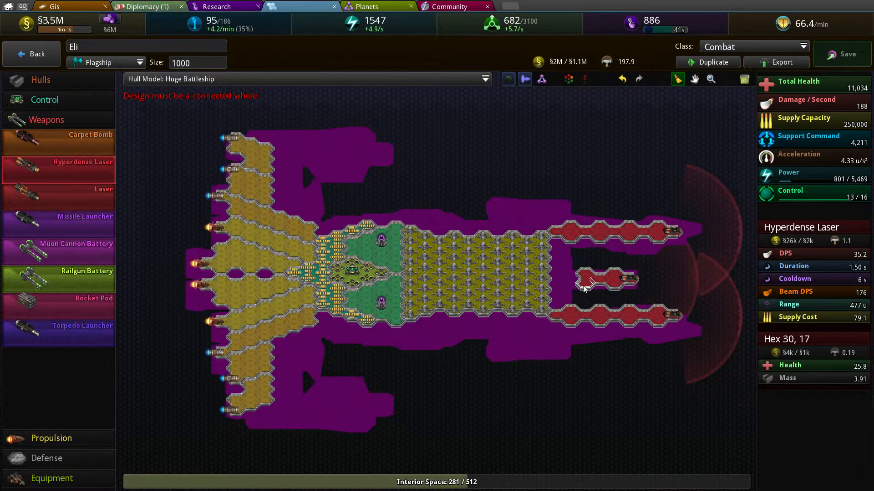
click(564, 280)
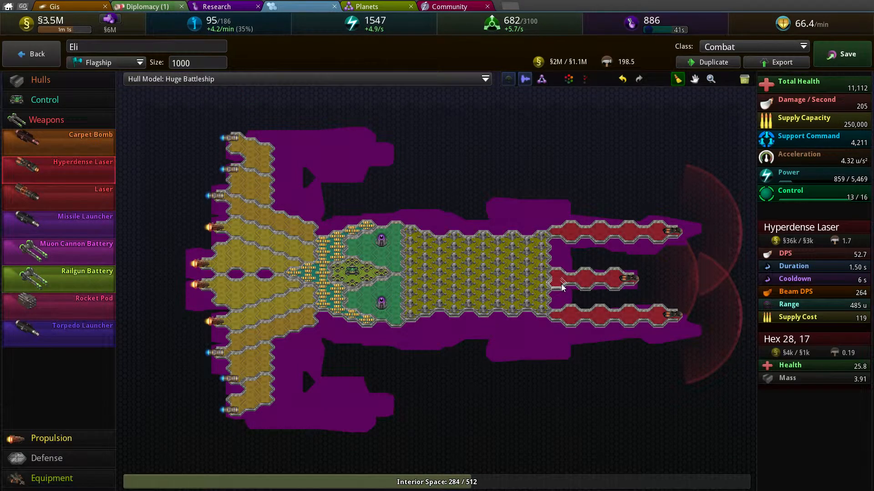
click(601, 273)
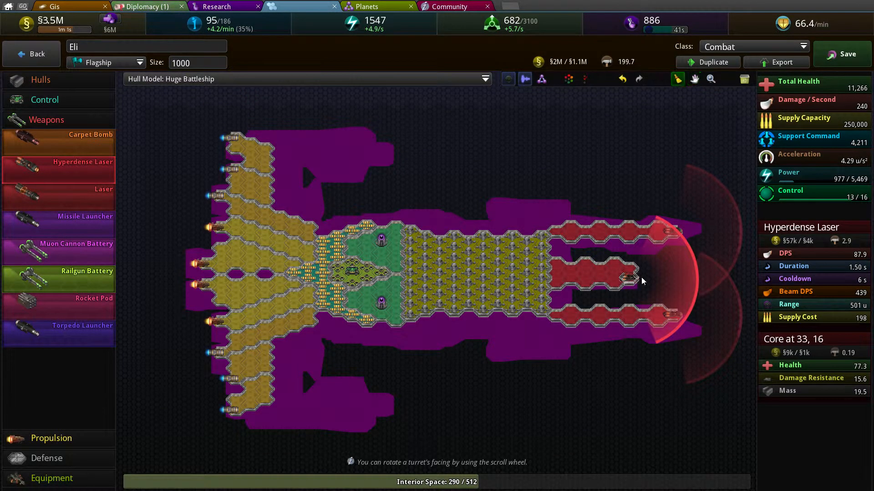
click(641, 279)
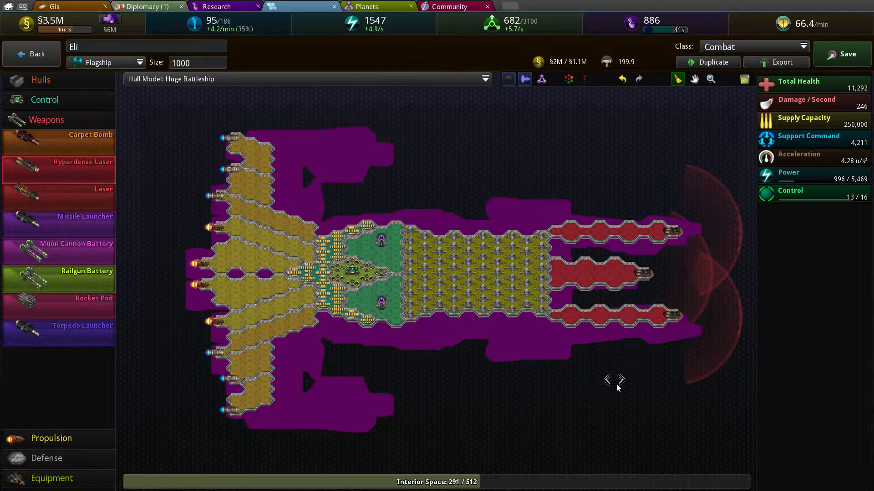
mouse_move(596, 240)
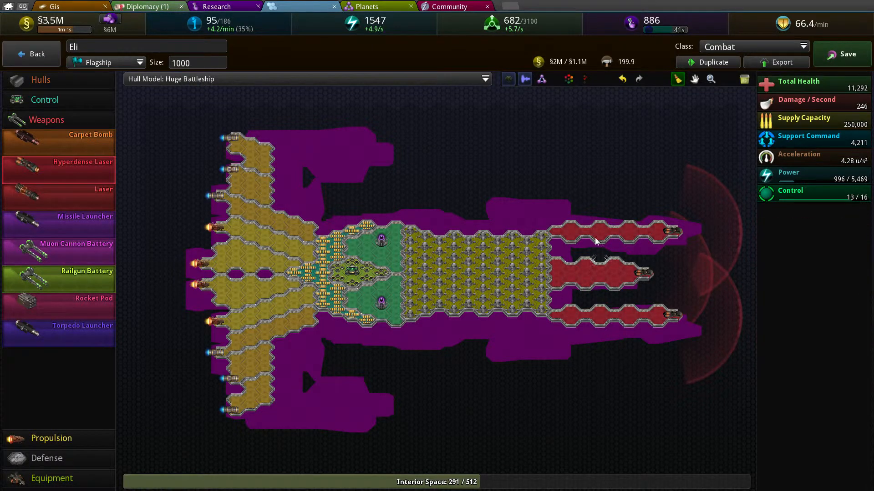
mouse_move(78, 298)
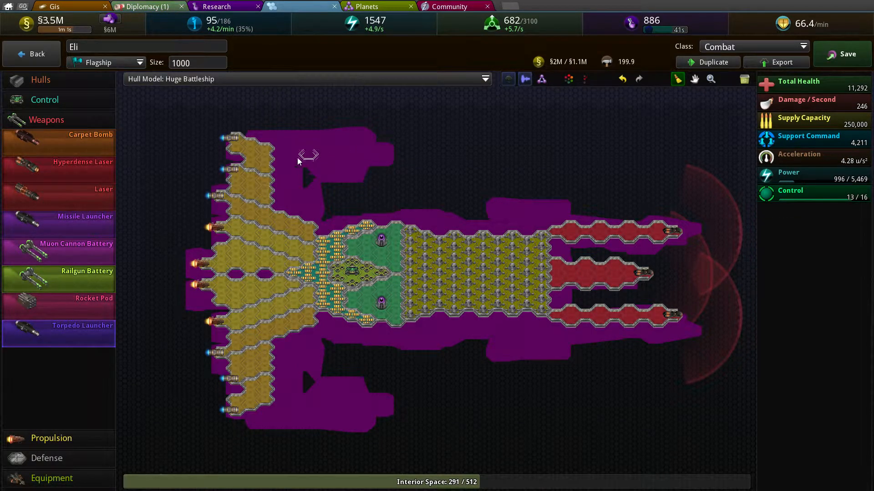
Step: Lay Torpedo Launcher arms along the upper and lower wings for 258 damage per second
click(284, 154)
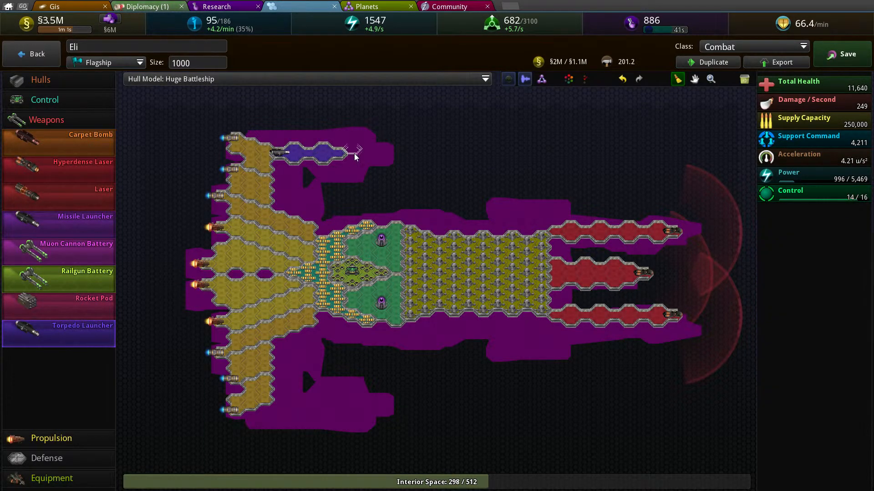
click(381, 156)
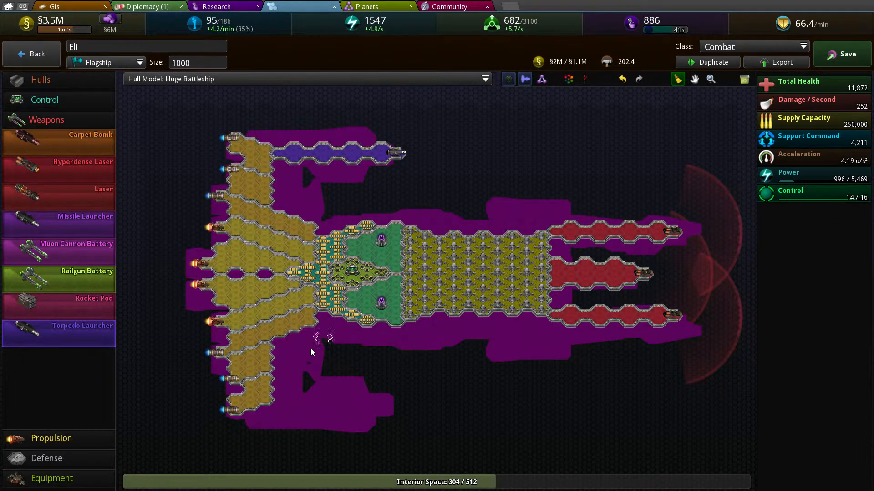
click(289, 393)
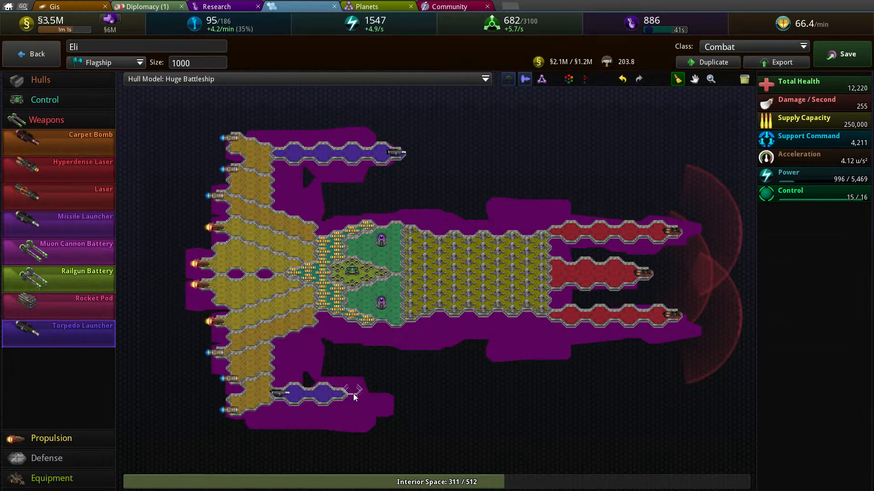
click(373, 393)
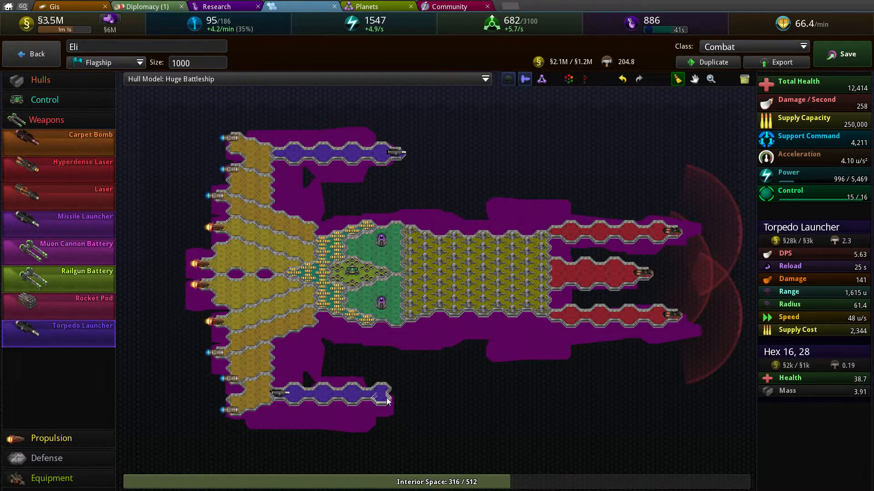
click(386, 393)
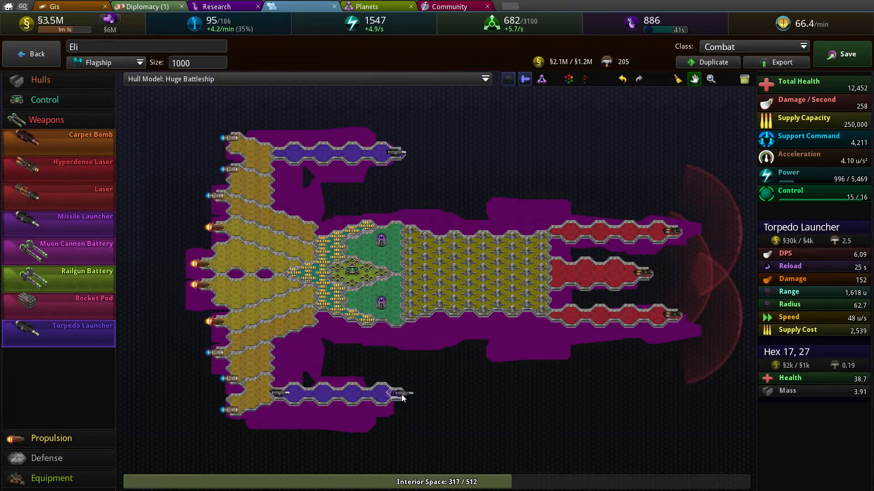
mouse_move(74, 301)
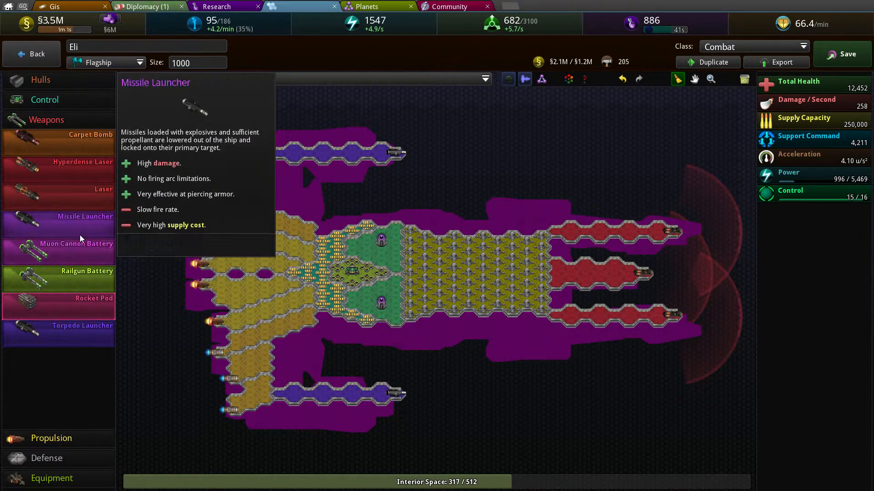
Step: Fill the rear hull section with Supply Storage, raising capacity to 464,844
click(44, 100)
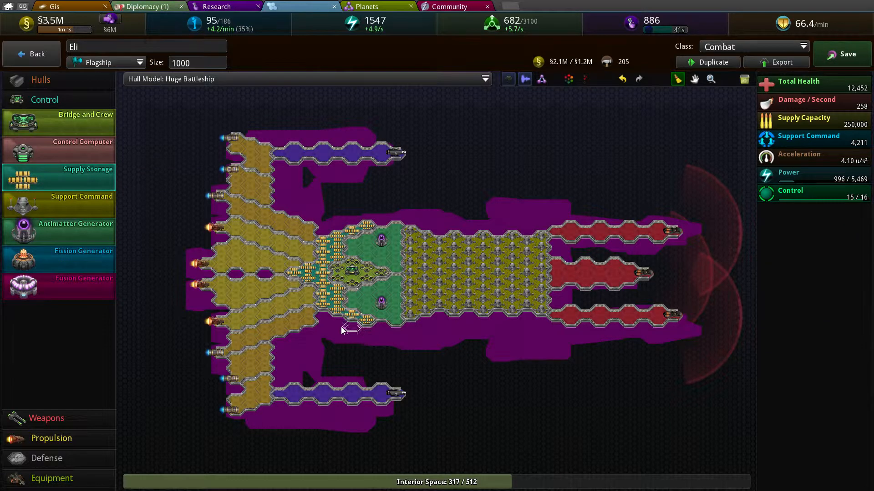
click(278, 357)
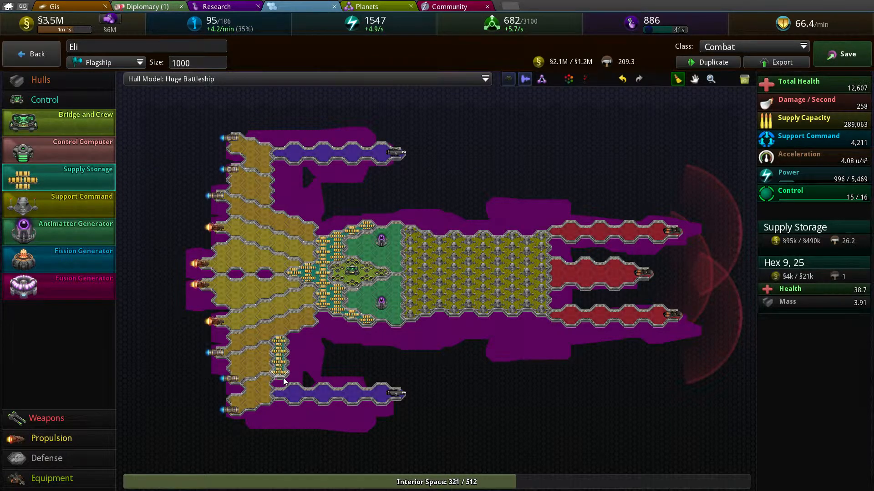
click(307, 379)
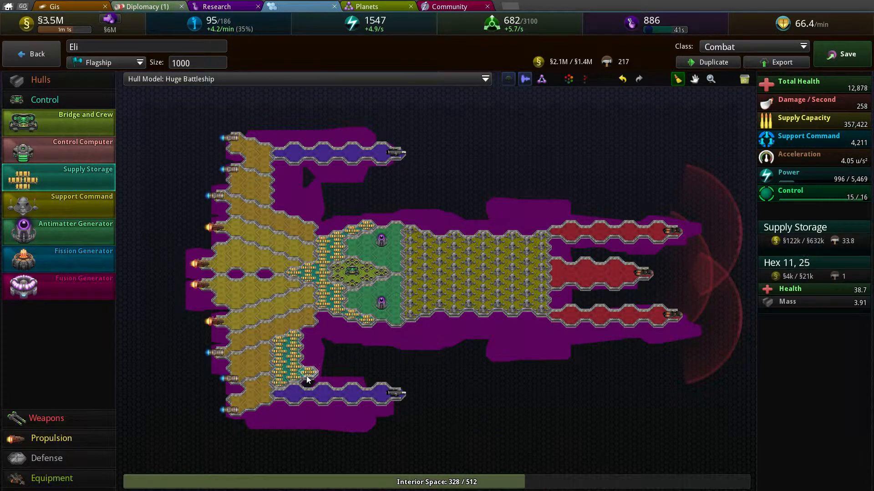
click(282, 178)
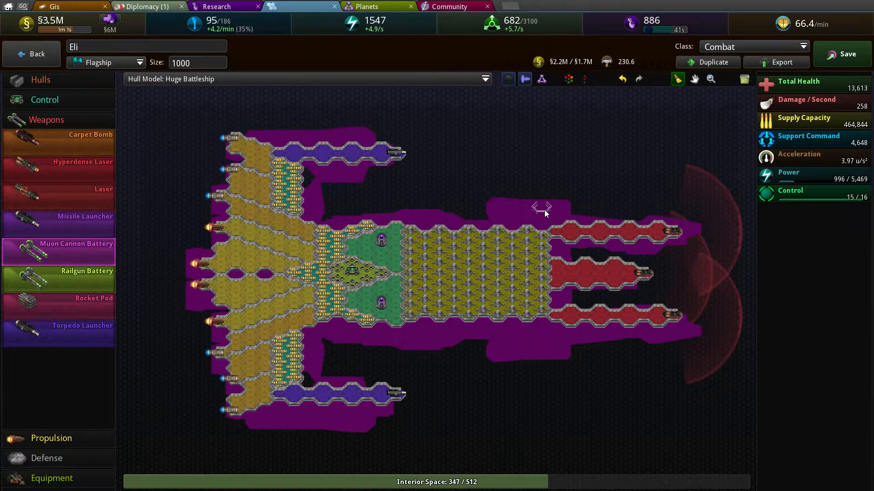
Step: Place Muon Cannon Battery turrets above and below the midsection and connect the upper cluster
click(513, 206)
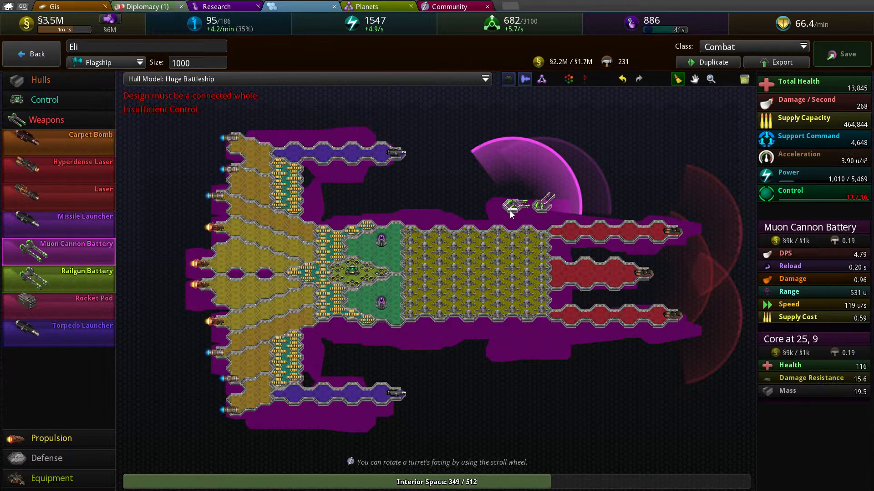
click(501, 207)
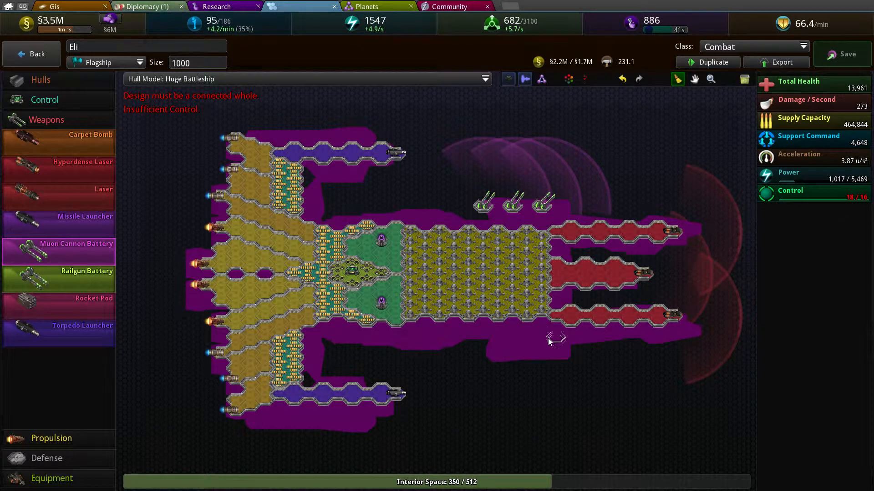
click(544, 343)
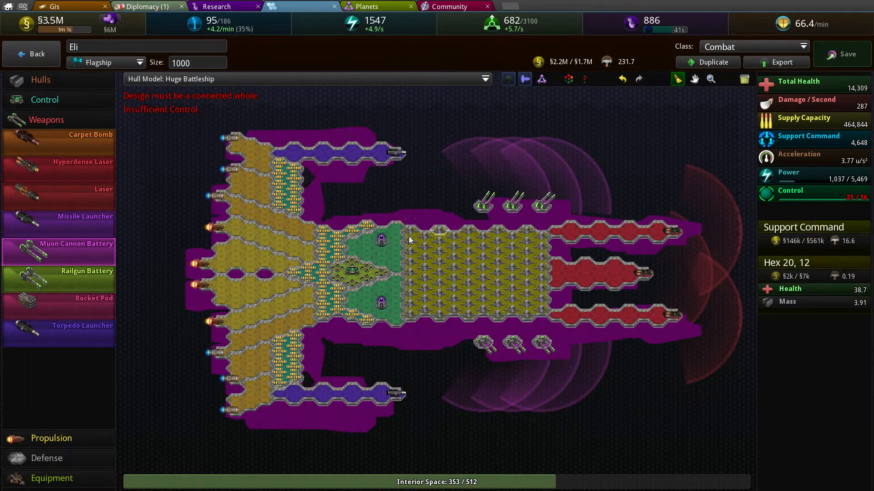
click(482, 212)
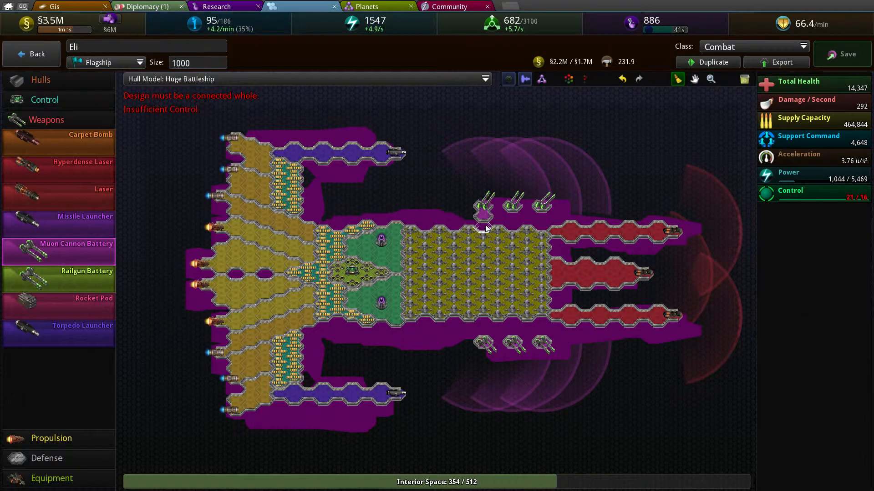
click(543, 217)
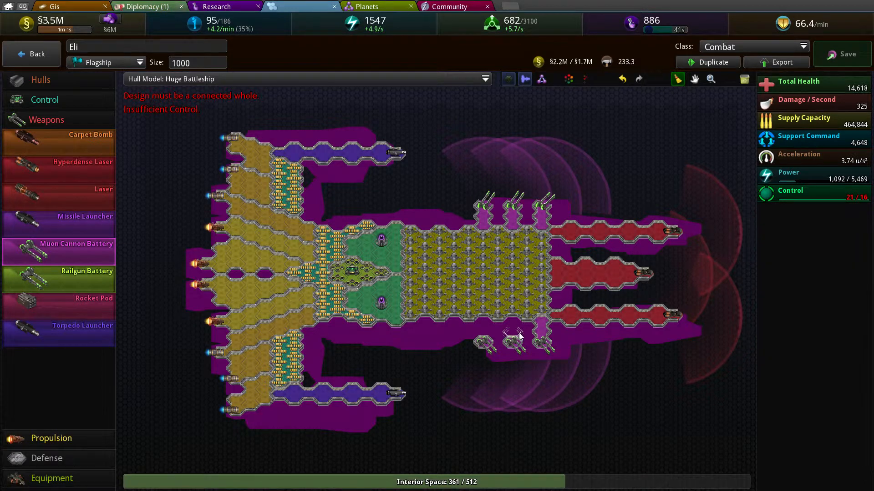
Step: Extend the lower and upper muon cannon batteries, raising damage per second to 402
click(504, 334)
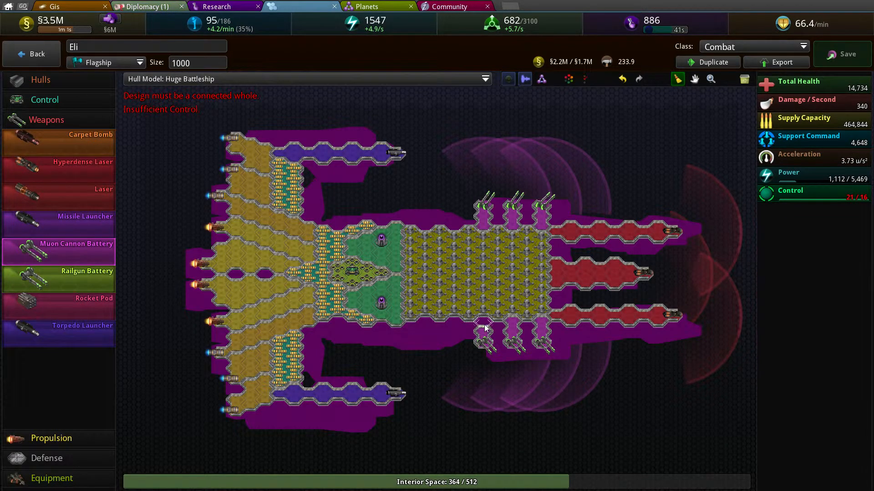
click(513, 331)
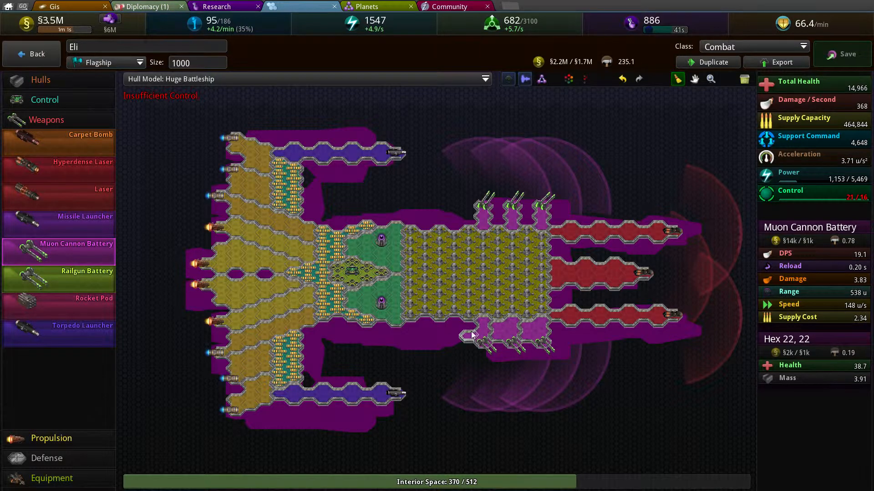
click(483, 217)
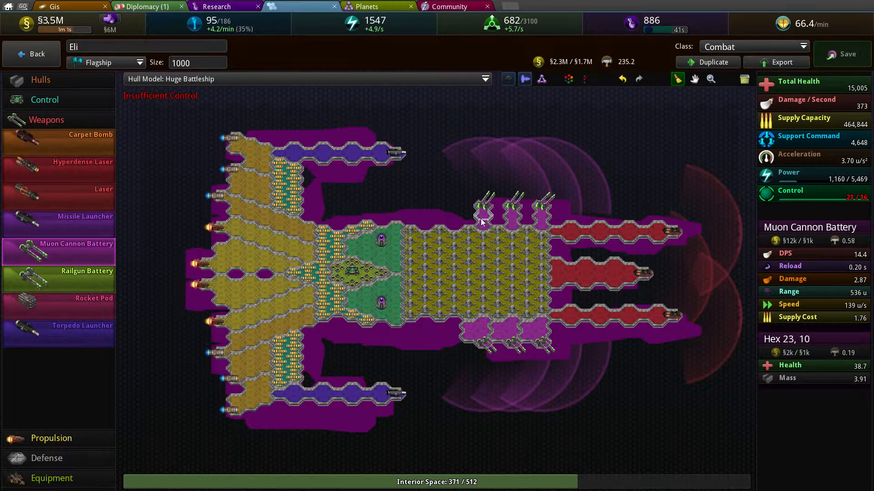
click(496, 215)
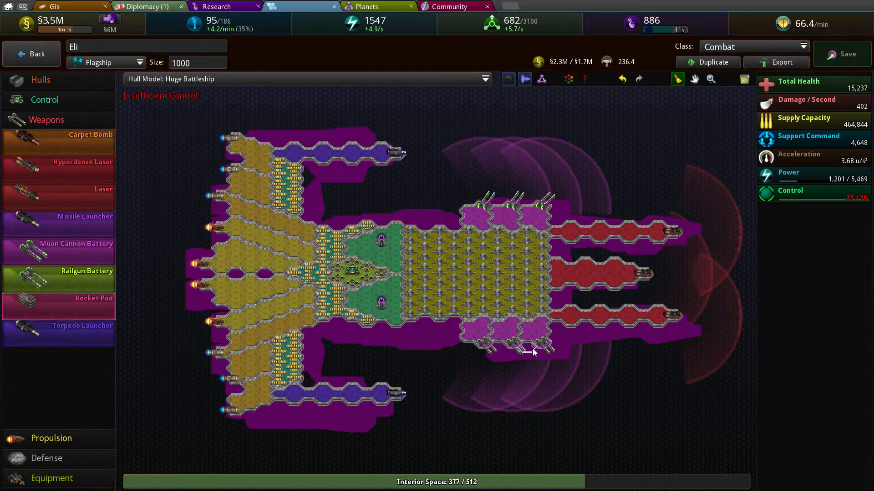
mouse_move(126, 336)
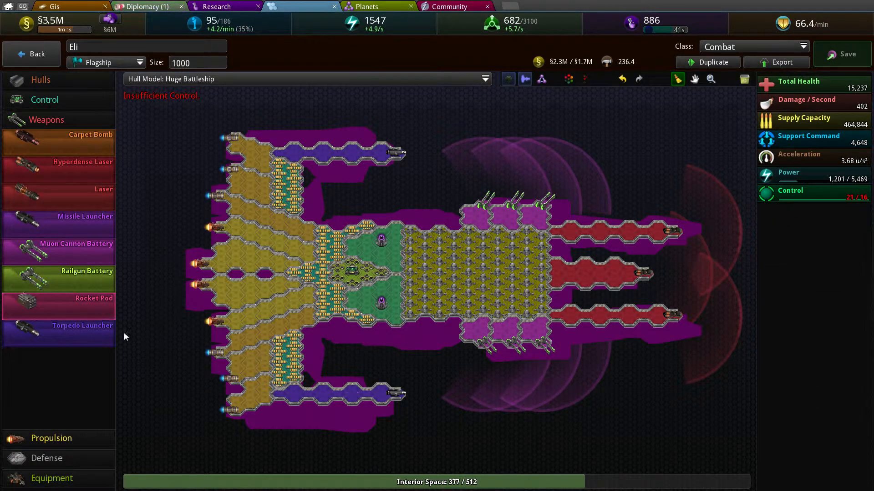
mouse_move(88, 199)
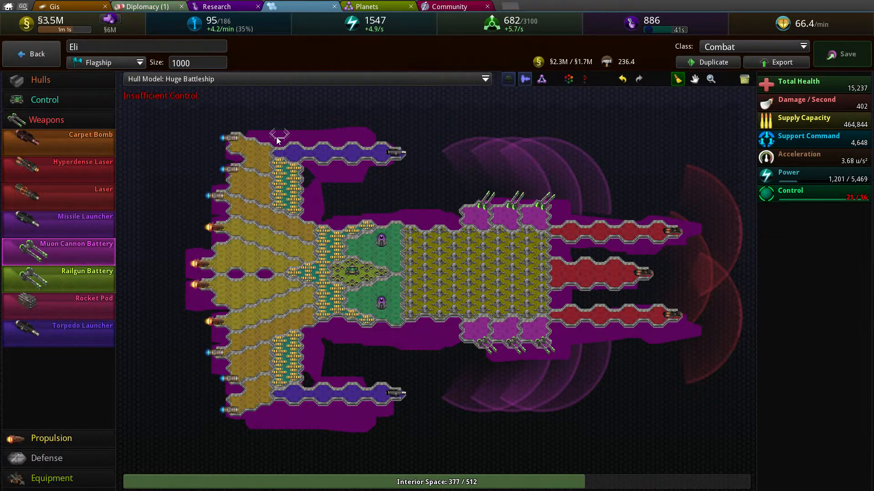
Step: Mount muon cannon turrets on the top wing and battery hexes along the bottom wing
click(310, 132)
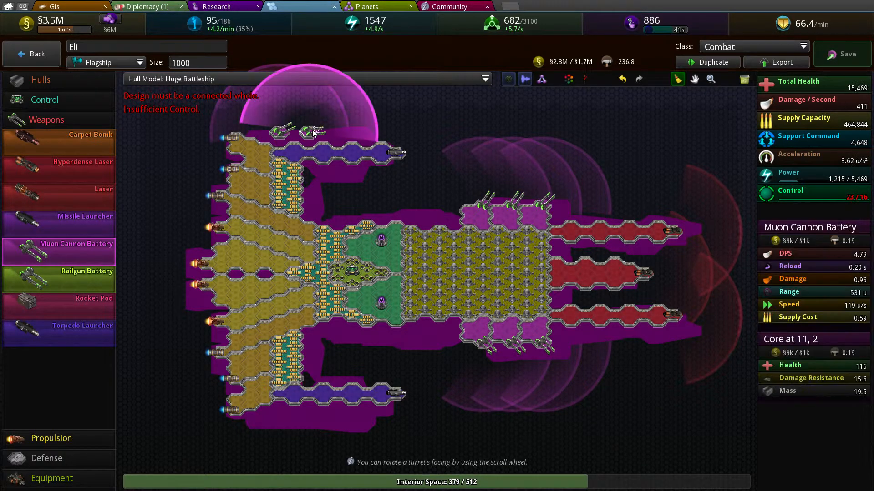
click(312, 132)
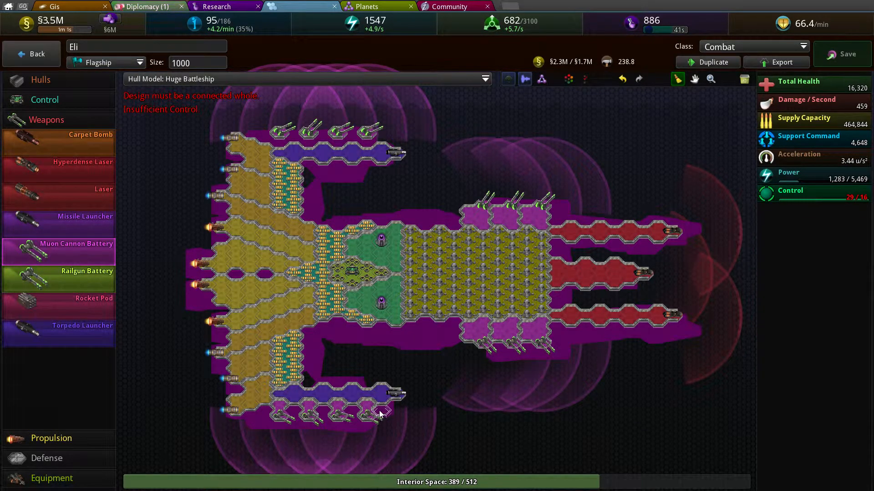
click(356, 410)
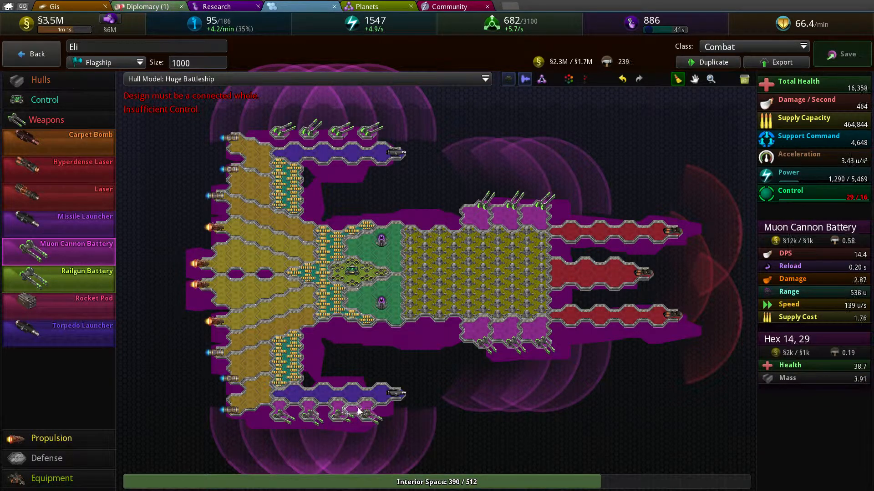
click(314, 413)
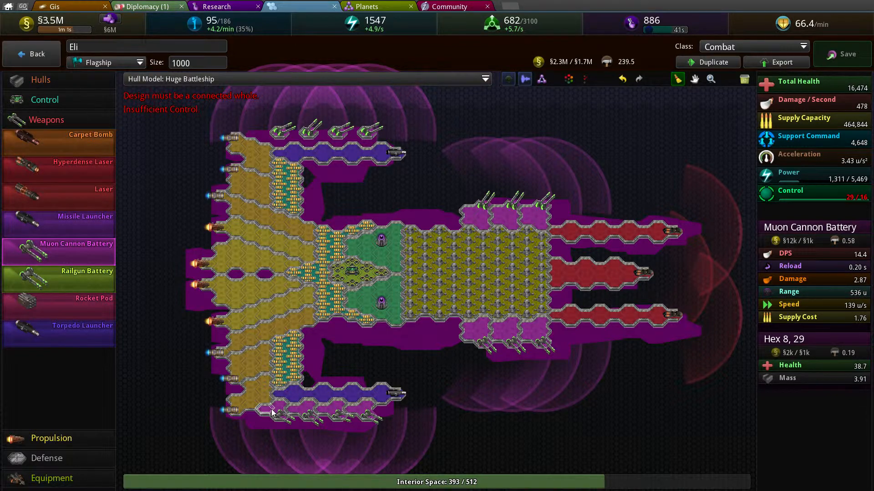
Step: Fill out the top and bottom wing batteries, bringing damage per second to 517
click(273, 135)
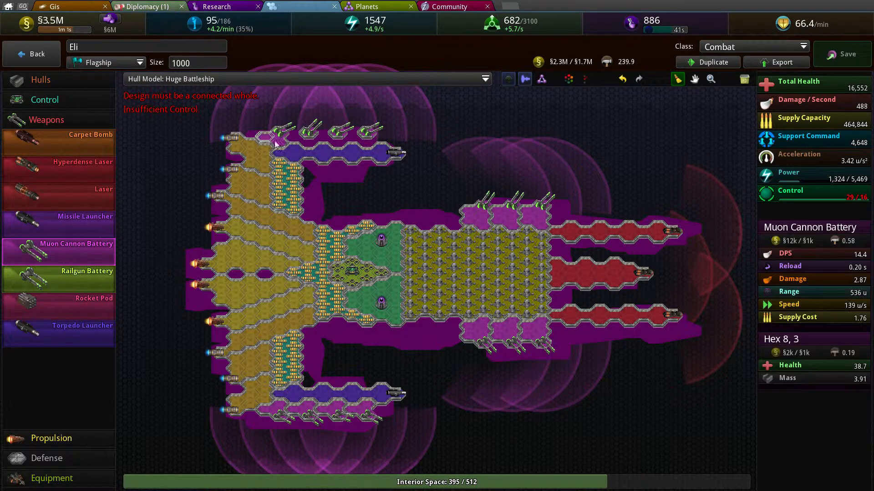
click(306, 139)
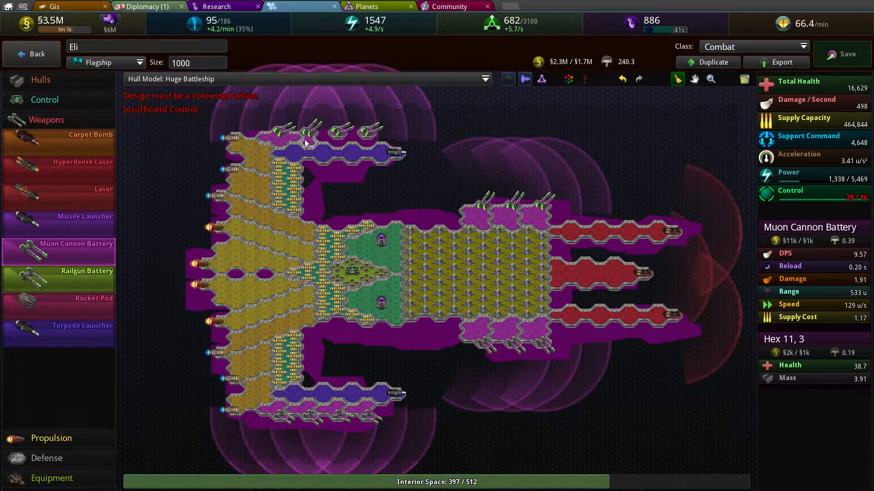
click(328, 136)
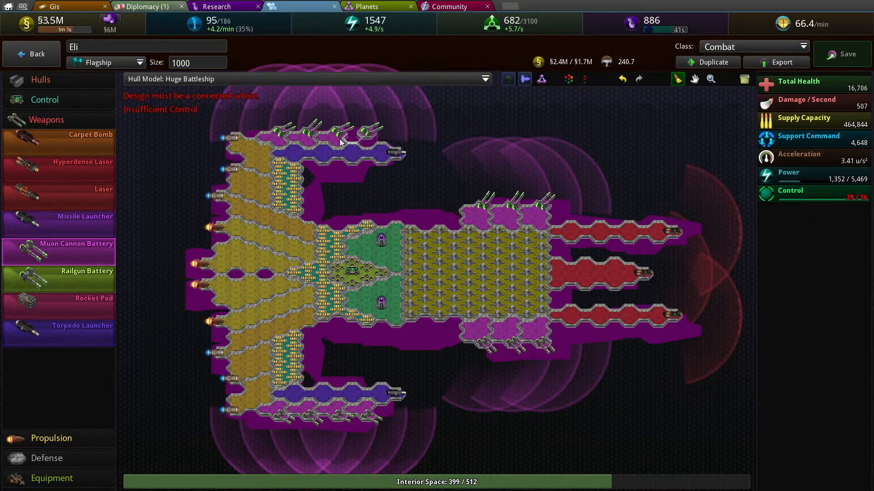
click(340, 247)
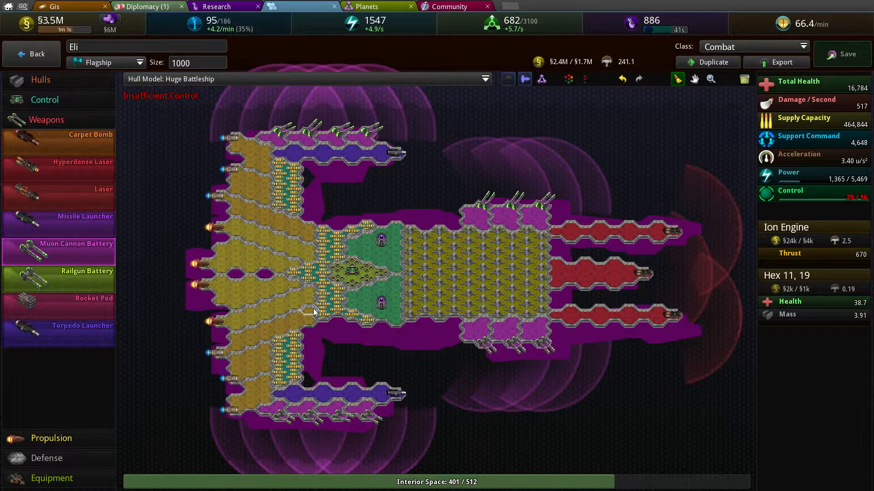
click(44, 100)
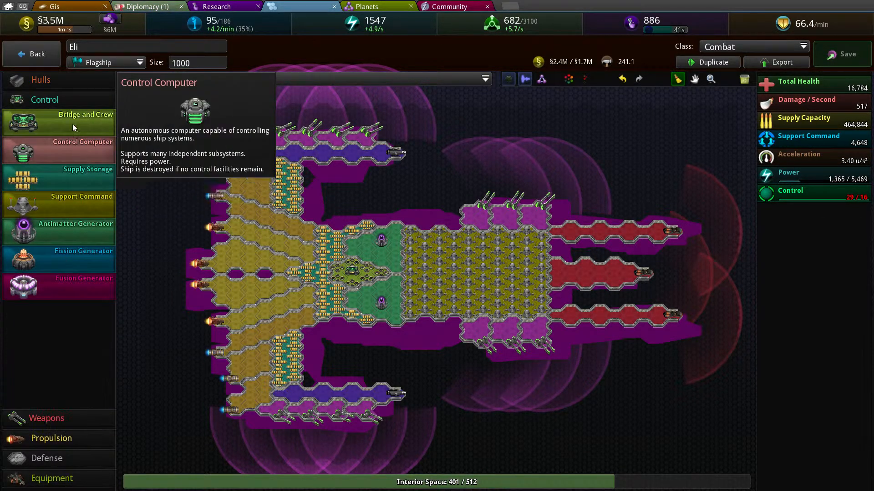
click(423, 320)
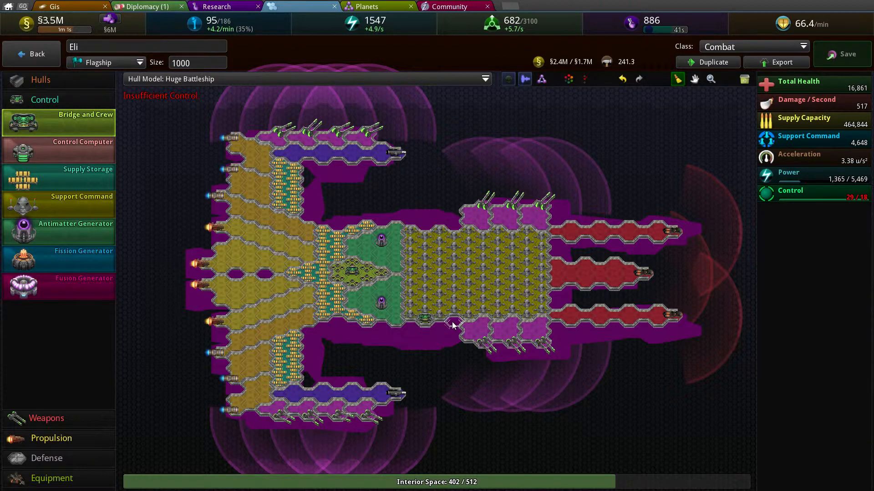
click(426, 225)
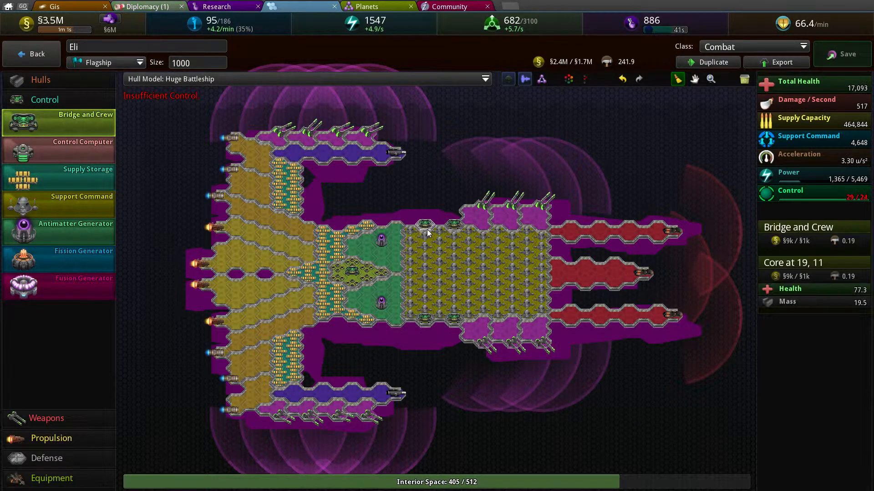
mouse_move(411, 239)
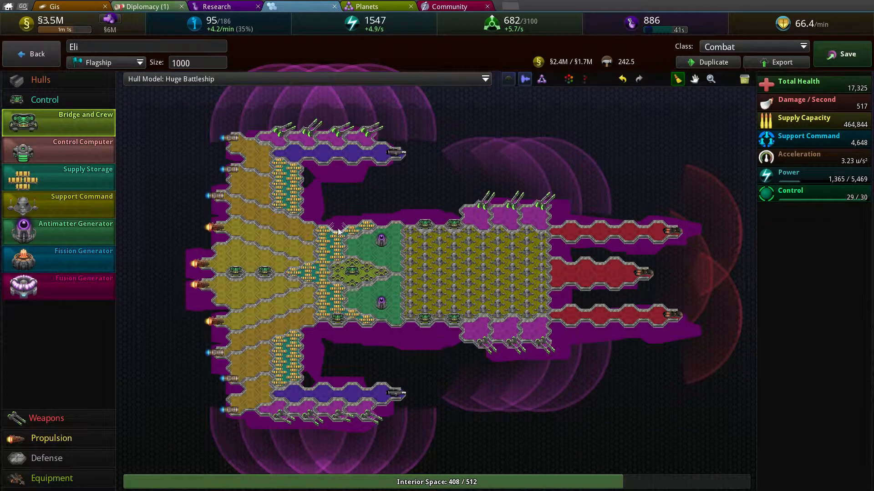
click(309, 170)
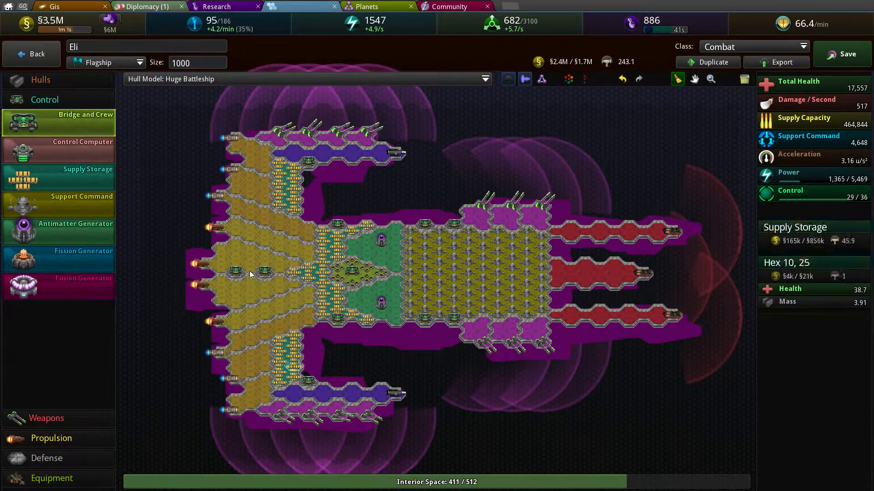
click(264, 272)
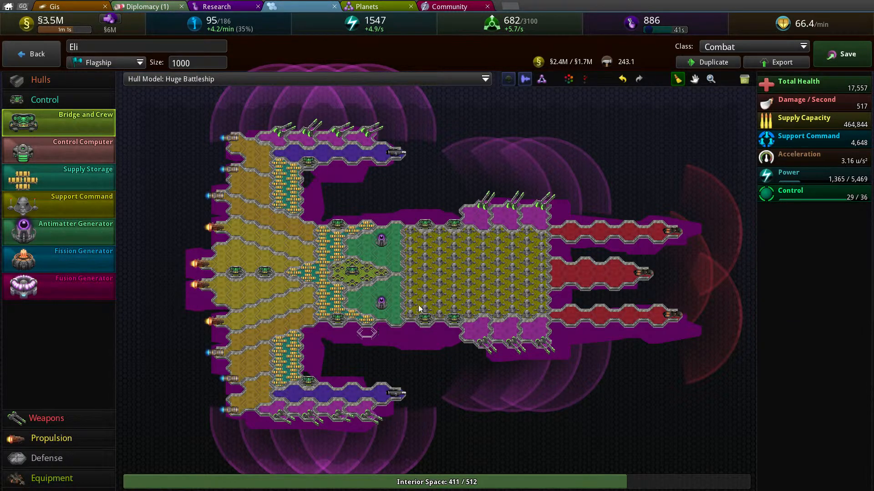
click(278, 388)
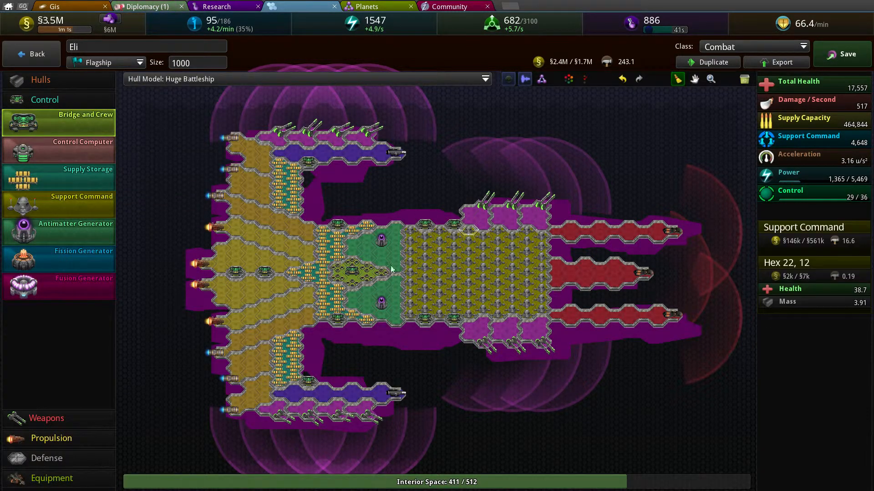
mouse_move(346, 264)
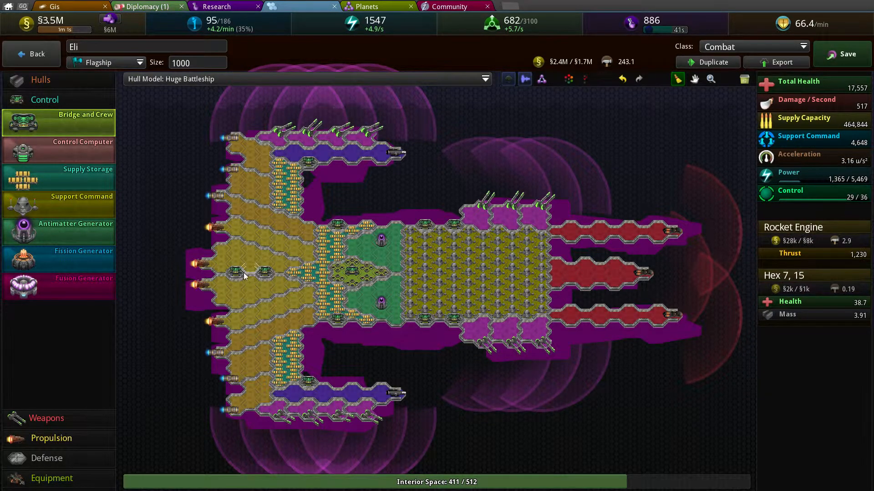
mouse_move(299, 241)
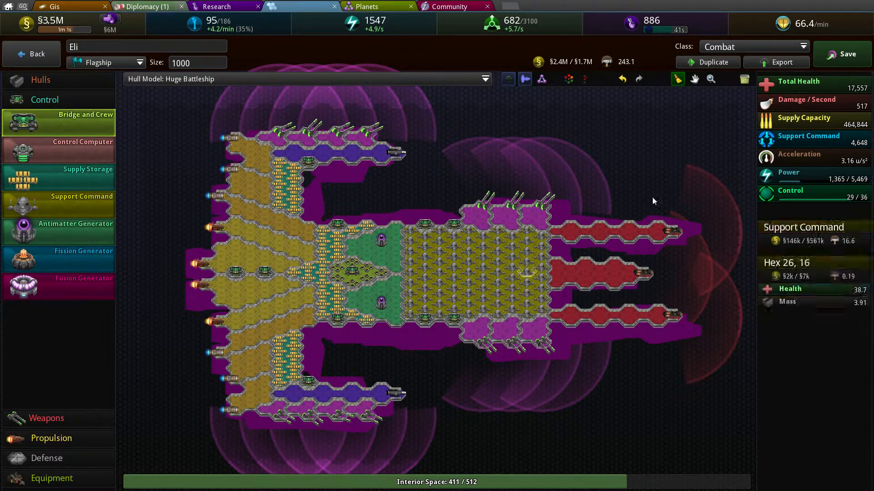
mouse_move(599, 230)
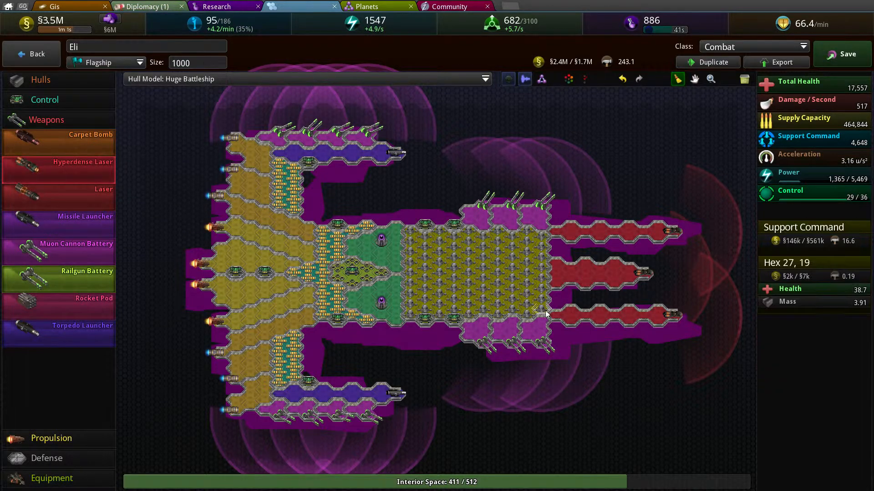
Step: Paint Hyperdense Laser hexes across the flagship's red rear sections, reaching 599 damage per second
click(557, 329)
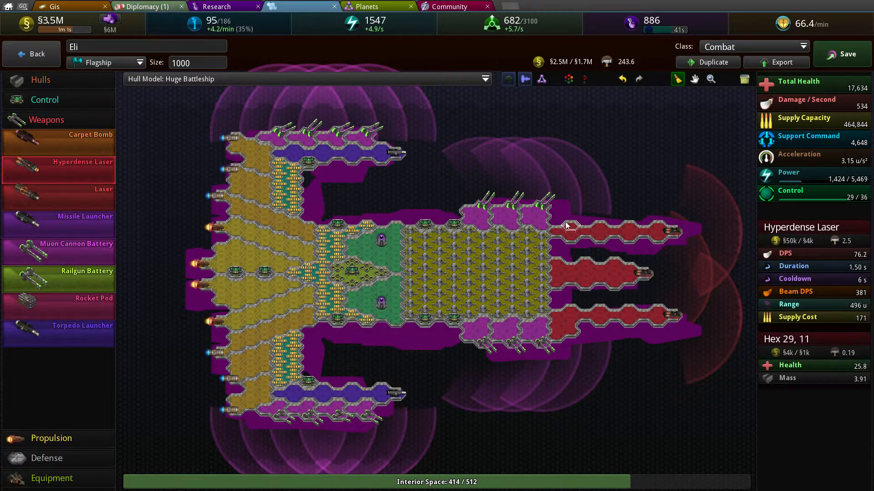
click(565, 223)
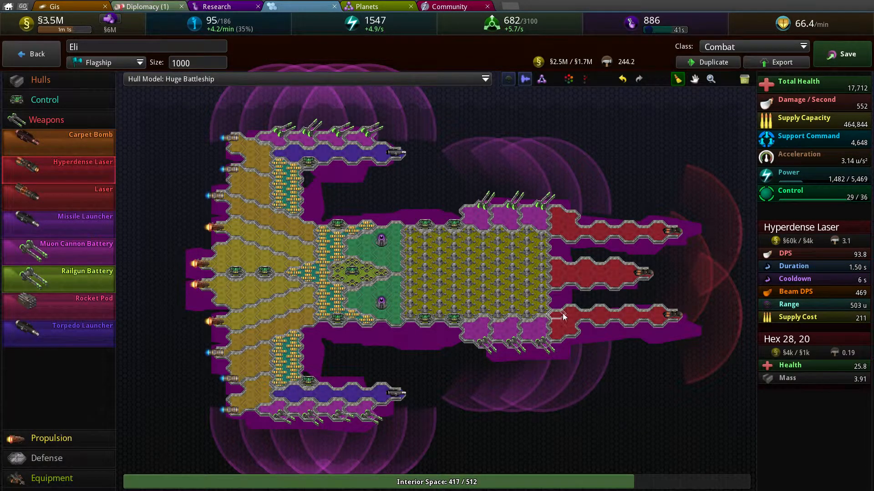
click(567, 257)
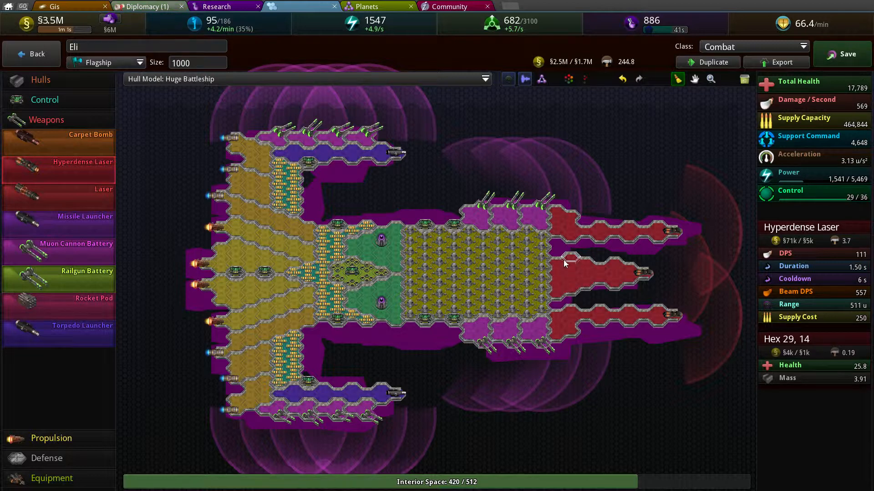
click(557, 305)
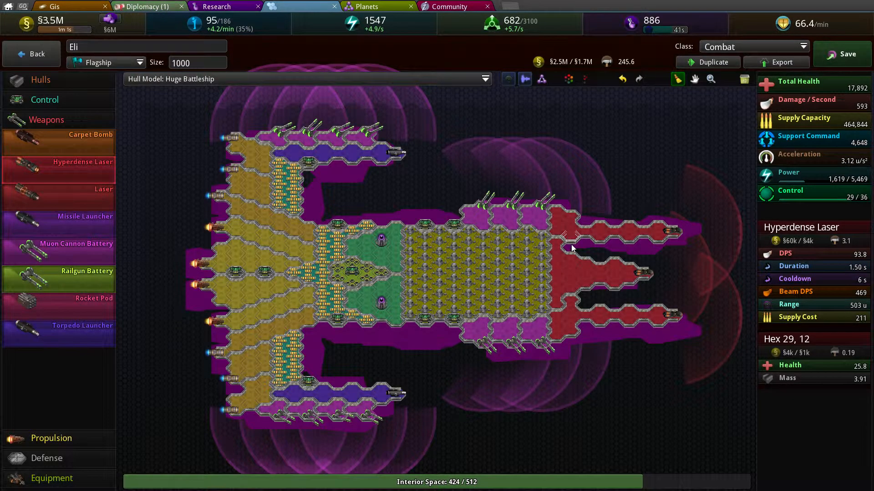
click(571, 248)
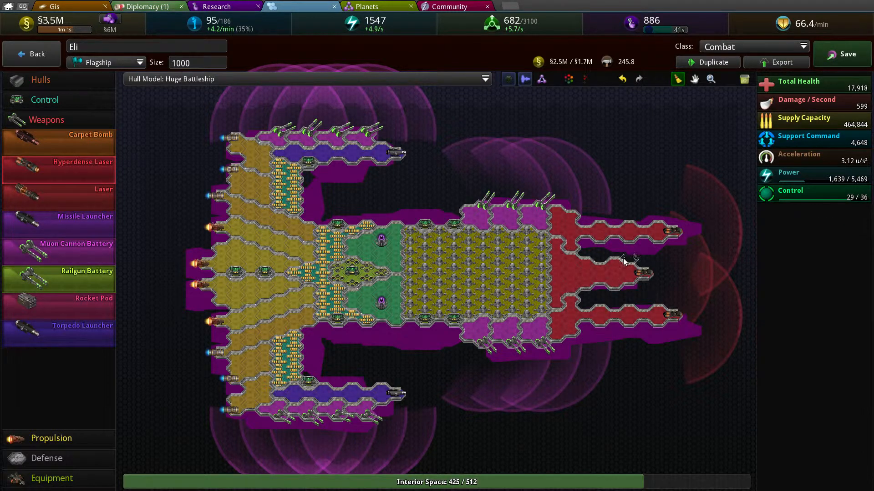
click(510, 256)
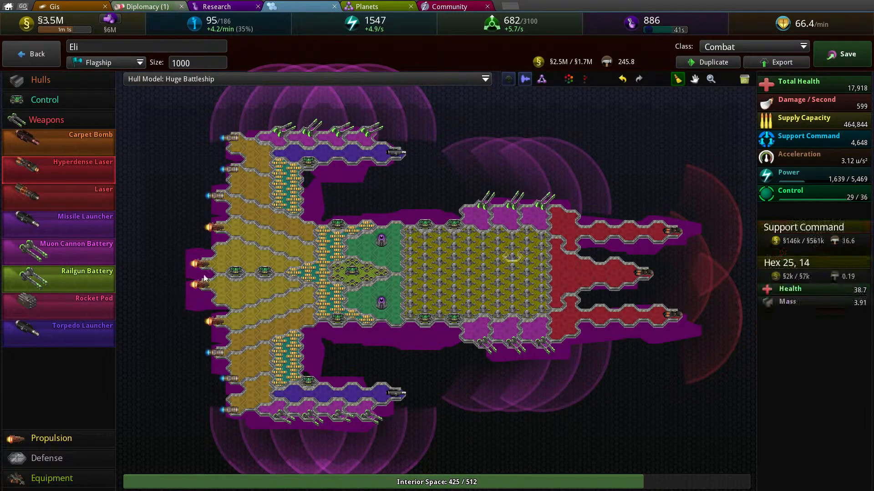
click(315, 168)
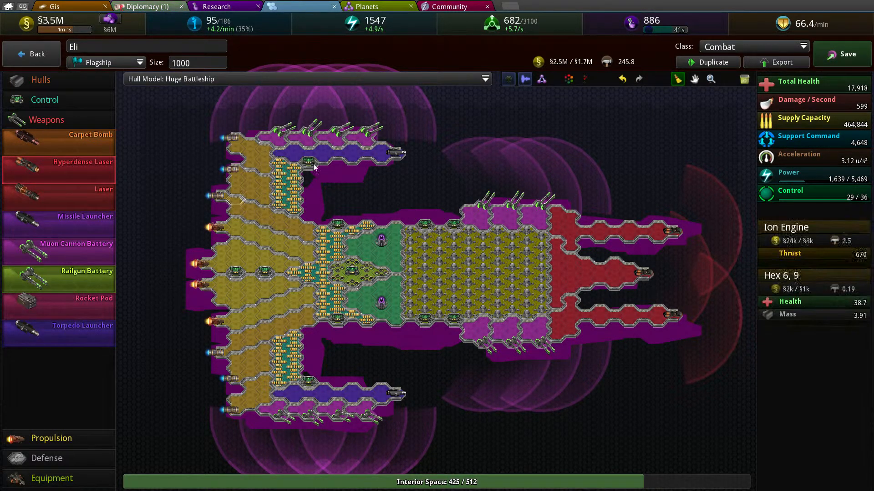
mouse_move(58, 273)
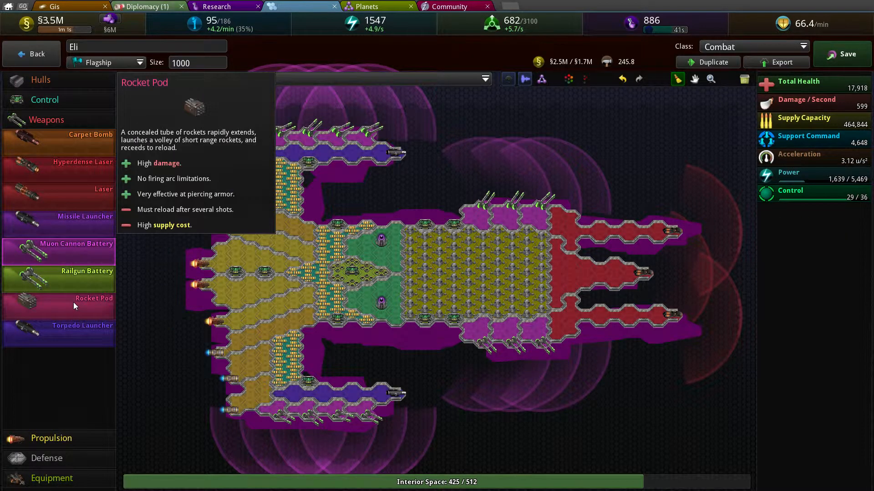
Step: Line the front edge with muon cannon batteries, reaching 627 damage per second and 35/36 control
click(235, 158)
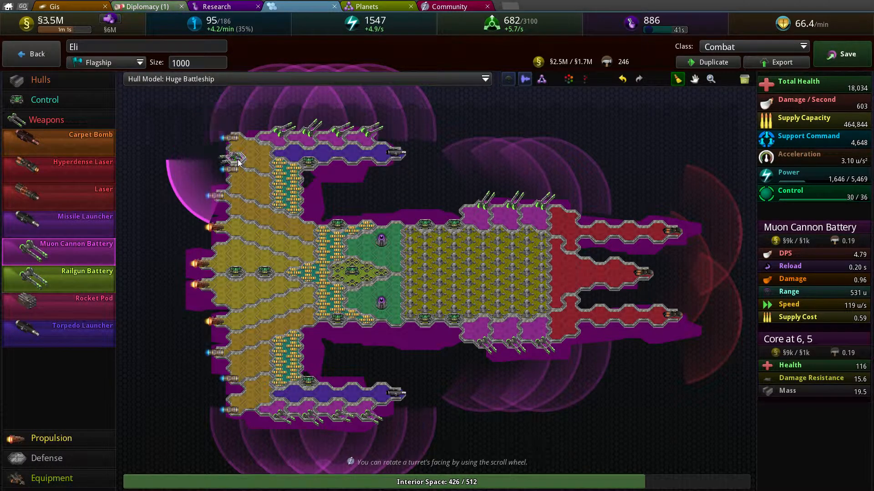
click(234, 389)
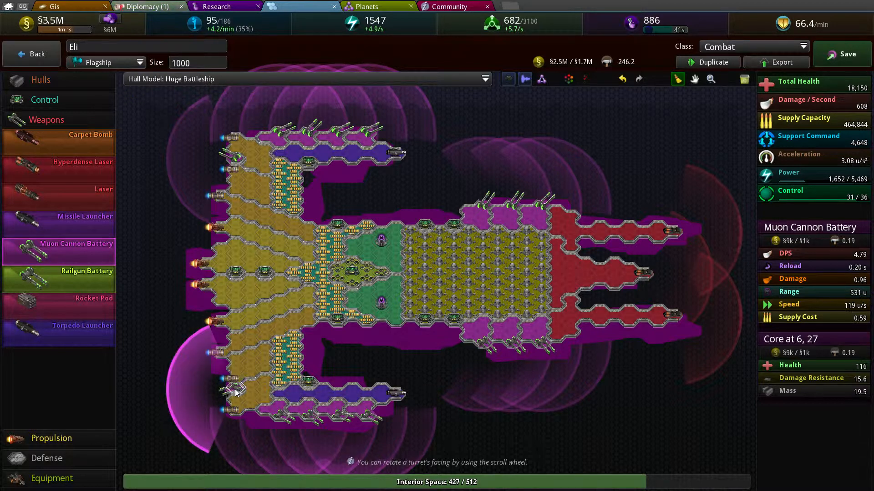
click(218, 331)
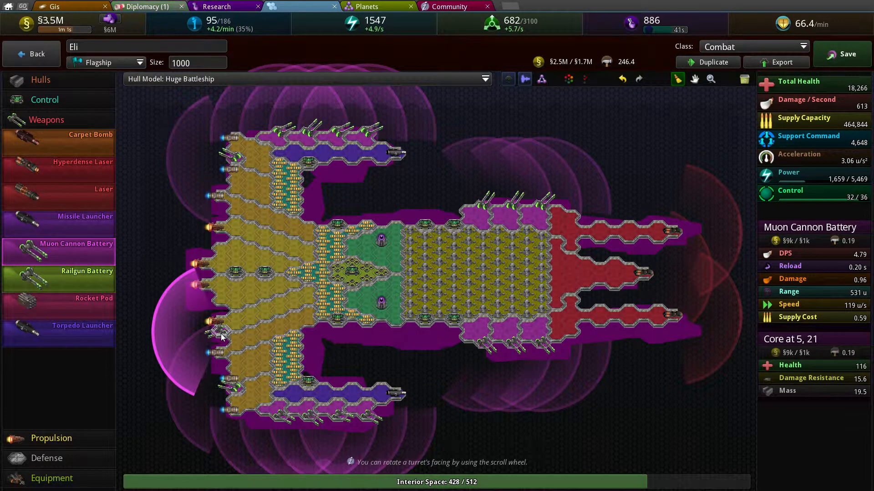
click(218, 313)
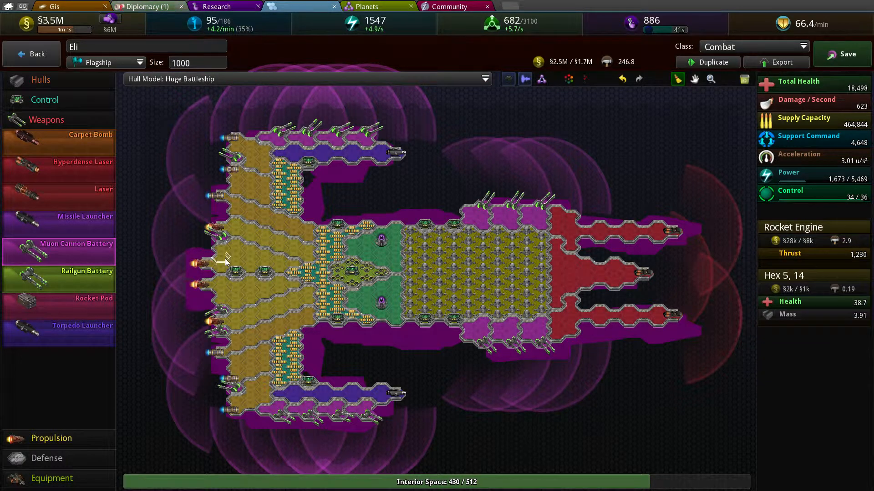
click(218, 217)
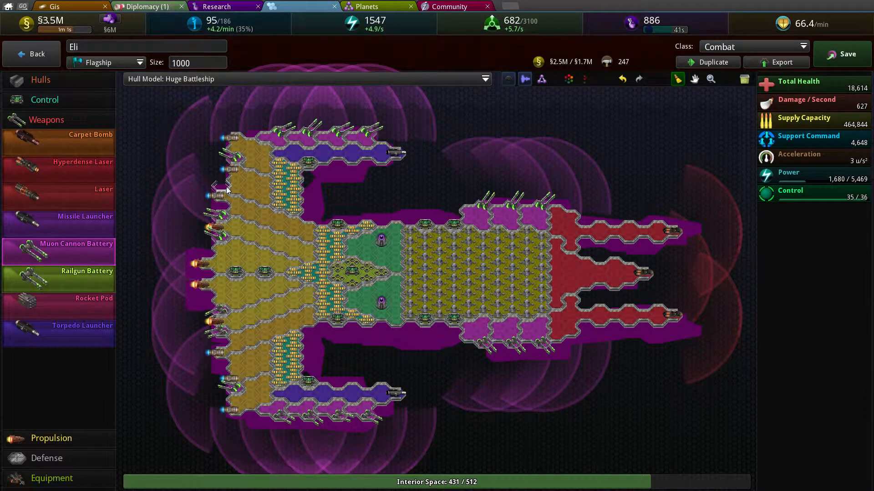
click(273, 333)
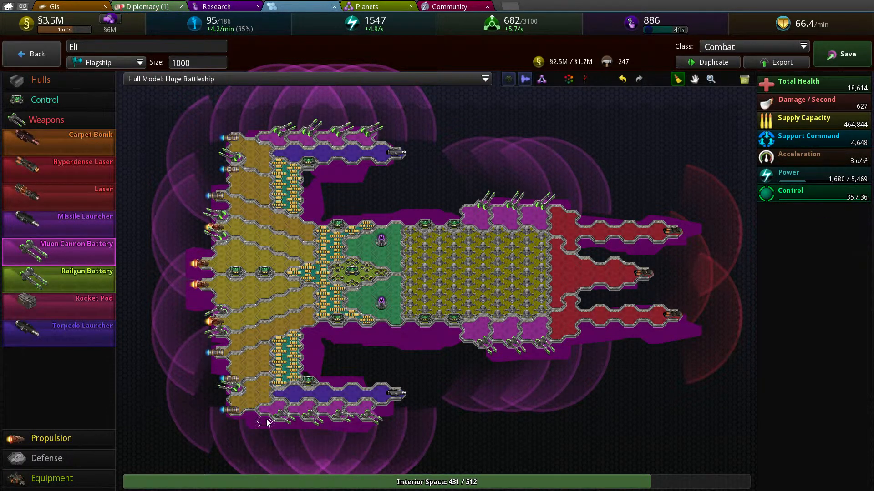
mouse_move(75, 301)
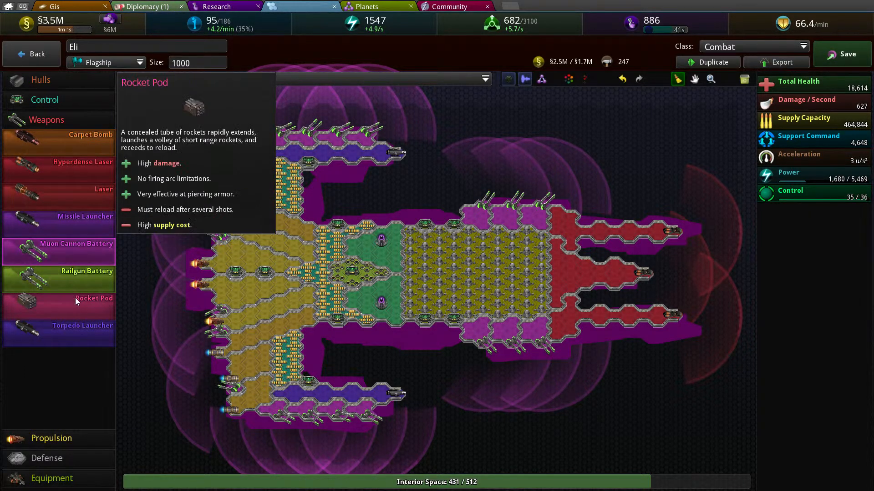
click(381, 247)
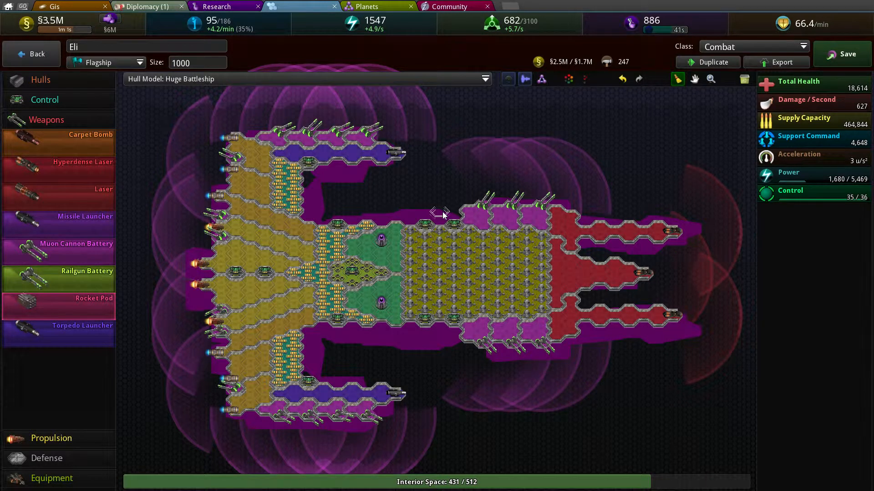
mouse_move(80, 130)
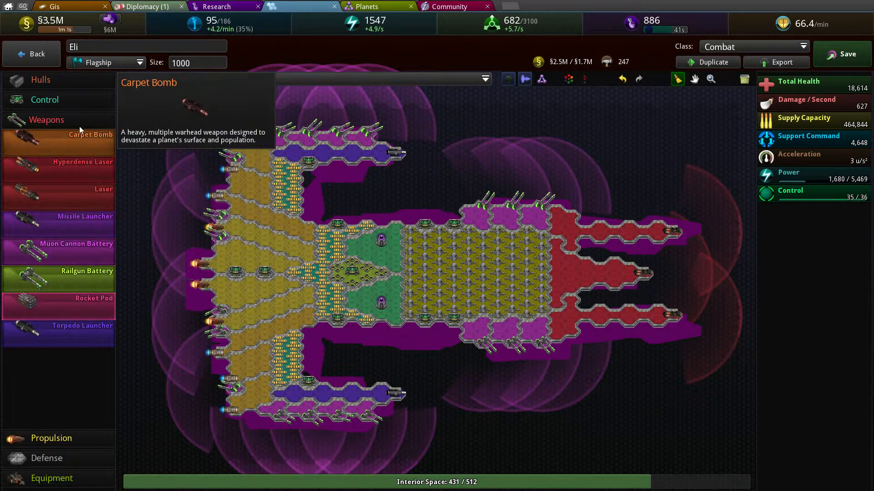
Step: Add Support Command and Supply Storage modules, raising supply capacity to 660,156
click(45, 99)
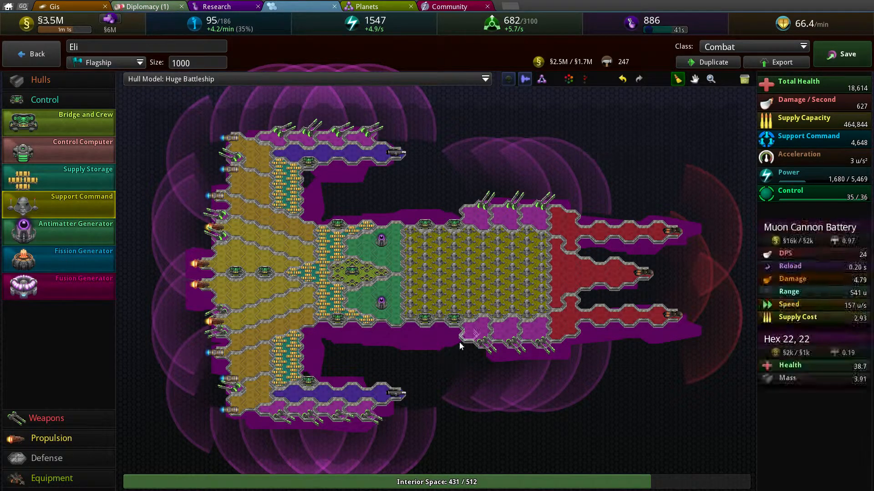
click(415, 331)
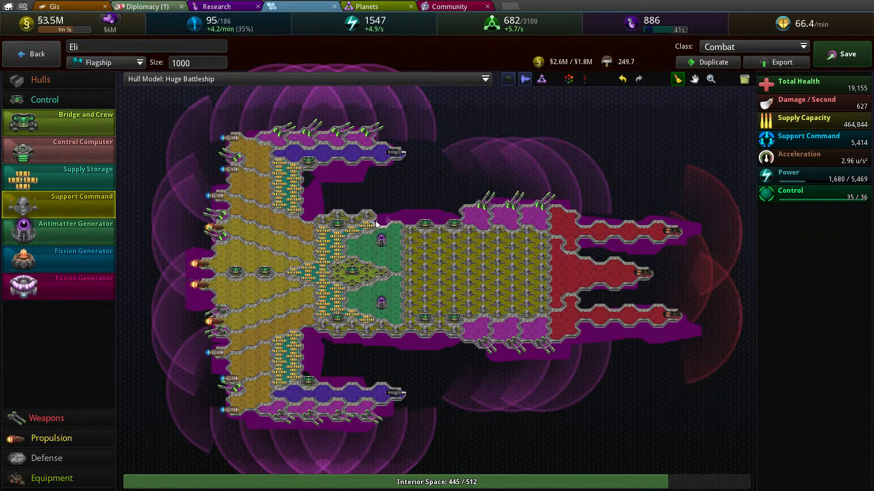
click(391, 220)
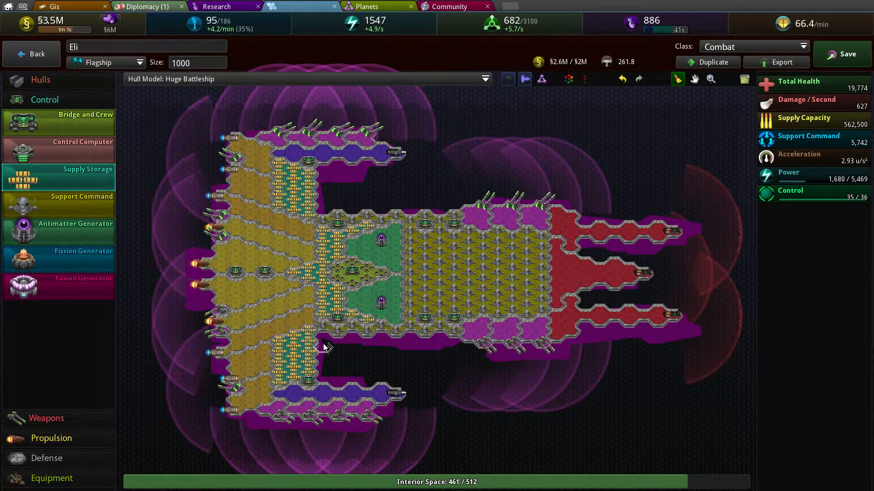
click(323, 197)
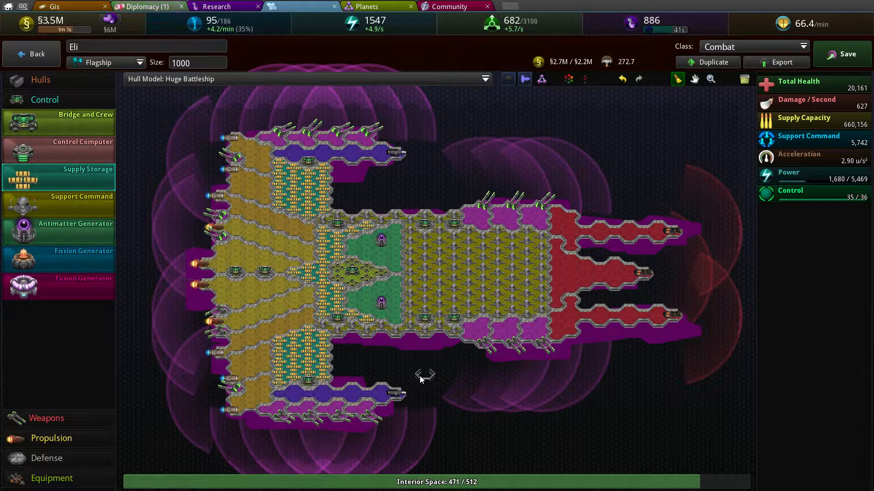
mouse_move(47, 450)
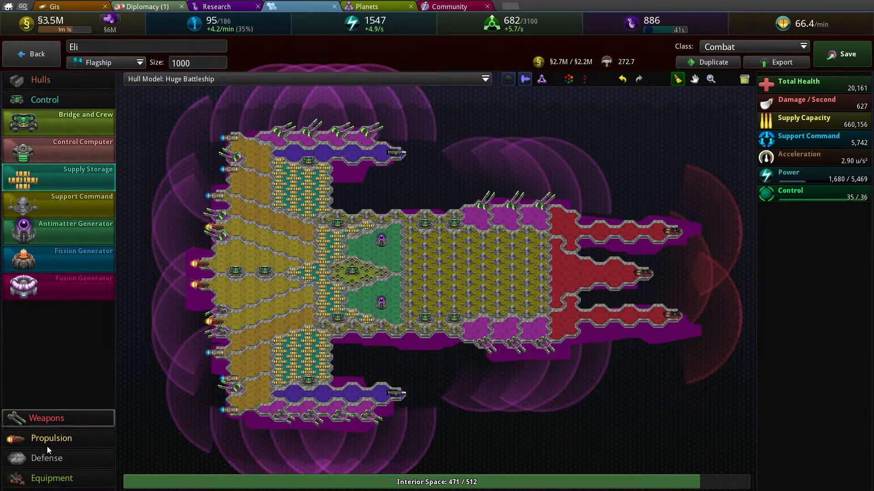
Step: Place and enlarge a Shield Generator in the lower support section
click(47, 457)
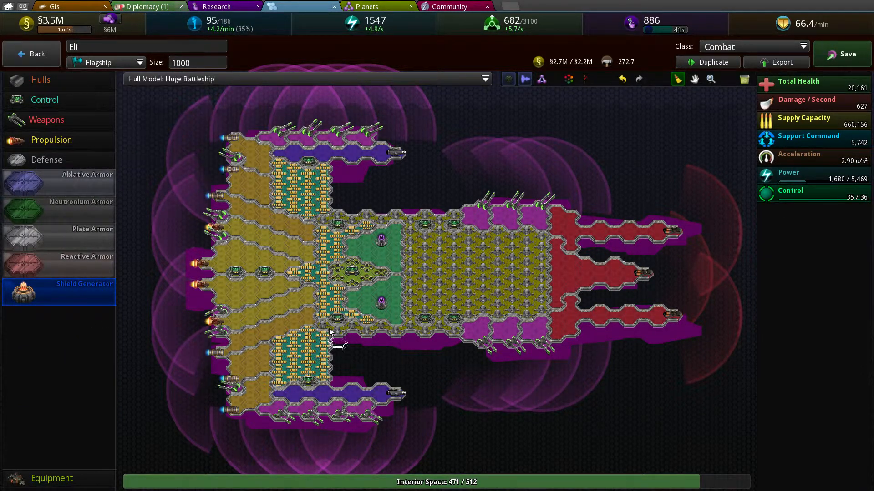
click(300, 353)
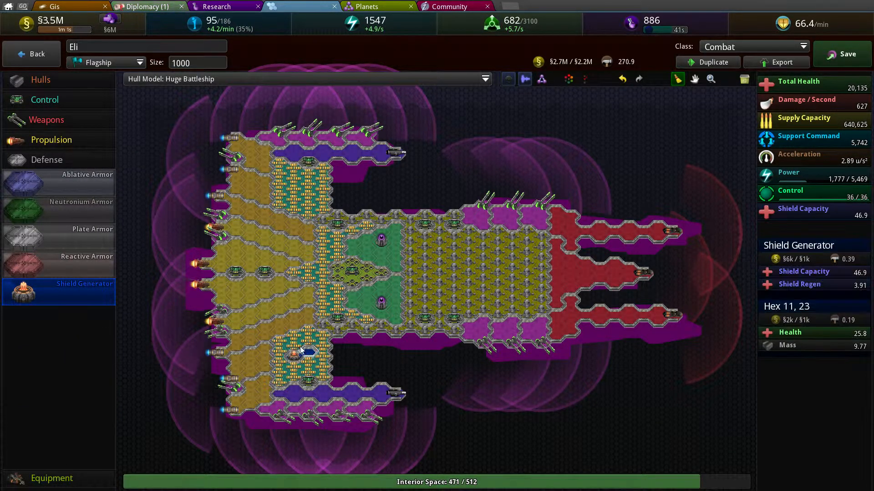
click(289, 357)
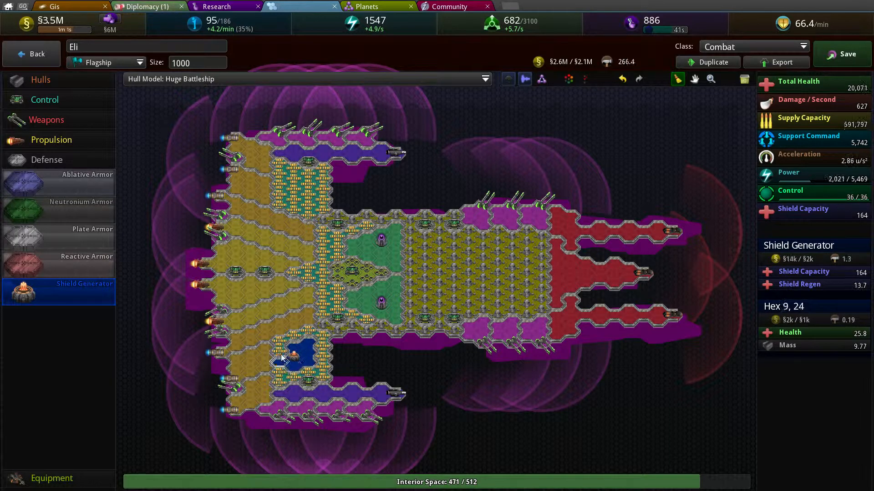
click(294, 358)
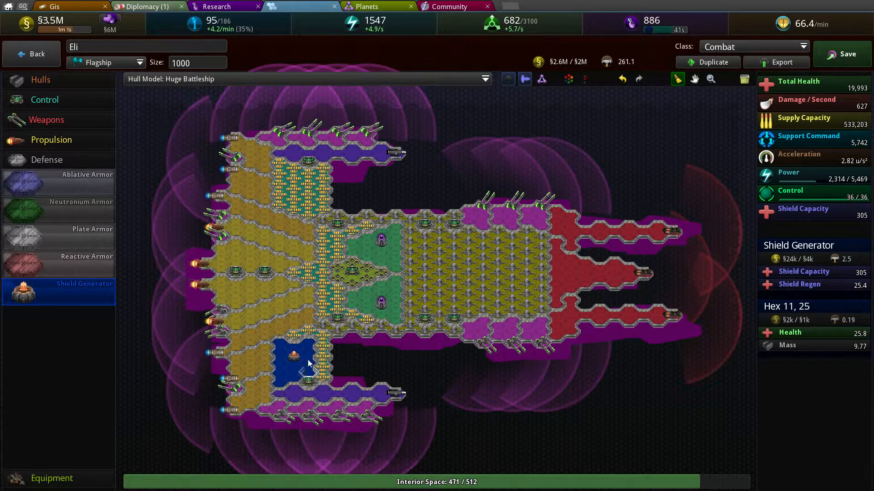
Step: Add a second Shield Generator in the upper section, giving 703 shield capacity
click(298, 192)
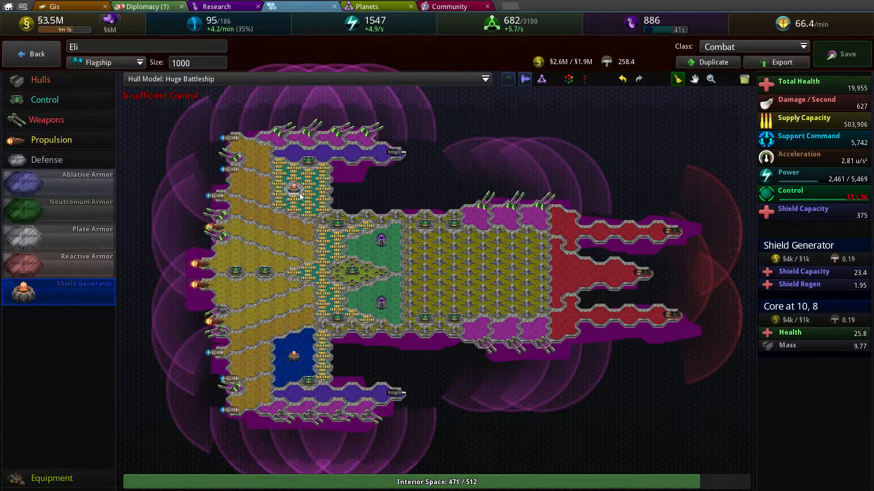
click(290, 200)
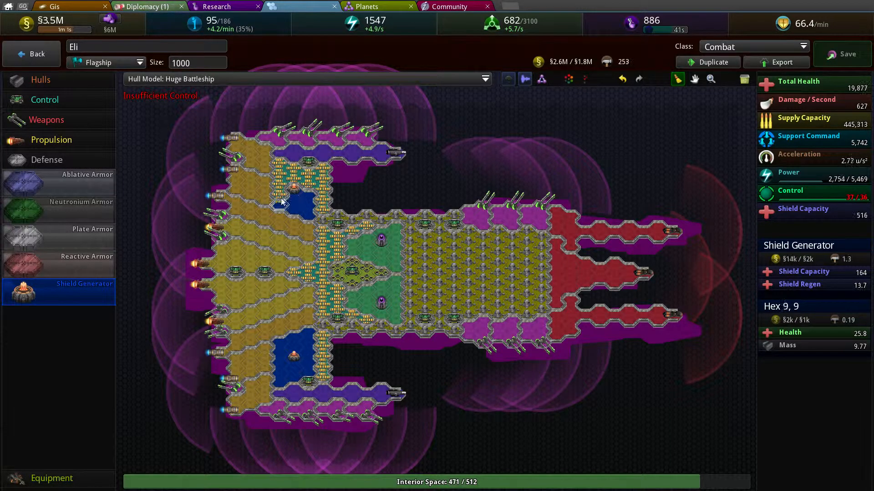
click(301, 181)
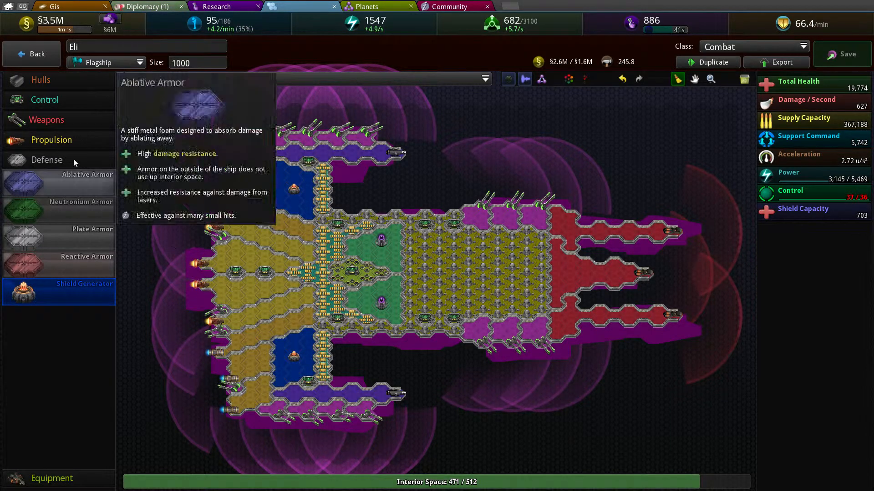
click(45, 99)
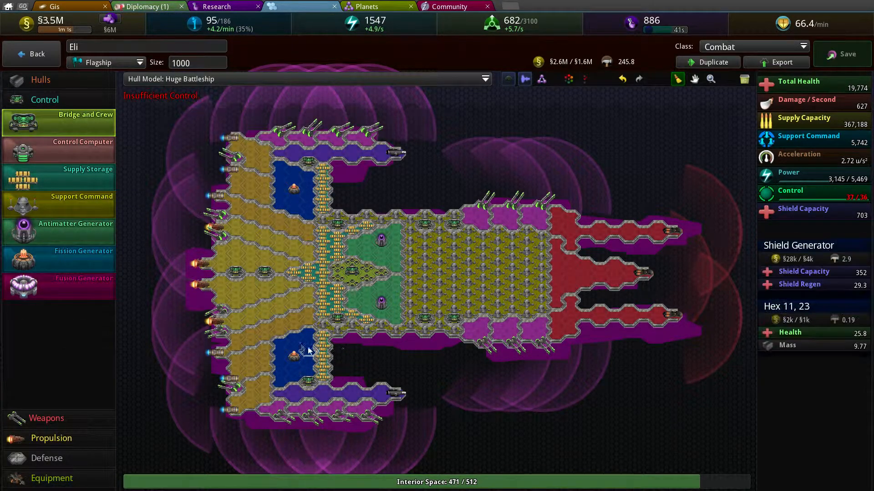
Step: Add Bridge and Crew control to lift available control to 37 of 40
click(310, 229)
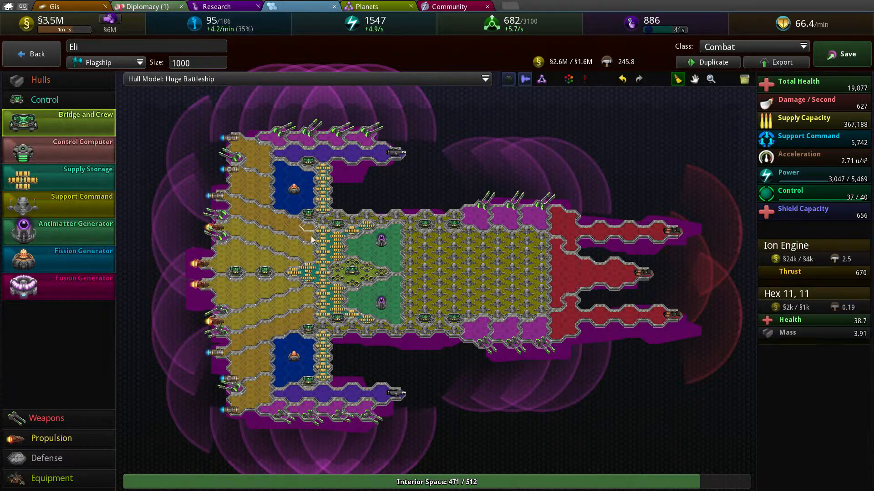
mouse_move(322, 294)
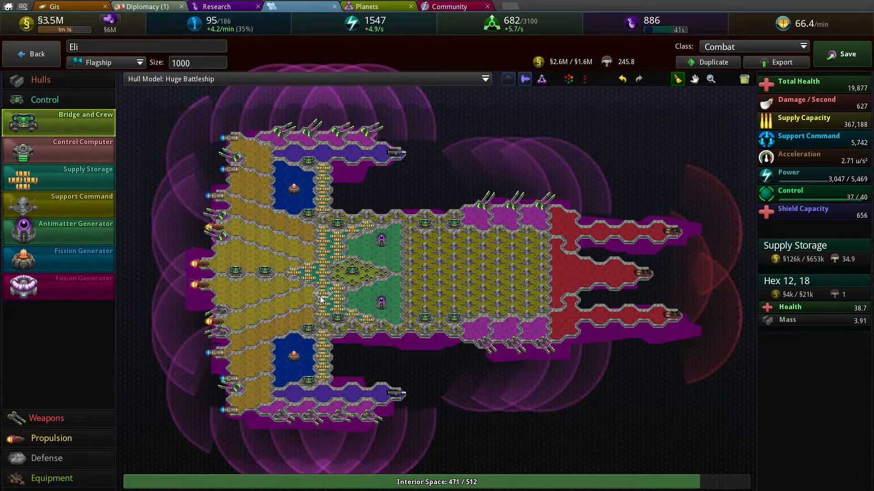
click(281, 373)
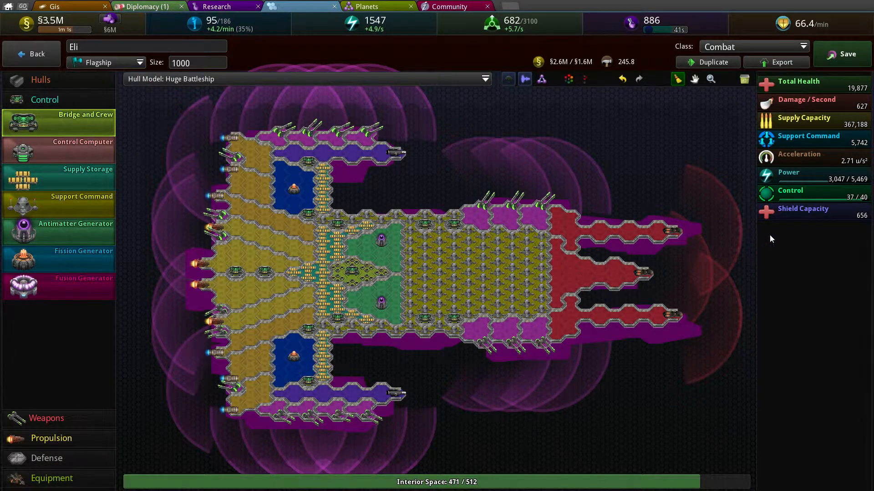
mouse_move(802, 209)
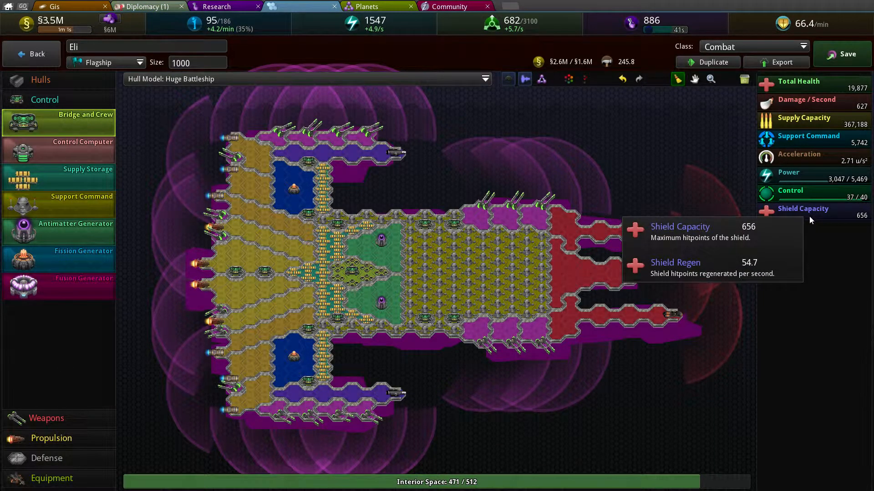
mouse_move(77, 457)
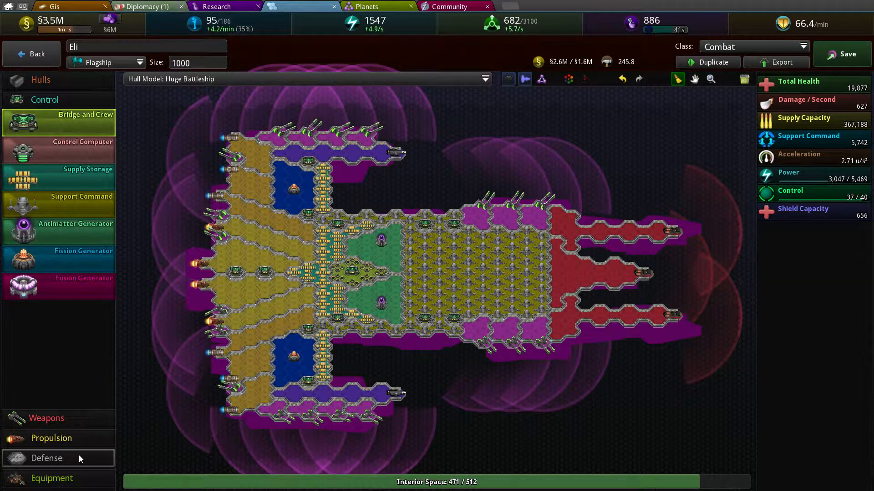
Step: Armor the upper and lower red prongs with Neutronium Armor, raising health to 57,057
click(46, 458)
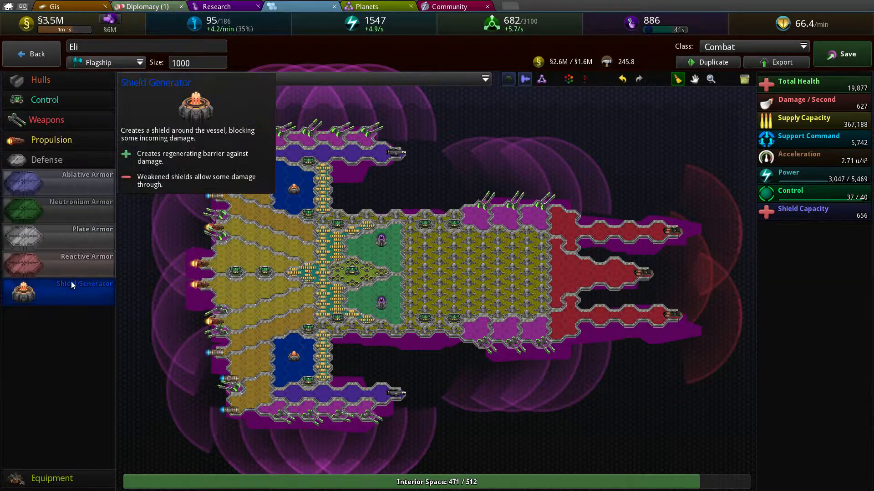
mouse_move(81, 215)
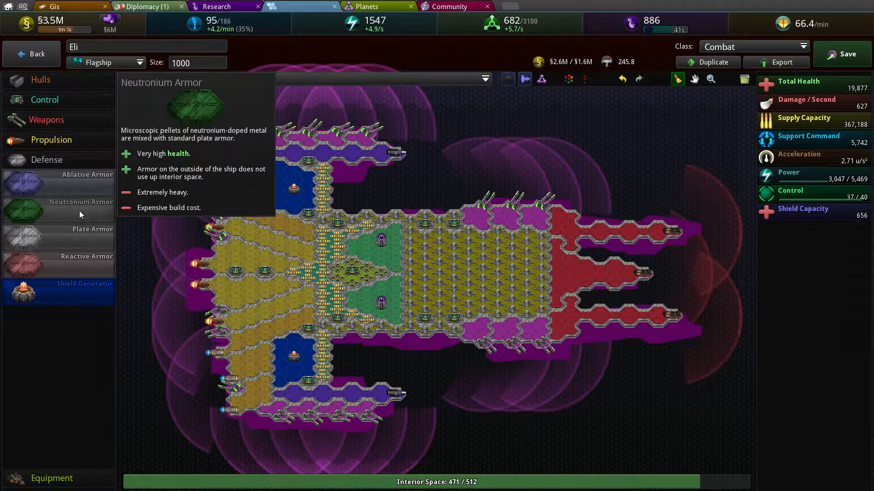
mouse_move(73, 240)
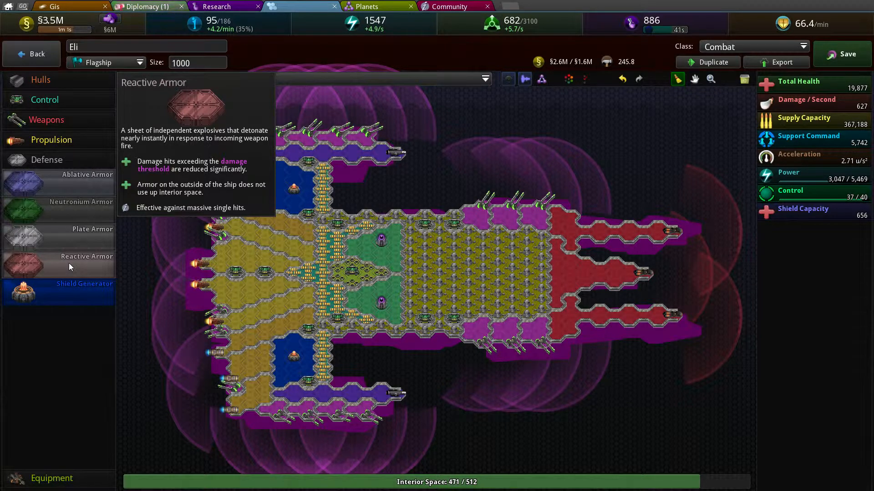
mouse_move(63, 215)
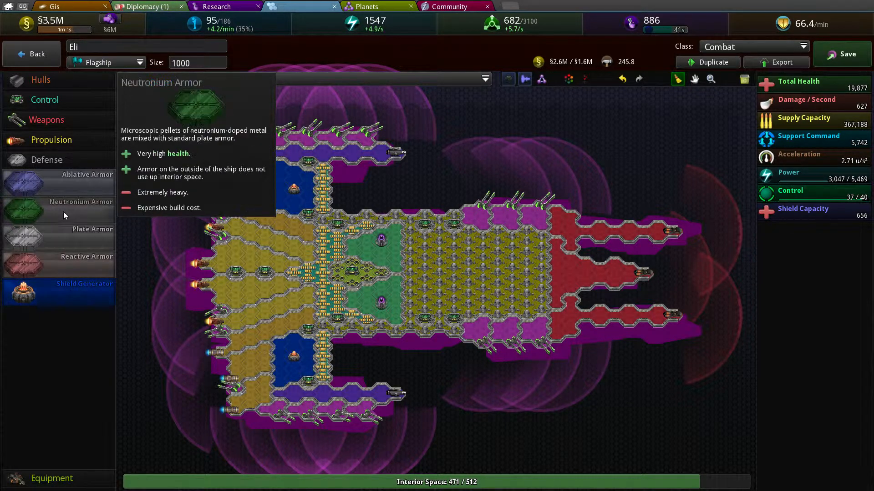
mouse_move(78, 187)
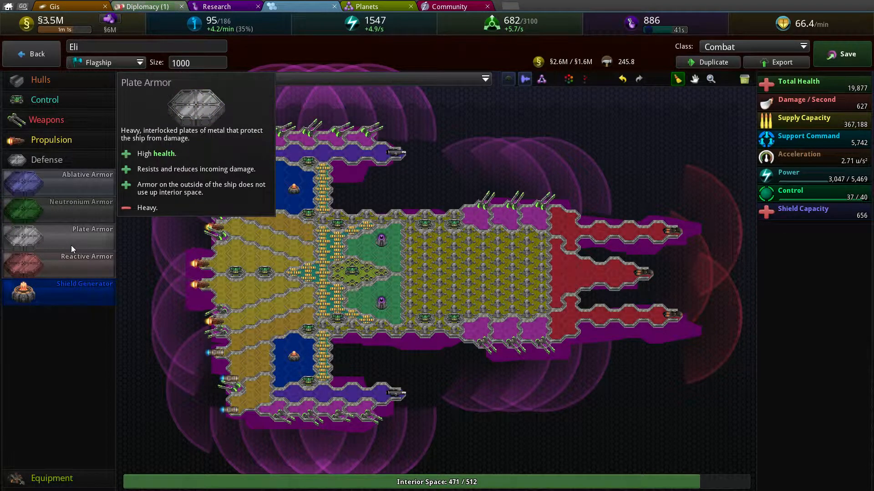
mouse_move(76, 218)
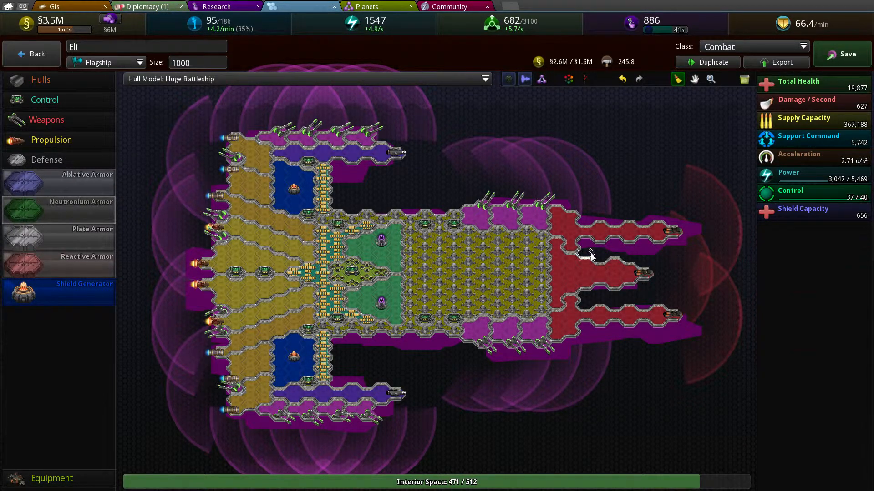
click(586, 247)
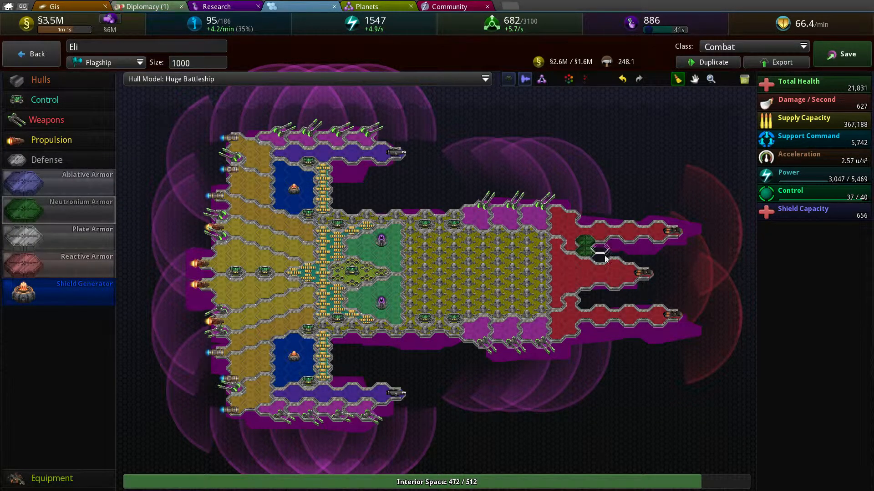
click(588, 248)
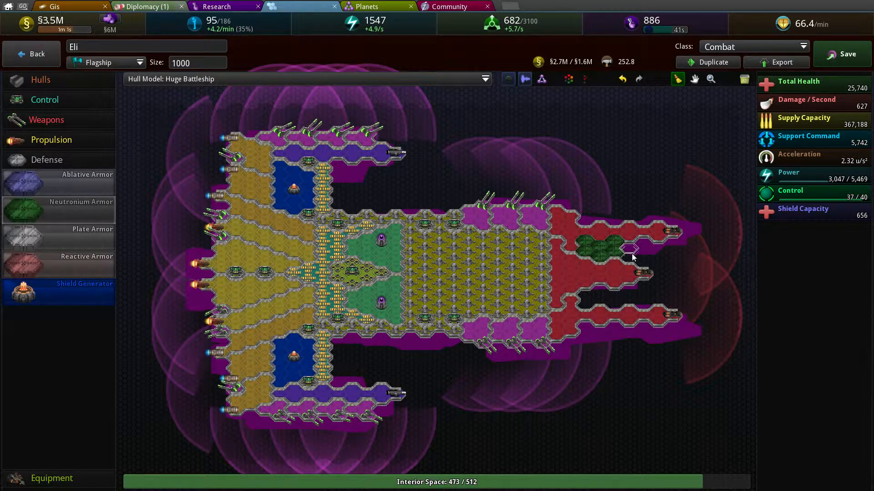
click(629, 249)
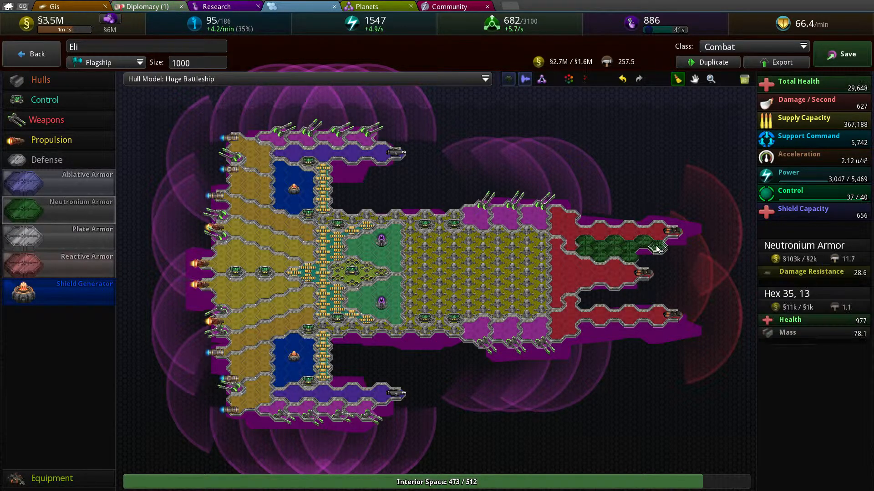
click(640, 306)
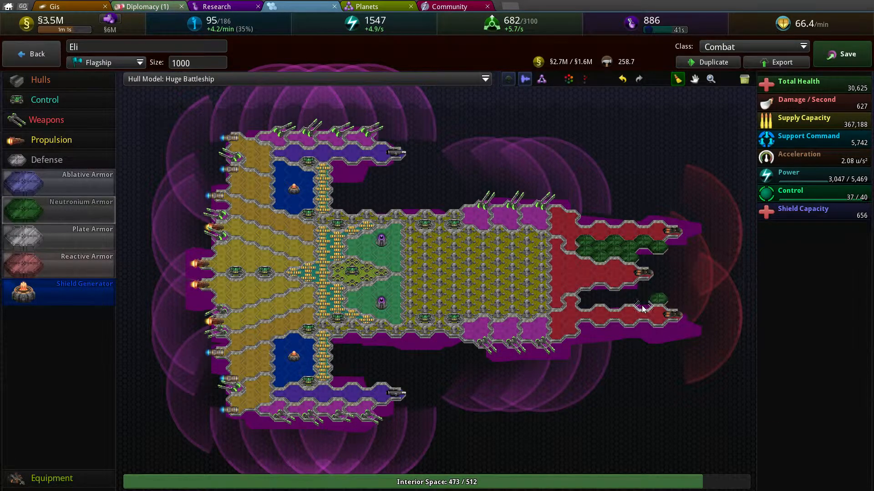
click(607, 295)
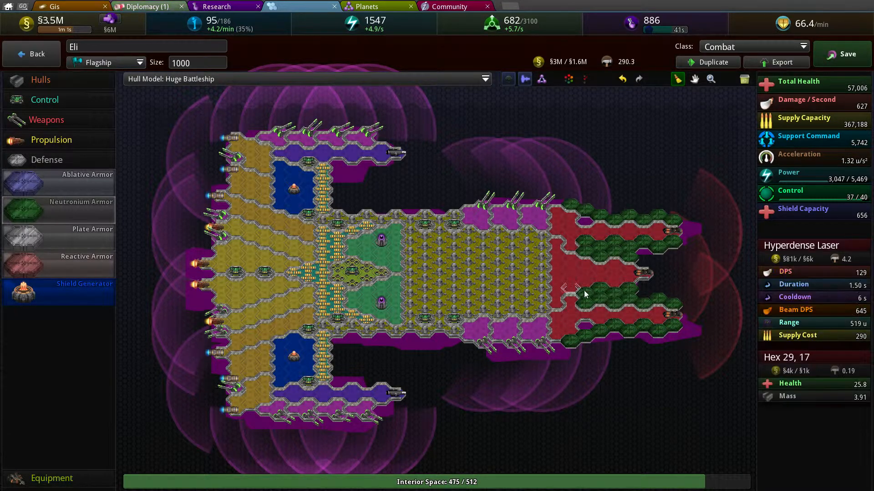
click(47, 120)
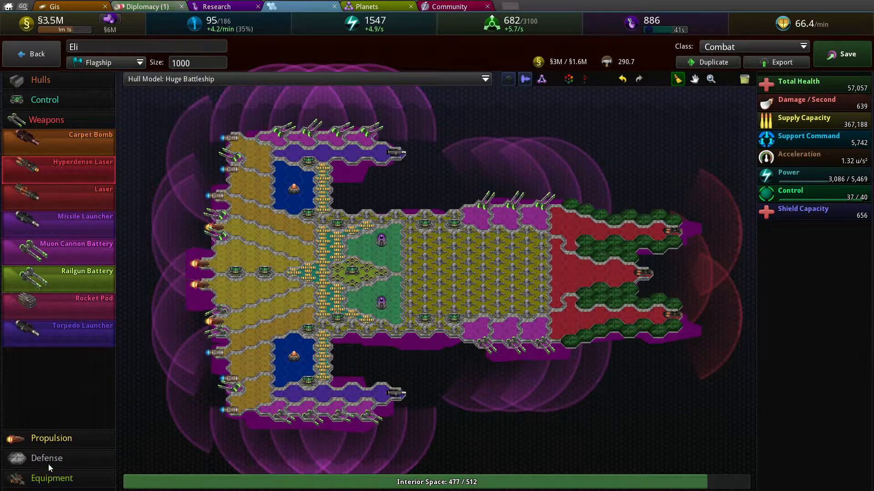
Step: Edge the upper and lower hull arms with Neutronium Armor, raising health to 81,484
click(47, 458)
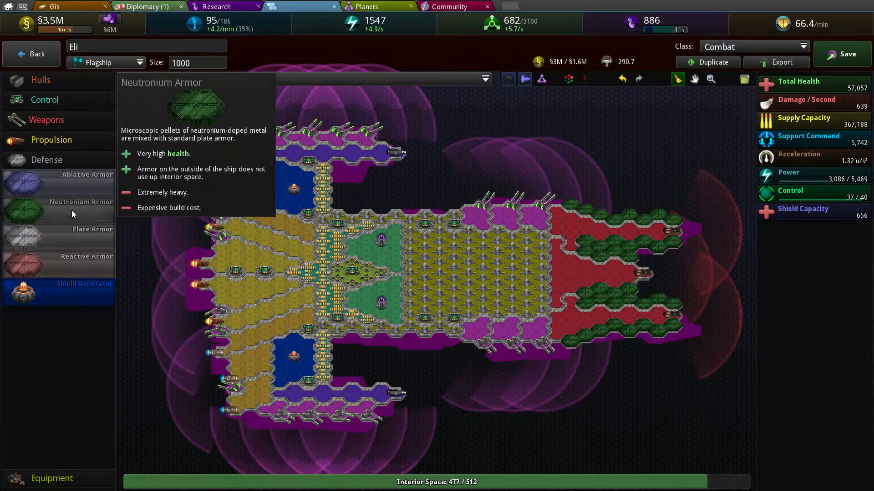
click(337, 195)
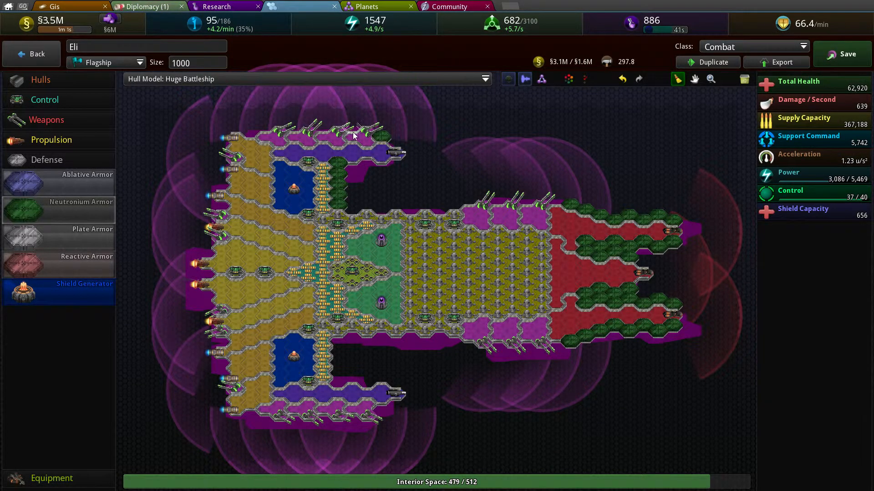
click(384, 136)
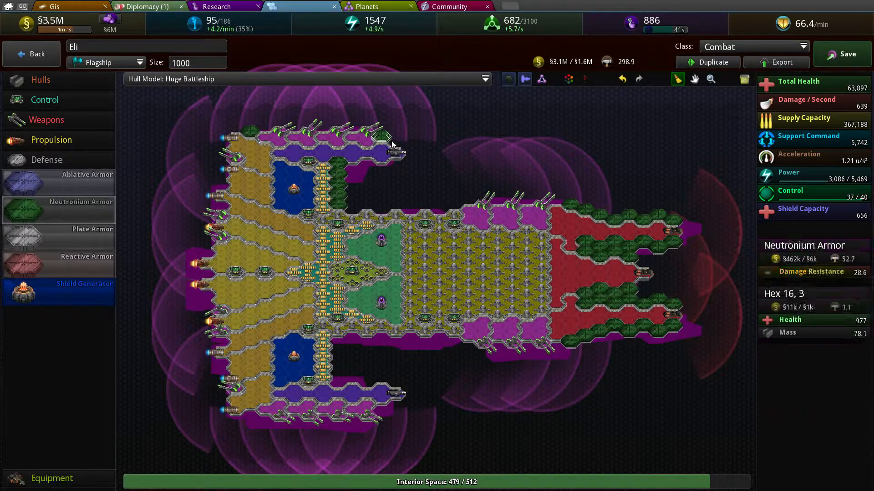
click(371, 166)
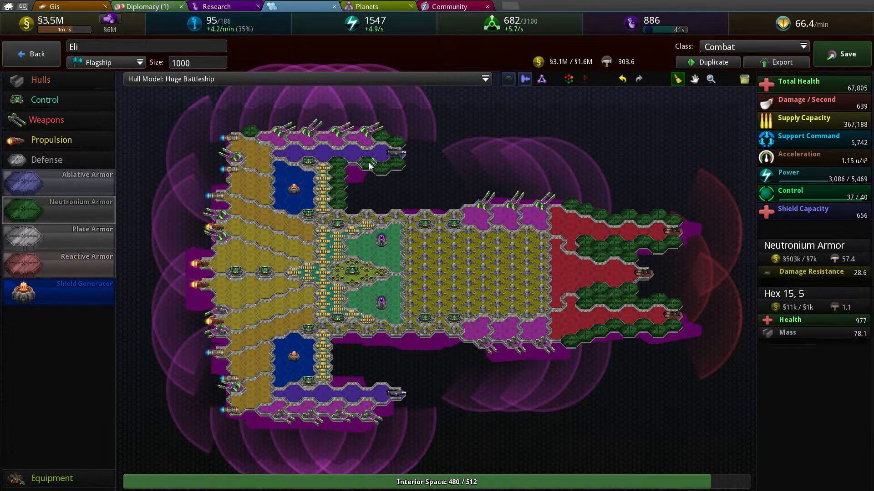
click(369, 165)
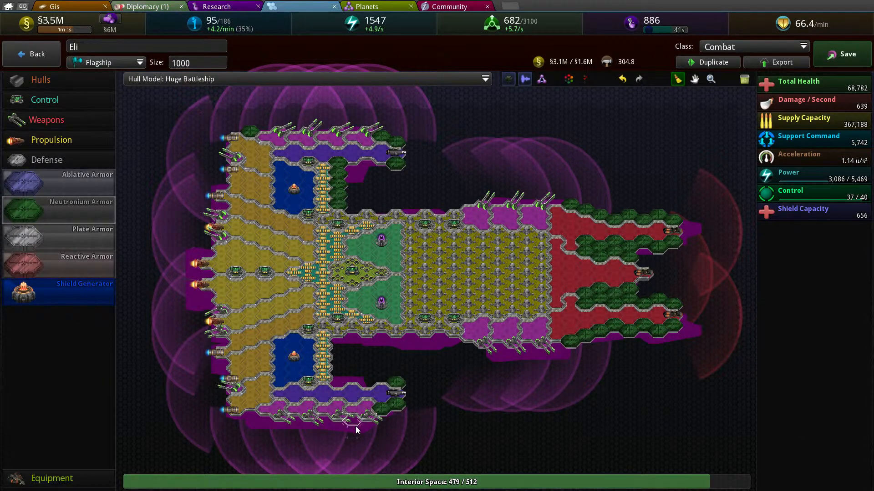
click(293, 421)
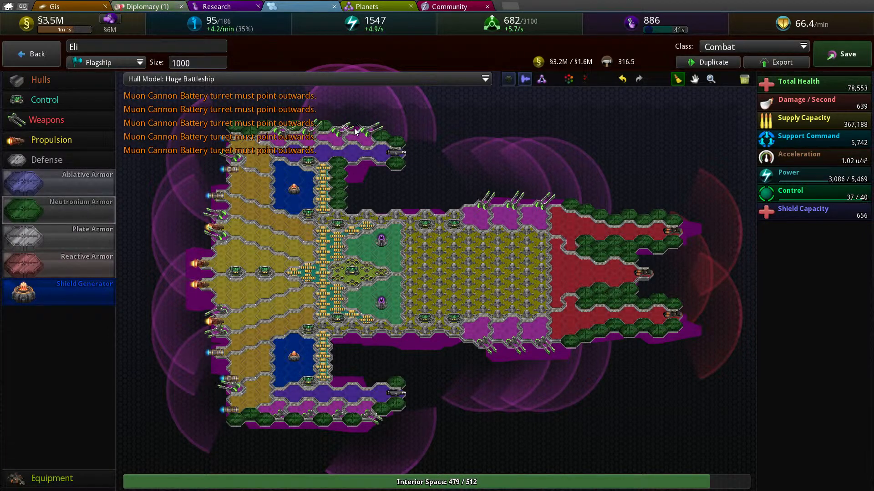
click(398, 404)
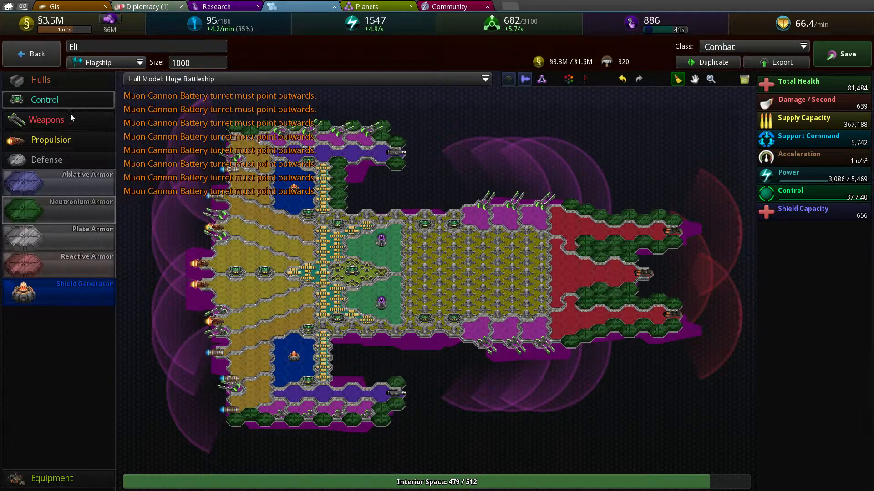
Step: Reposition the wing-edge muon cannon turrets to face outwards, reaching 677 damage per second
click(48, 119)
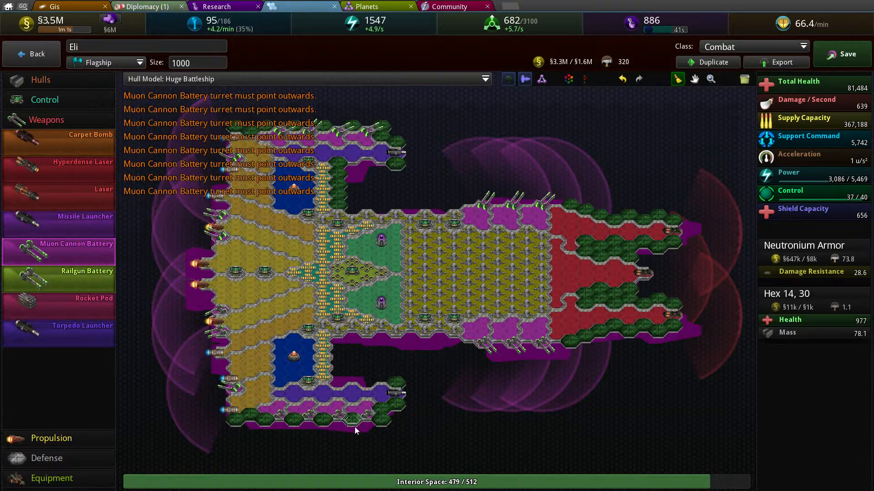
click(339, 426)
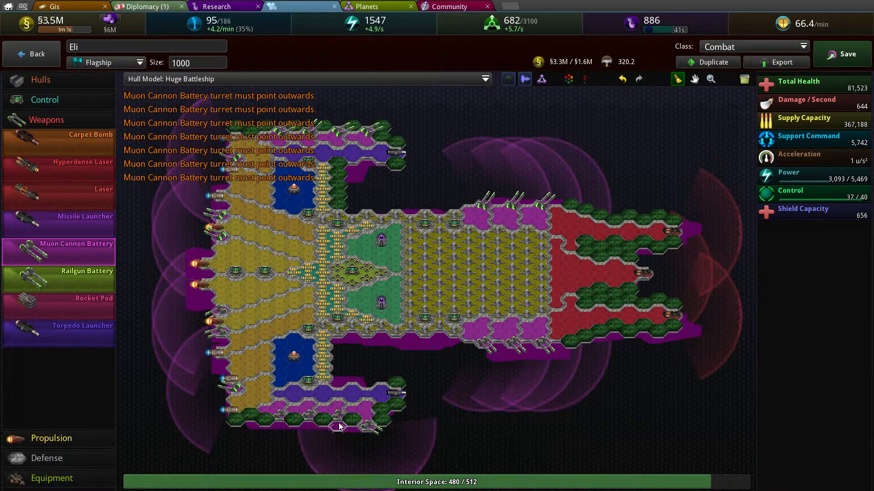
click(307, 425)
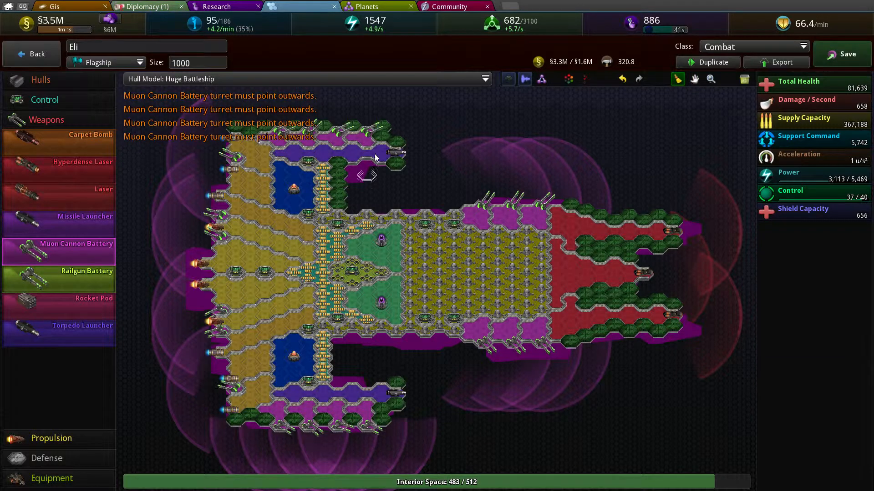
click(365, 120)
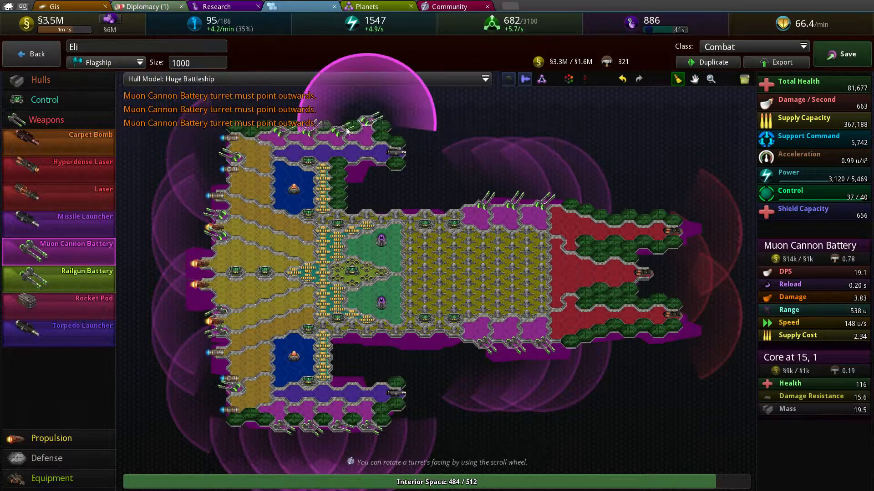
click(309, 138)
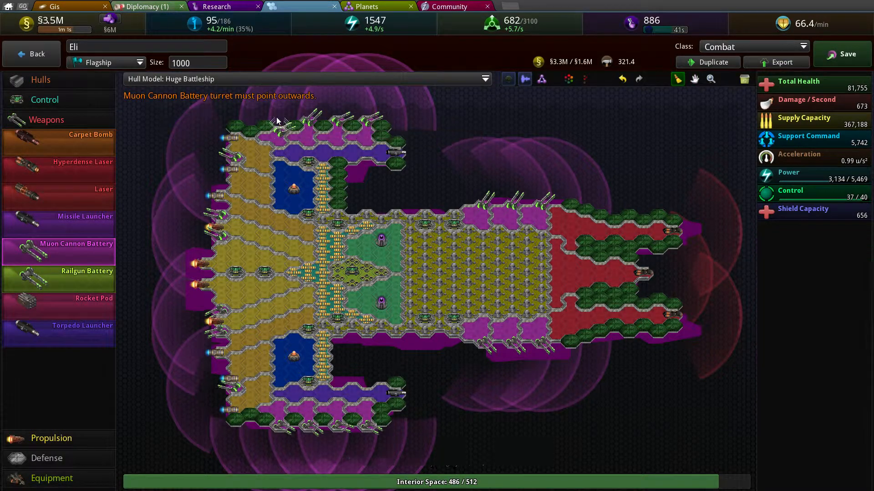
click(283, 139)
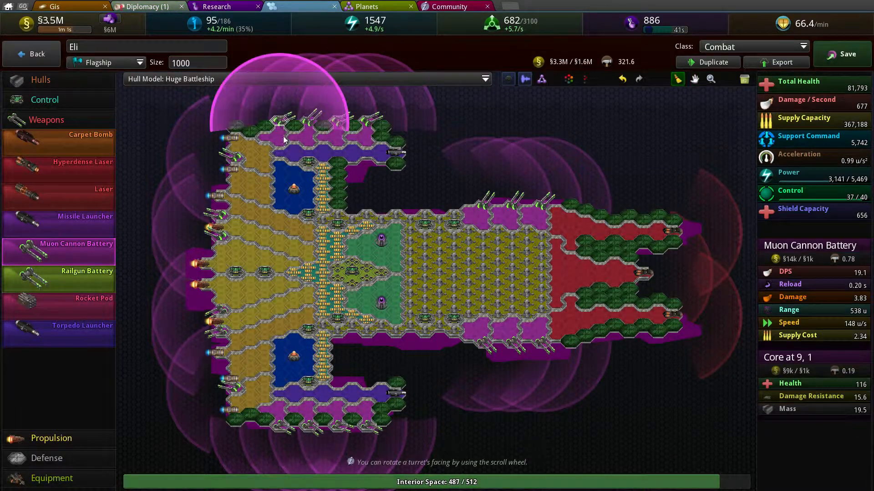
mouse_move(58, 252)
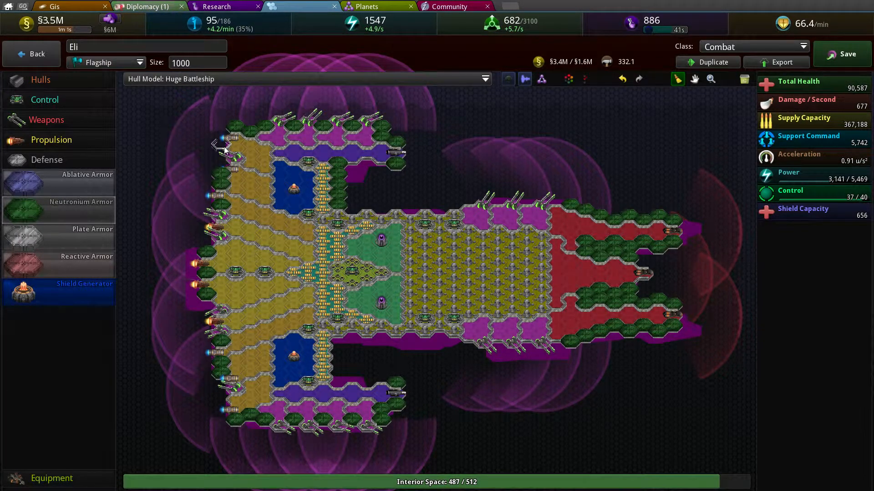
Step: Line the lower, upper and remaining mid-hull edges of Eli with neutronium armor
click(232, 169)
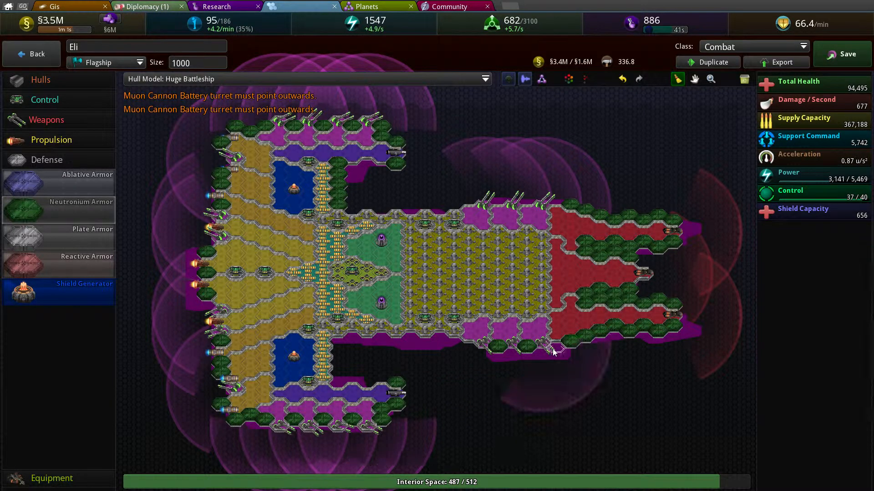
click(518, 201)
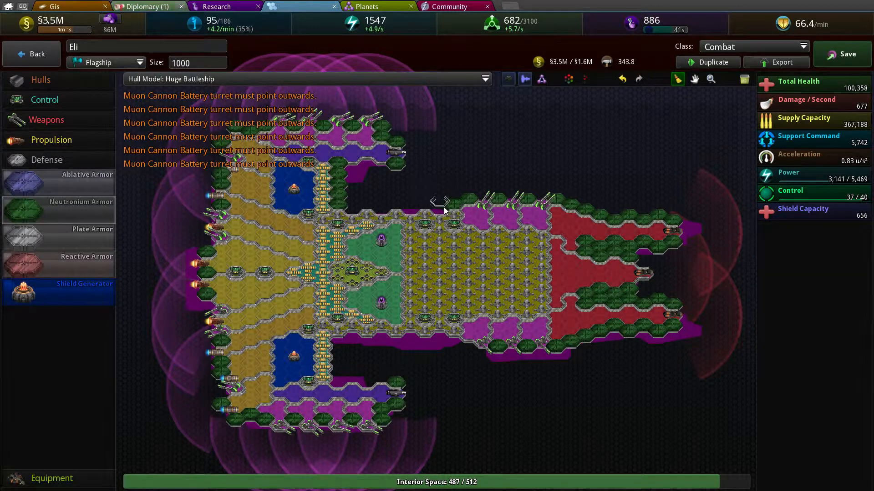
click(402, 207)
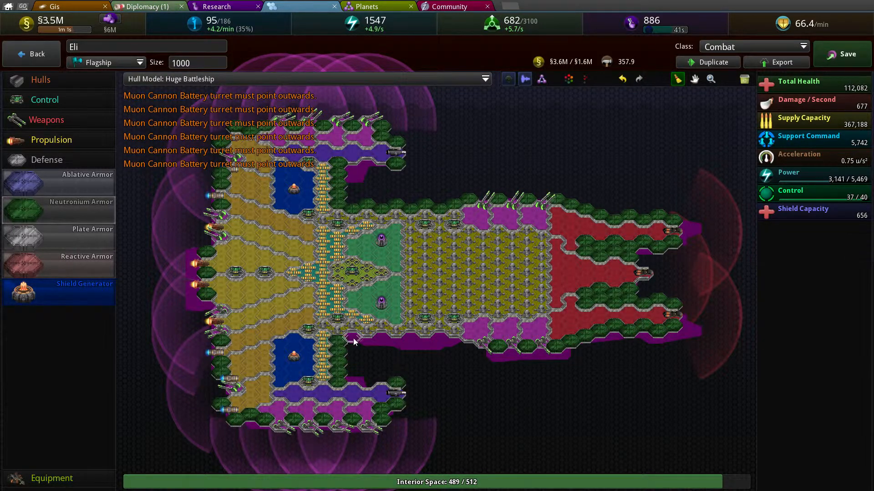
click(409, 336)
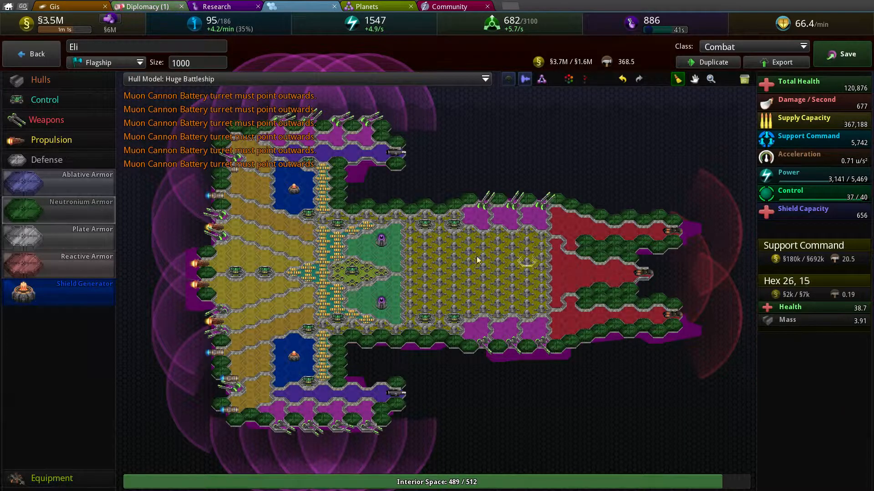
mouse_move(339, 305)
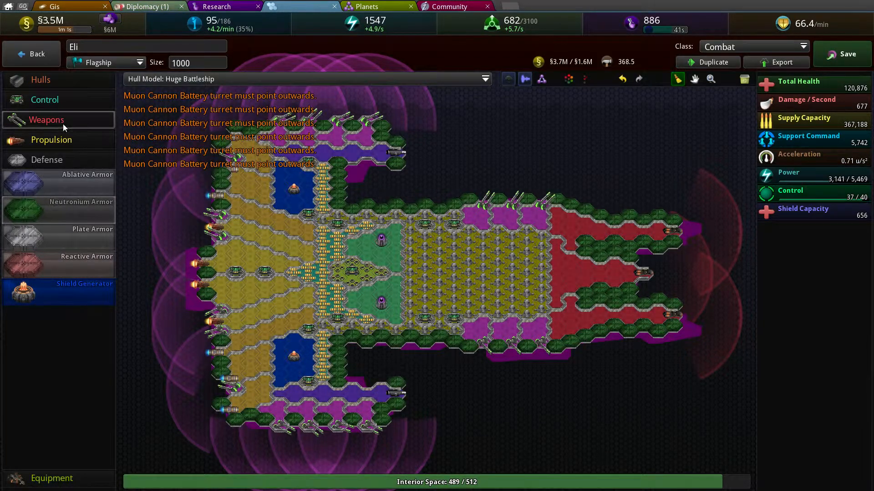
Step: Add Muon Cannon Battery turrets on the lower and upper hull edges, raising DPS to 706
click(46, 120)
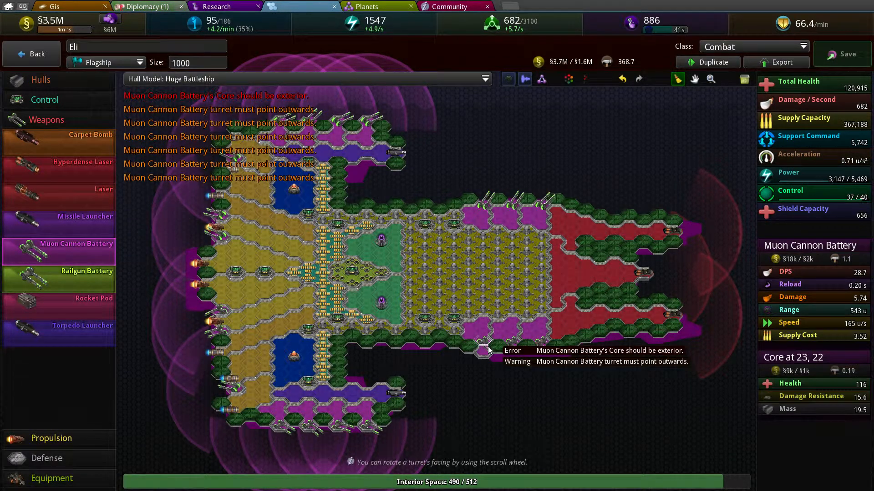
click(489, 351)
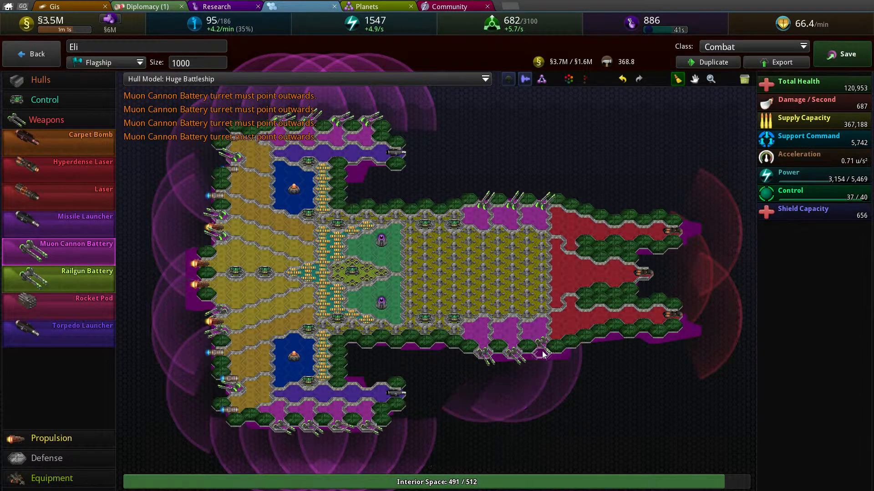
click(541, 194)
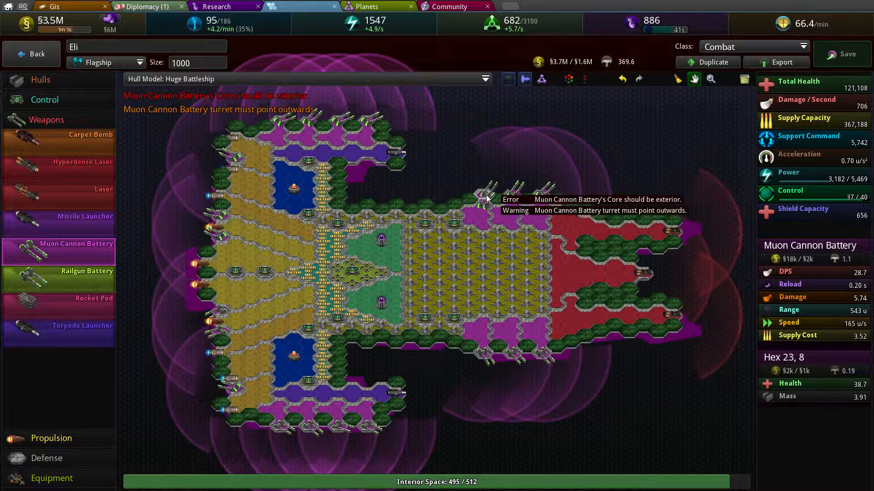
click(44, 99)
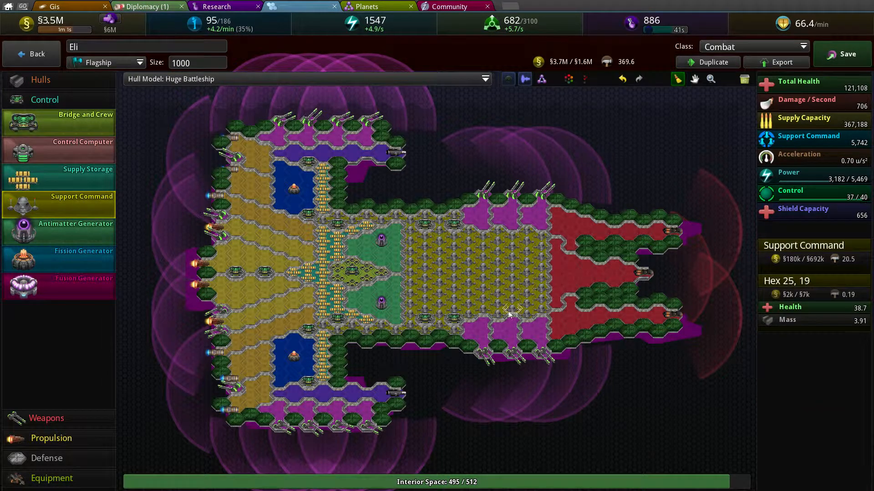
mouse_move(425, 333)
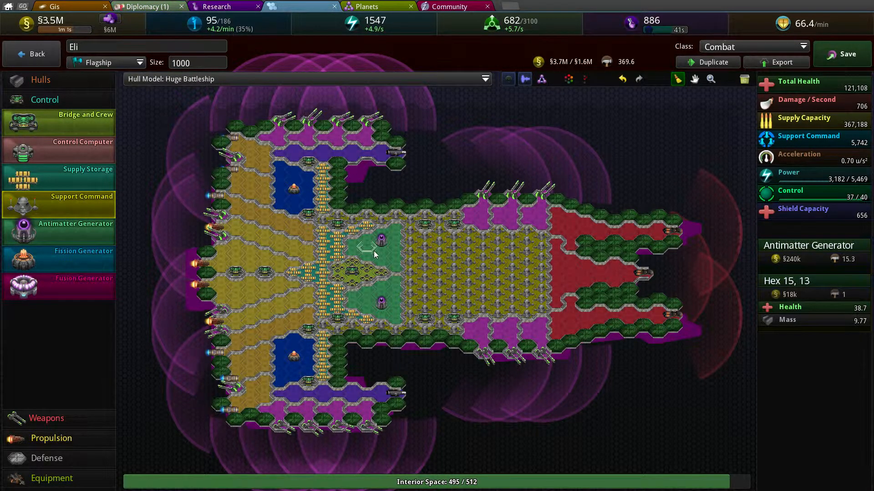
mouse_move(59, 231)
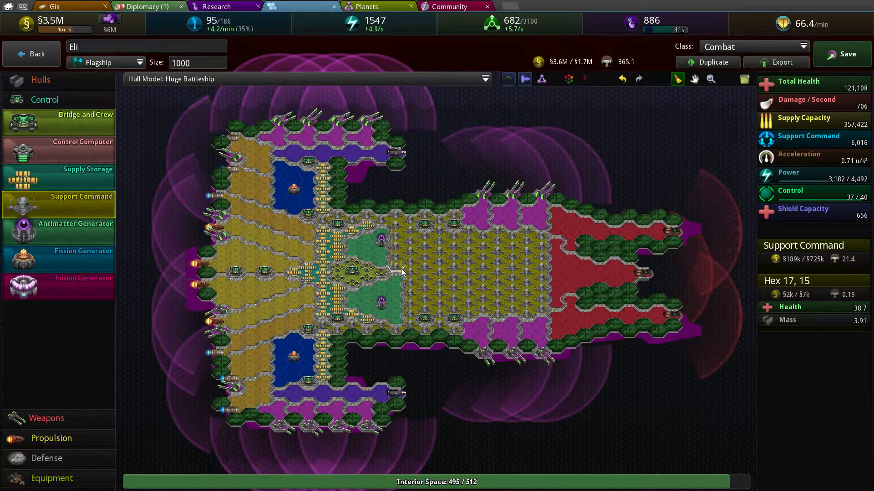
Step: Add Support Command modules inside the hull and resize the Eli design to 1500
click(457, 319)
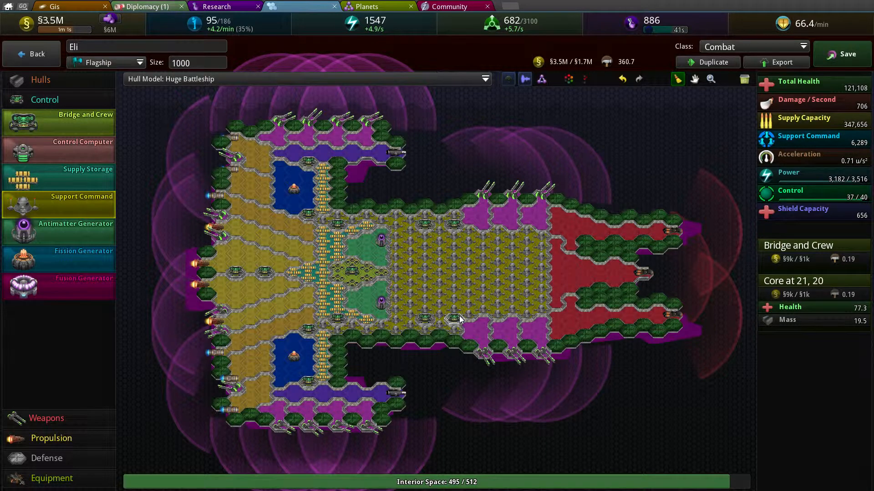
click(368, 289)
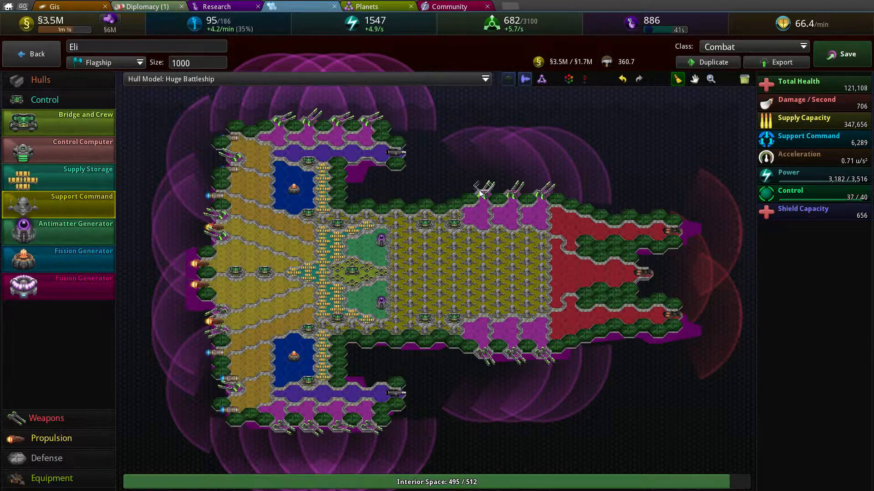
click(198, 63)
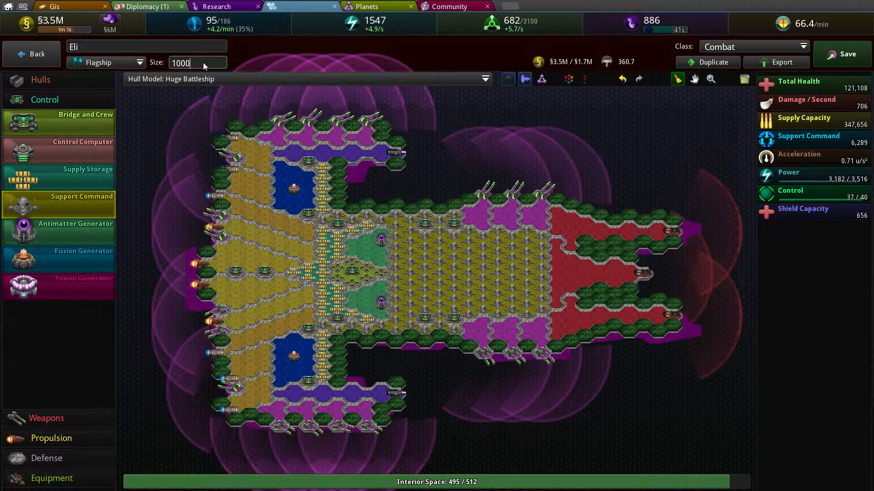
key(BackSpace)
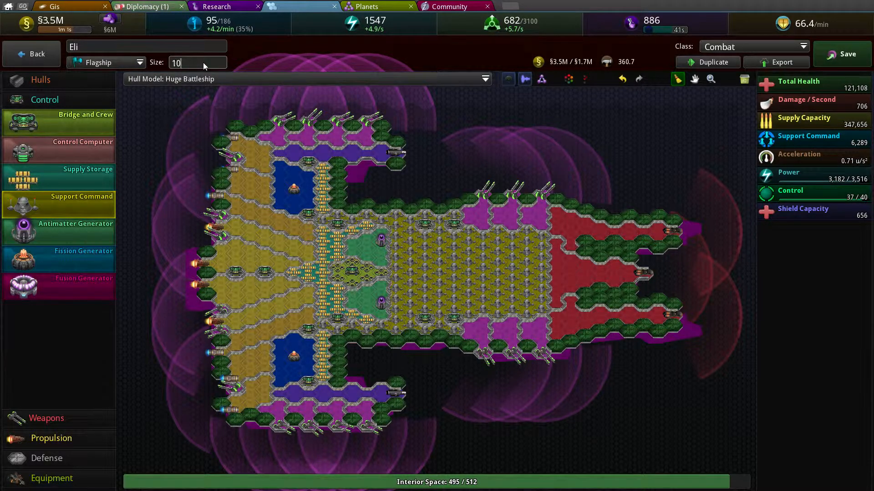
text(1500)
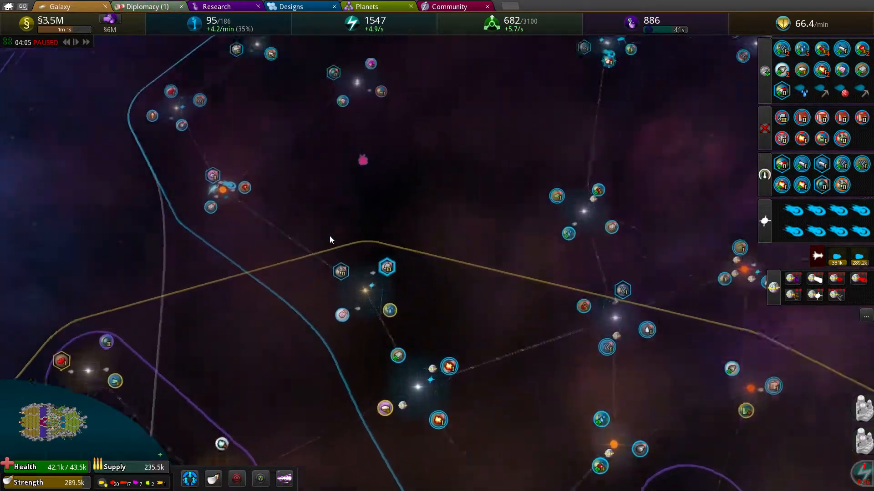
Step: Queue an Eli (1500) flagship at home planet David, dropping funds to −§1.3M
click(315, 288)
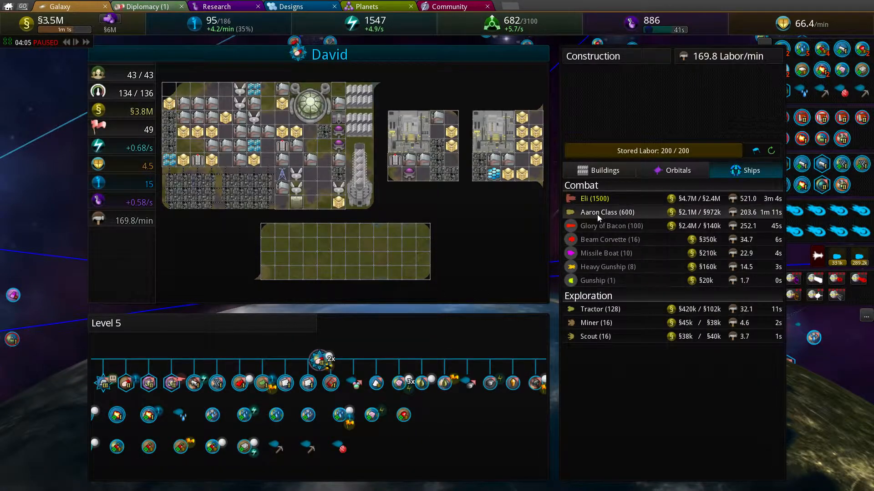
click(595, 198)
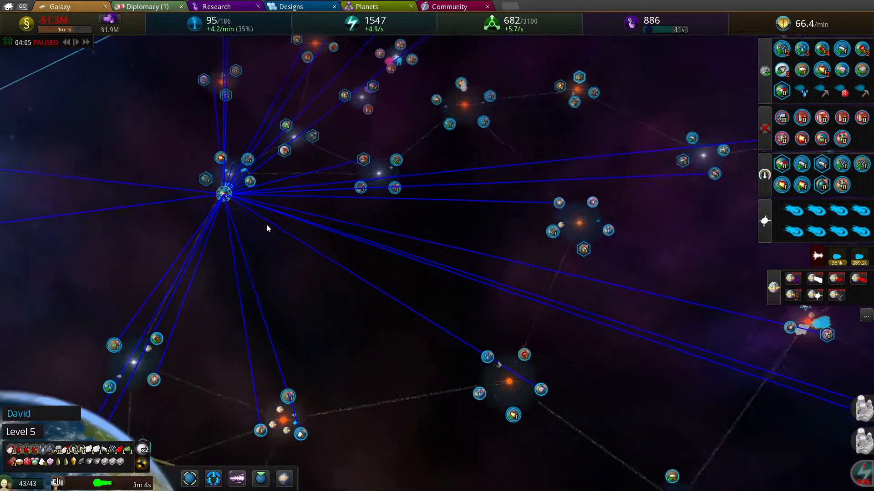
click(223, 192)
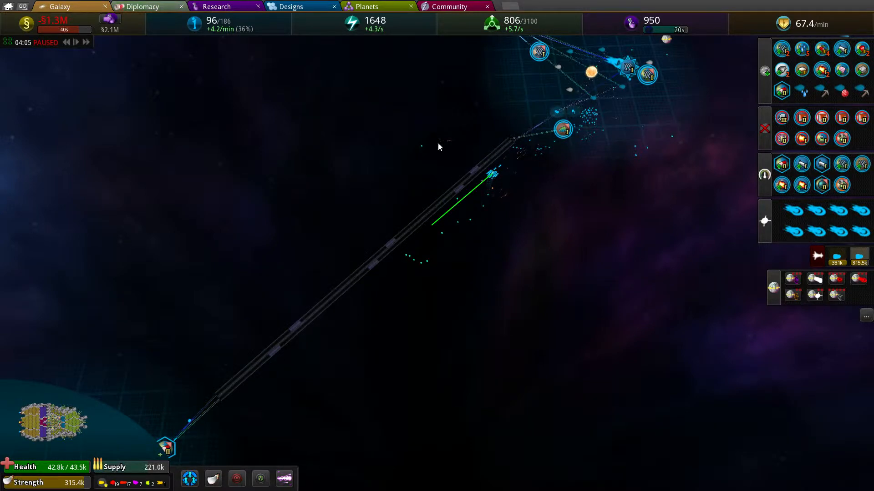
Step: Study Construction Bay with 1,000 energy, return to the galaxy map and unpause
click(217, 7)
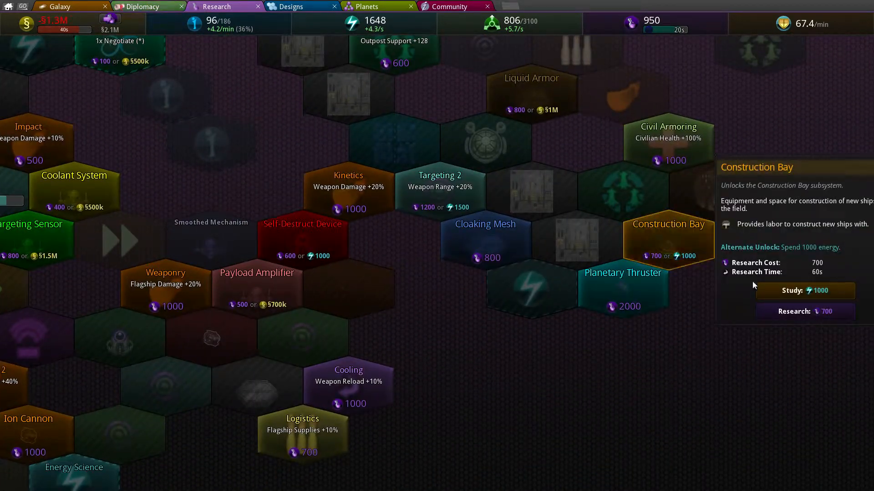
click(804, 291)
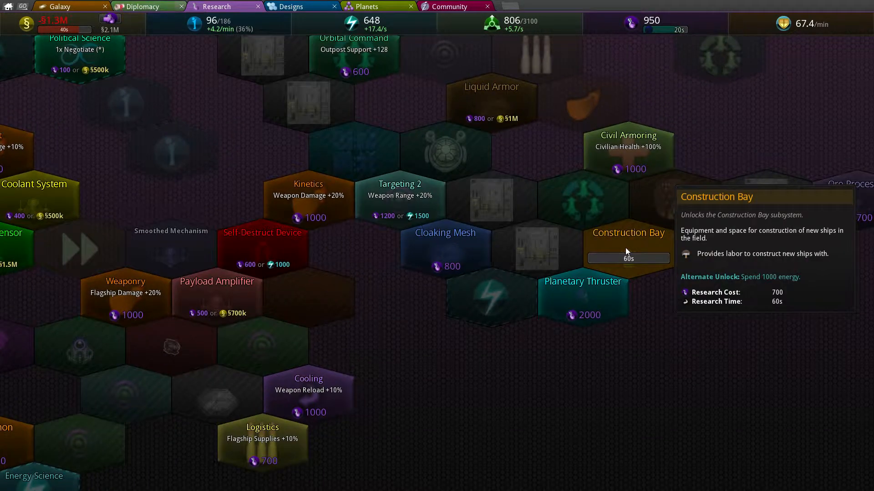
click(62, 7)
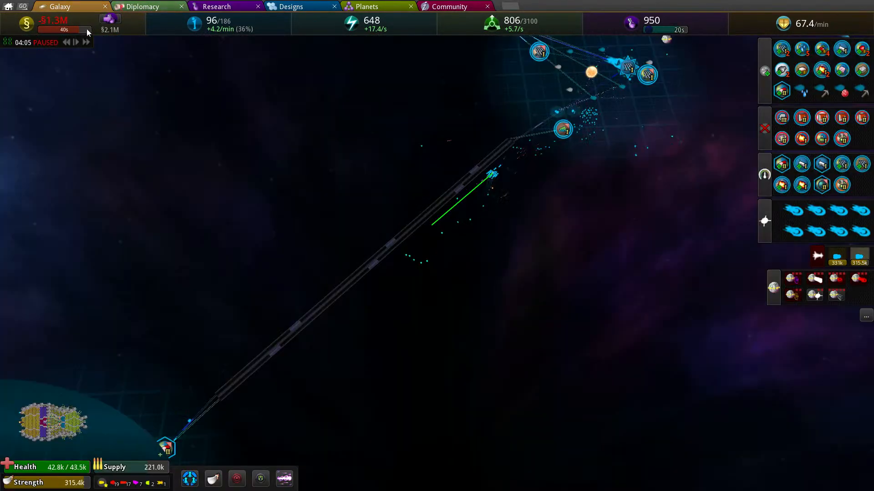
click(76, 43)
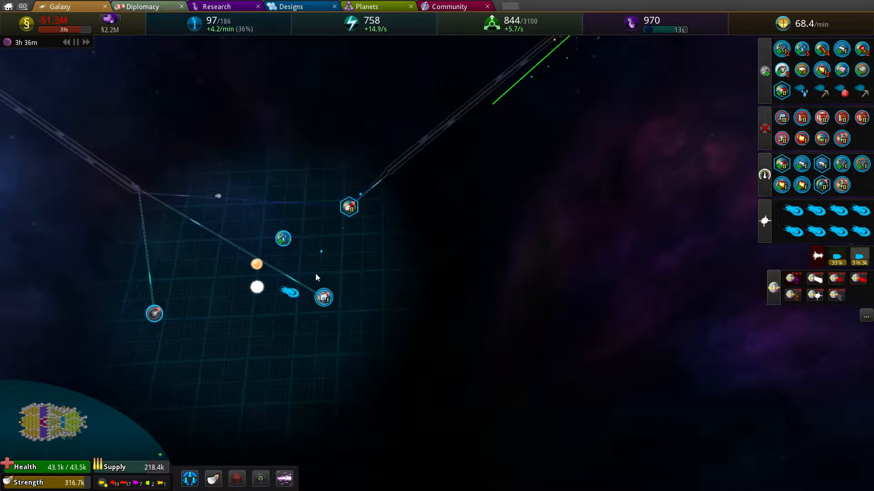
Step: Select a ship near the star while the game runs and the budget recovers to §2.4M
click(282, 238)
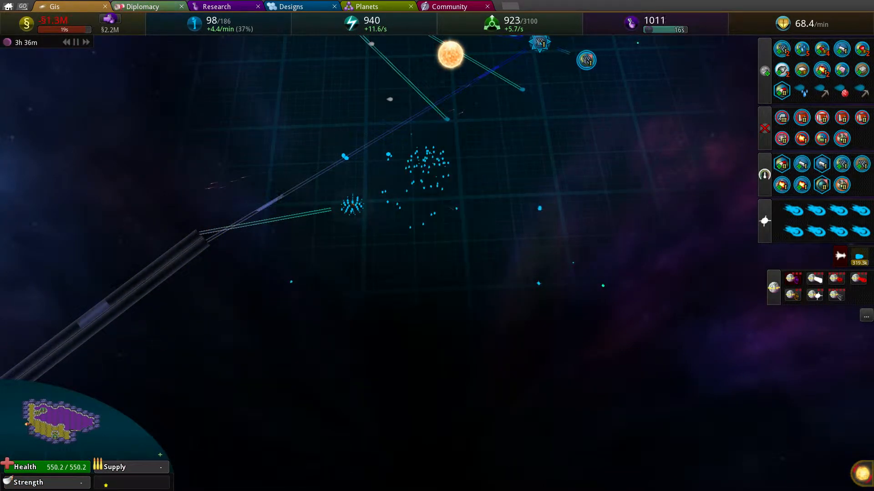
click(394, 266)
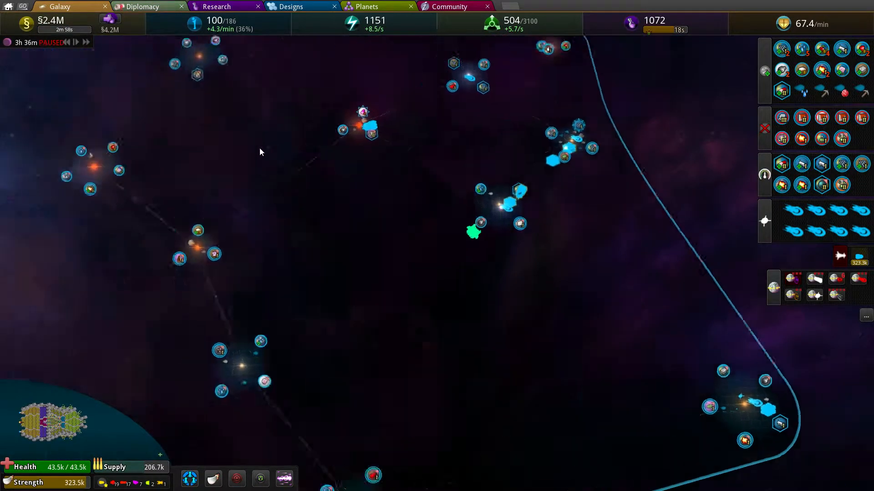
Step: Queue a Glory of Bacon (100) support ship at planet David behind the Eli flagship
click(438, 255)
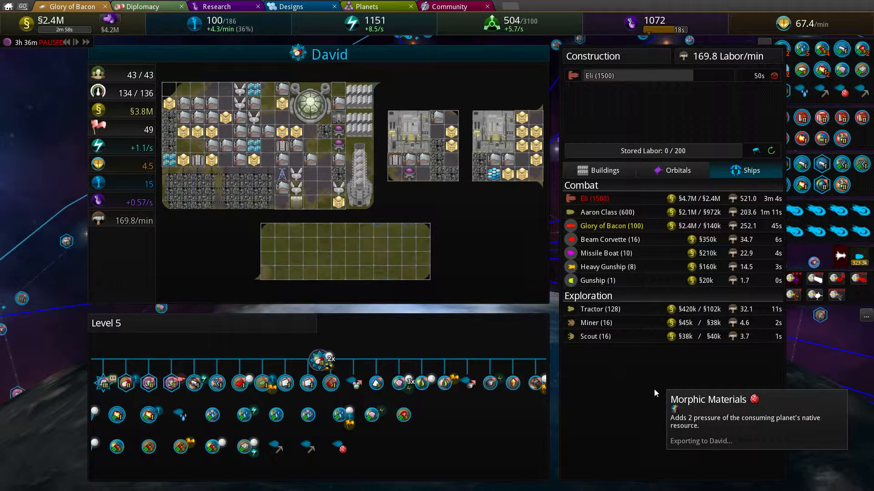
mouse_move(629, 231)
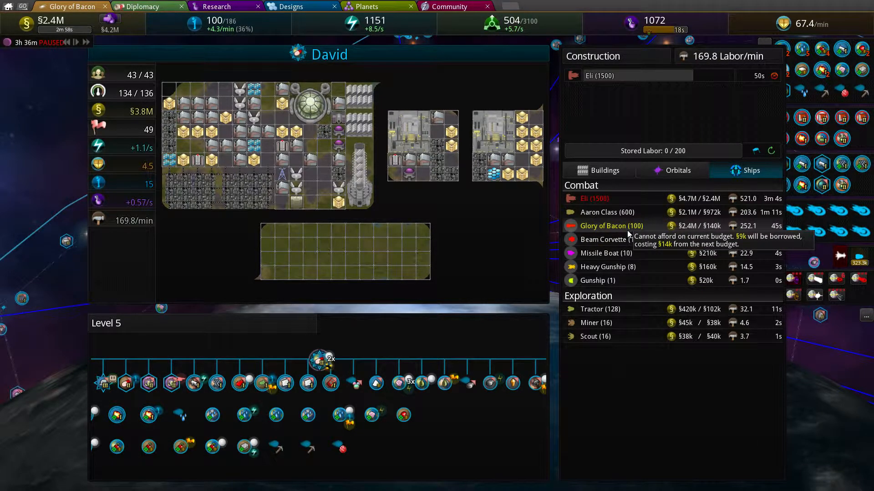
click(612, 226)
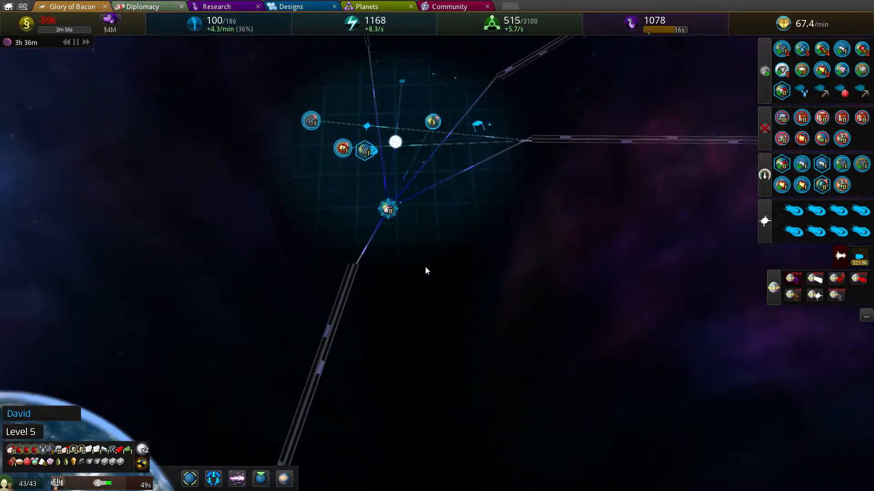
scroll(down, 3)
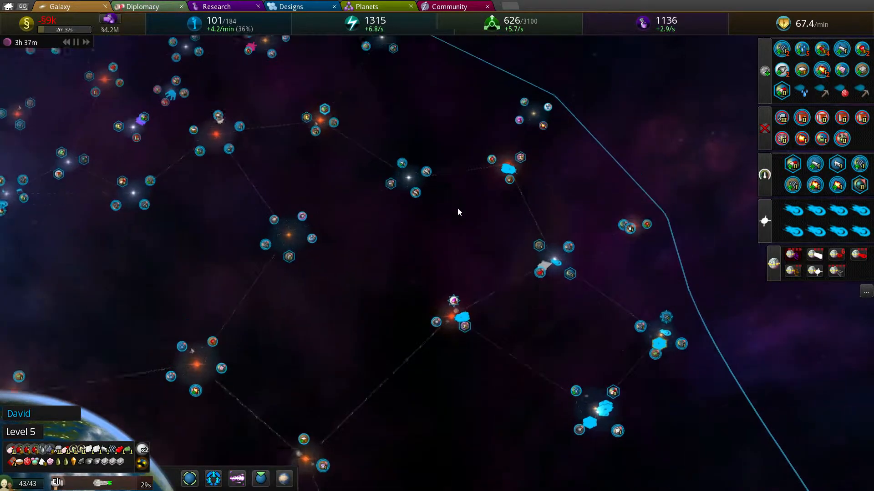
click(341, 142)
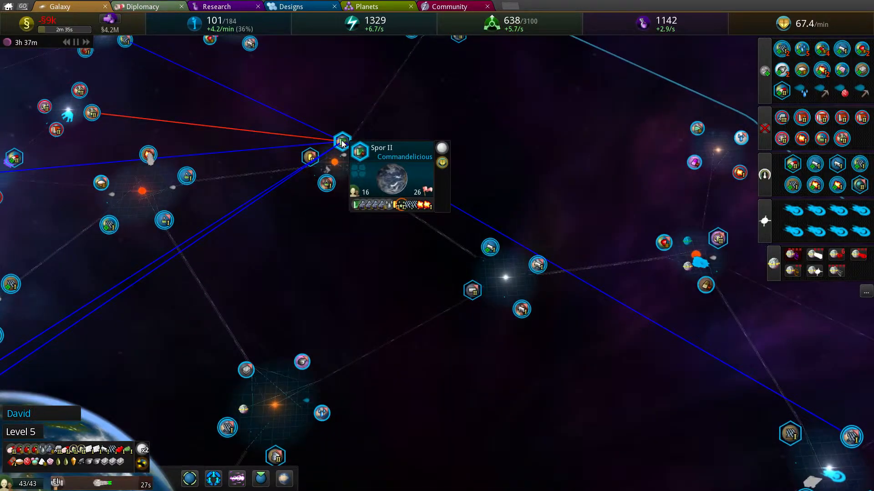
click(92, 115)
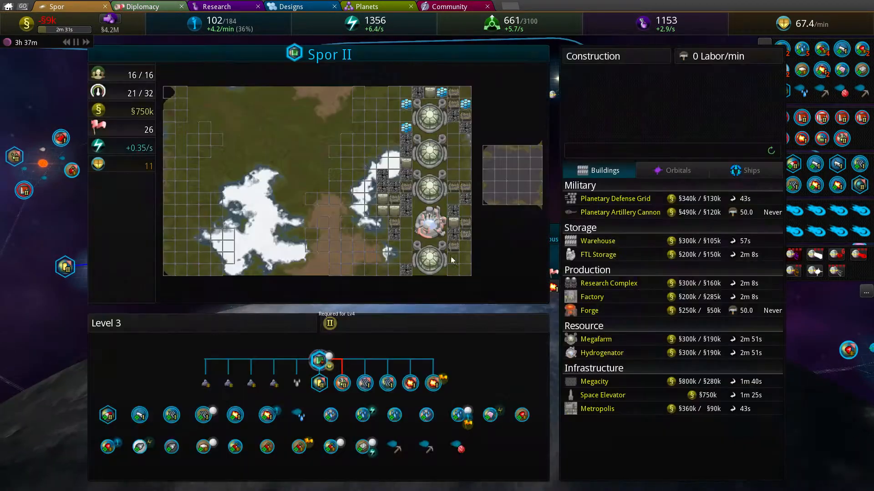
mouse_move(483, 313)
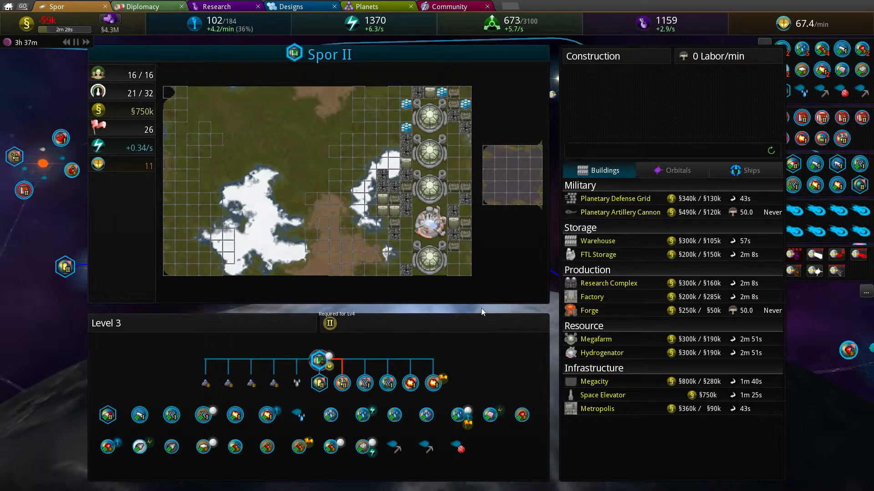
mouse_move(334, 272)
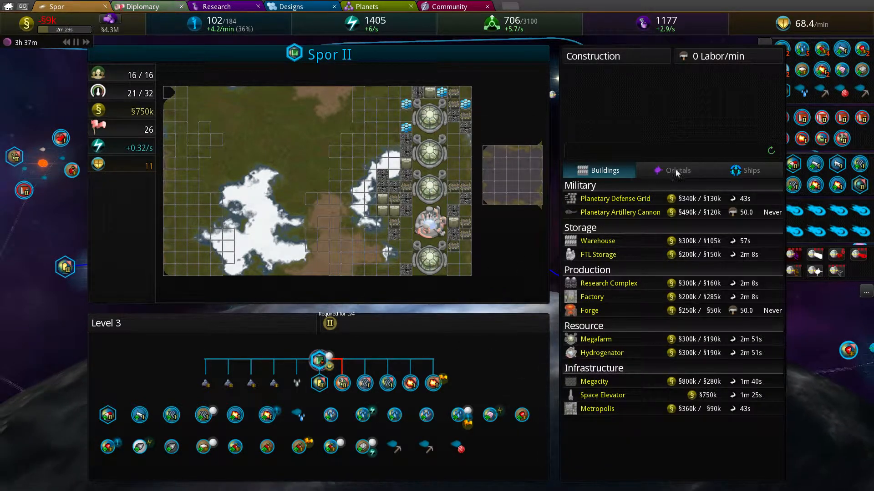
mouse_move(75, 328)
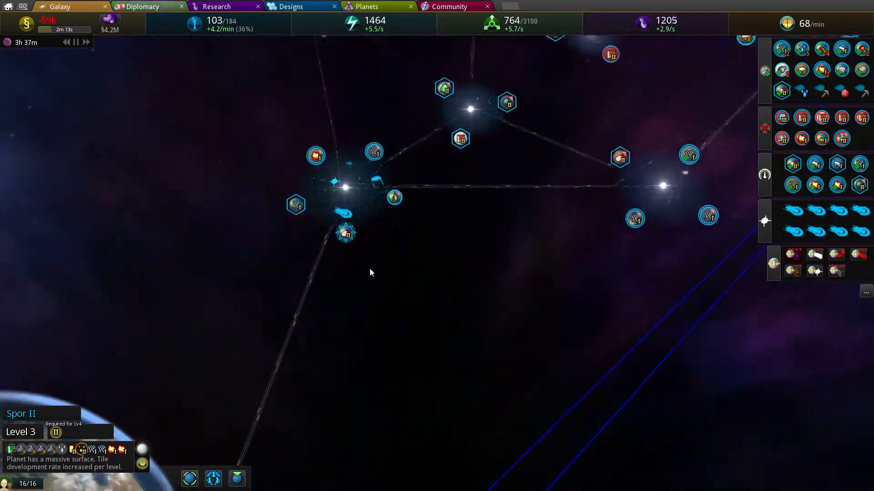
Step: Select the finished Eli flagship, check Manage Supports, then switch to Diplomacy
click(346, 234)
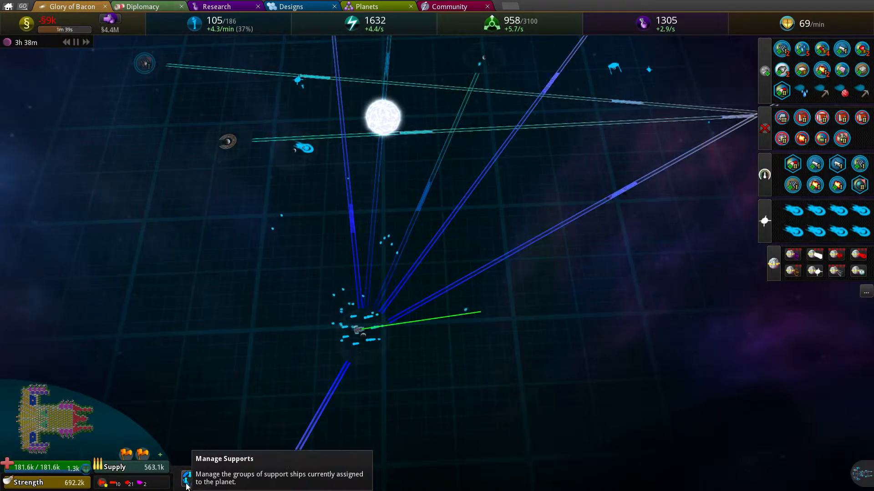
click(187, 477)
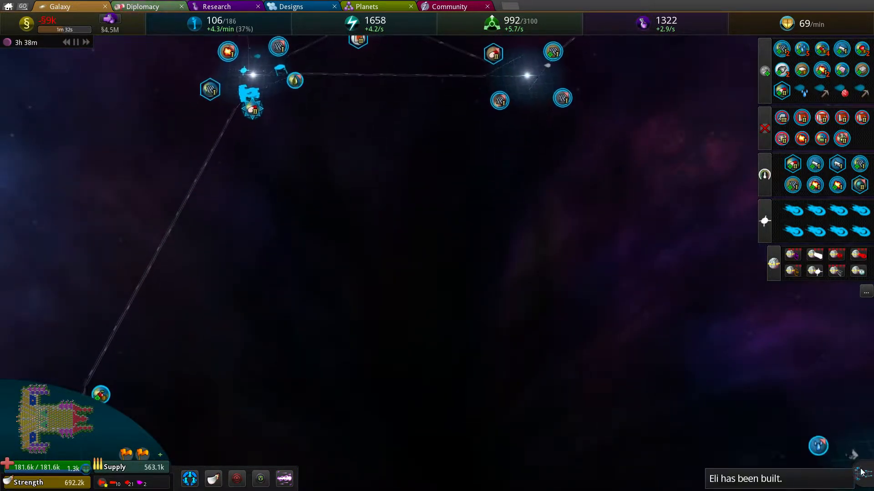
scroll(down, 3)
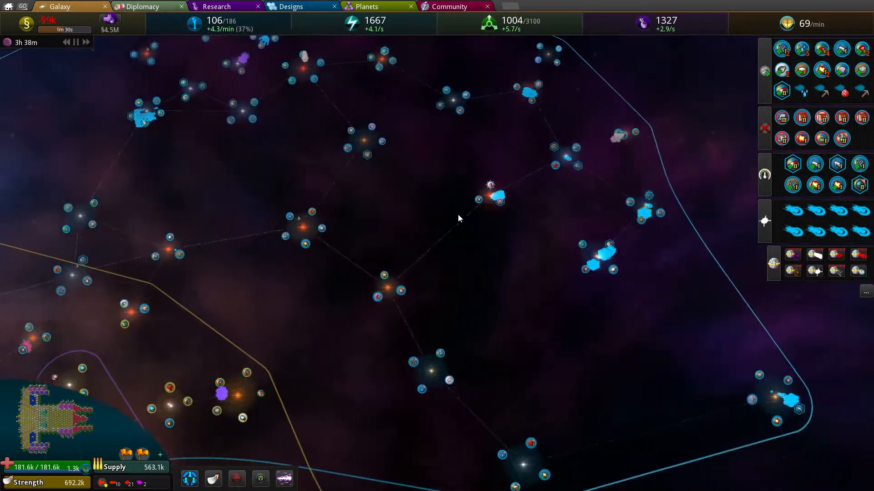
click(144, 6)
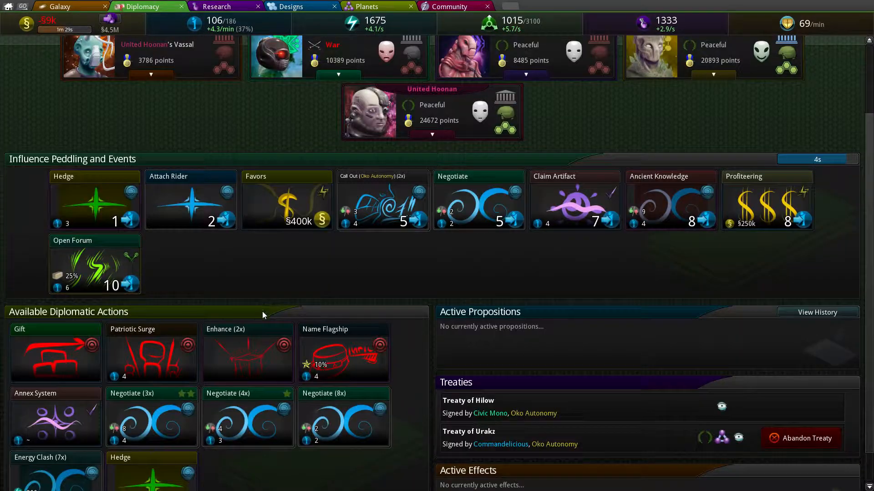
Step: Enhance the Name Flagship card to 19%, then play it to name the flagship Eli
click(247, 351)
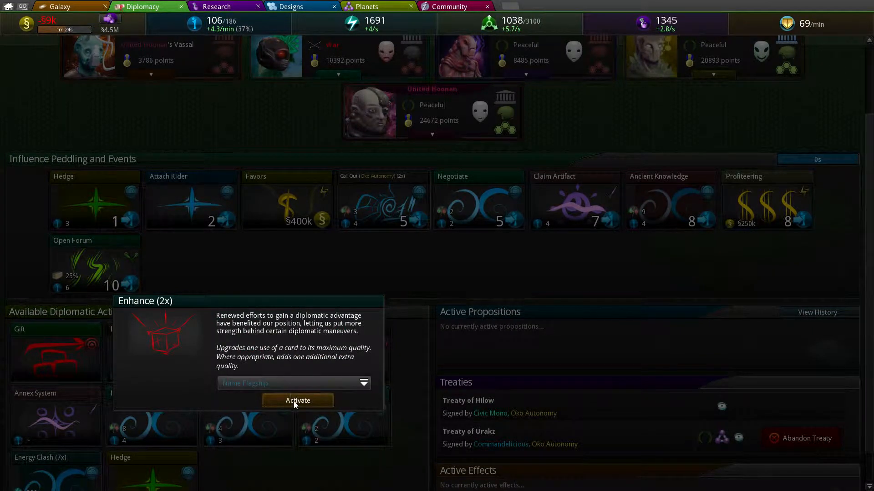
click(296, 400)
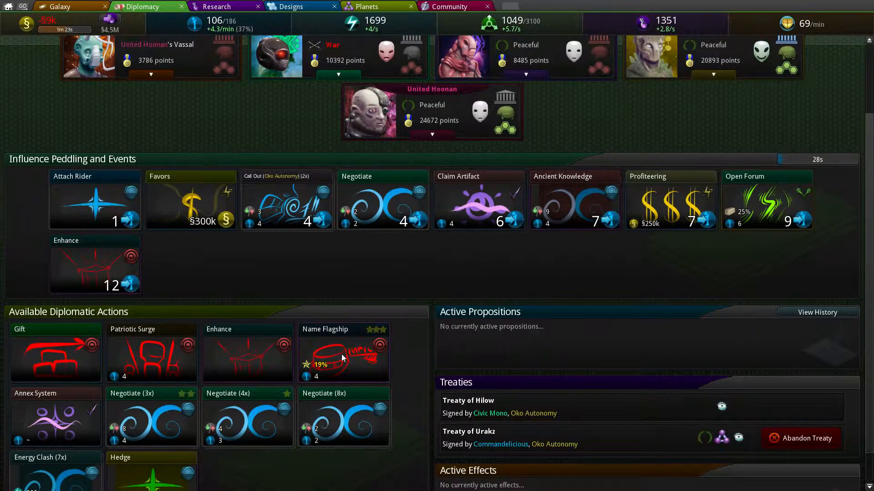
click(344, 352)
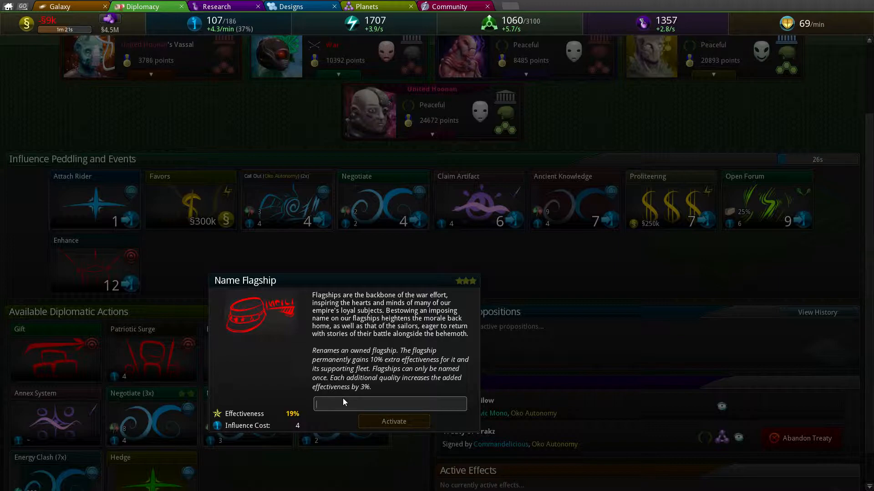
text(Eli)
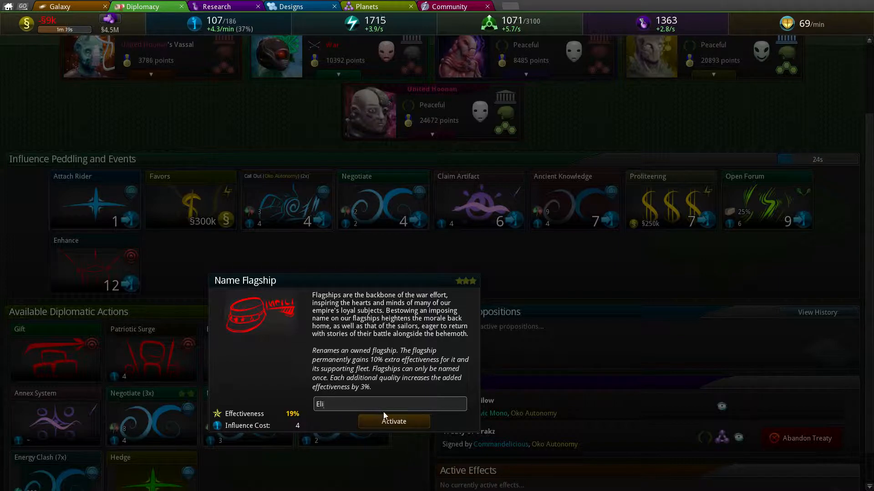
click(58, 7)
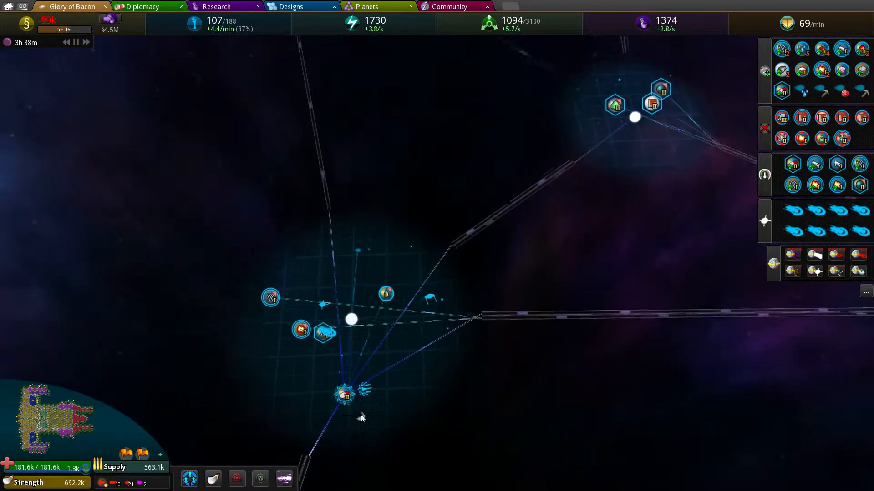
Step: Purchase an Enhance card in Diplomacy and apply it to upgrade Patriotic Surge
click(144, 6)
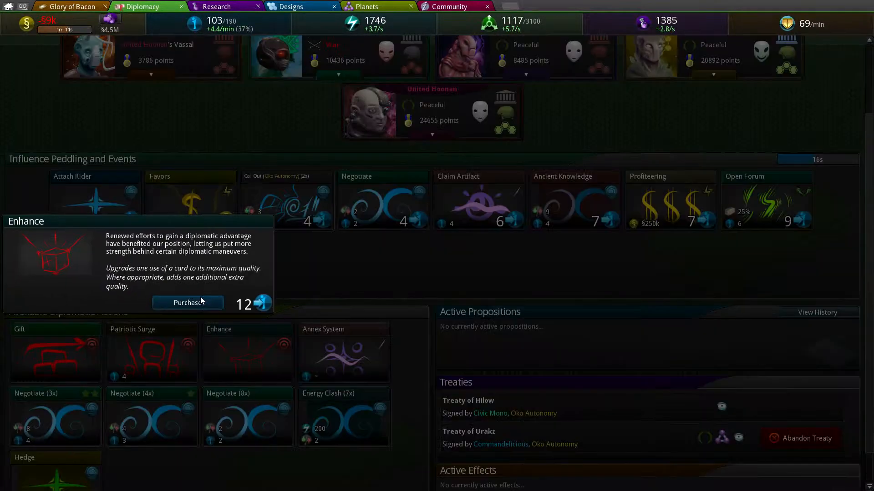
click(188, 302)
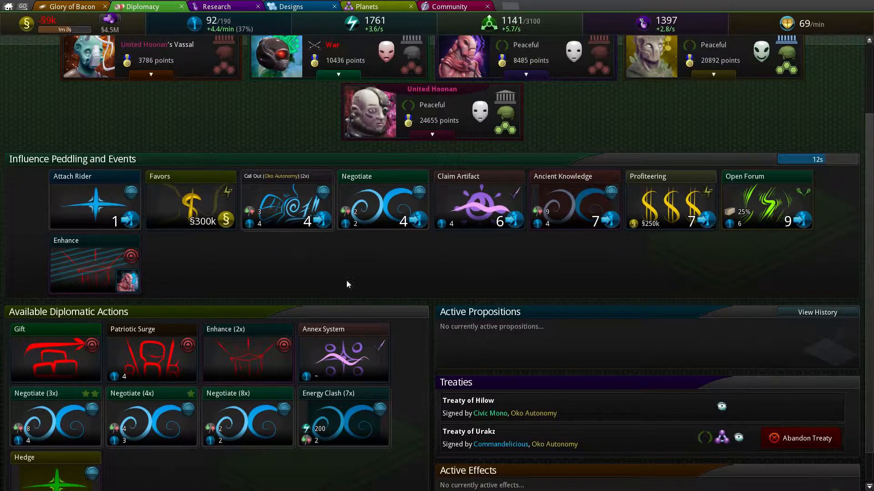
mouse_move(222, 343)
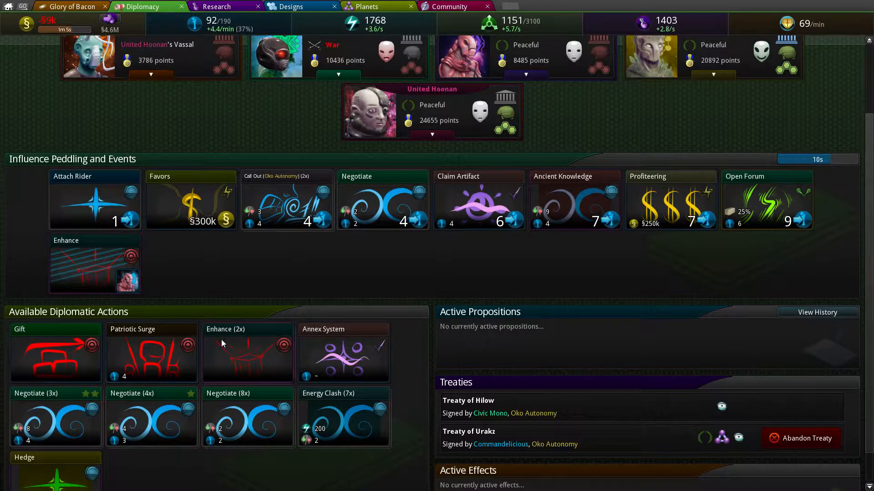
click(247, 352)
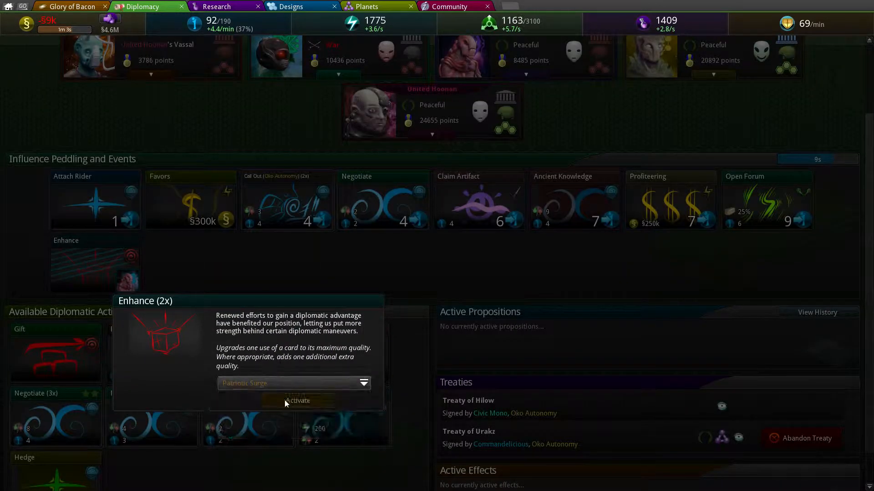
click(297, 401)
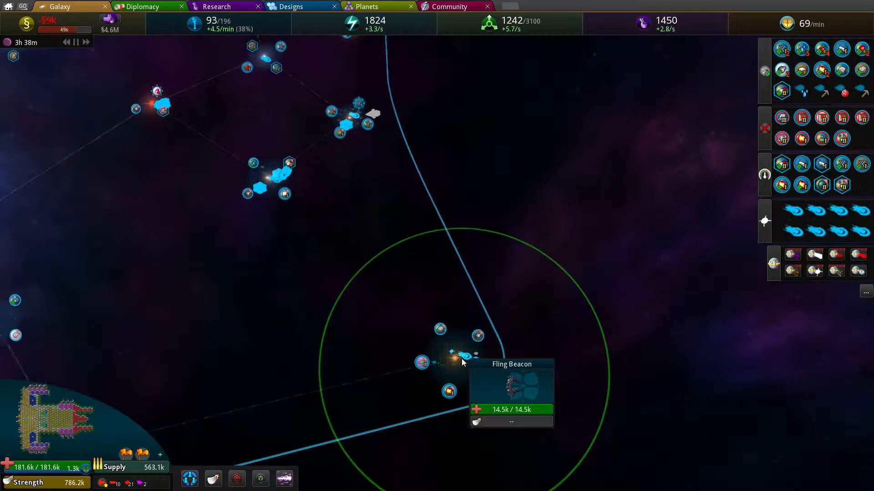
Step: Pan to home planet David and open its construction overview with nothing queued
scroll(down, 3)
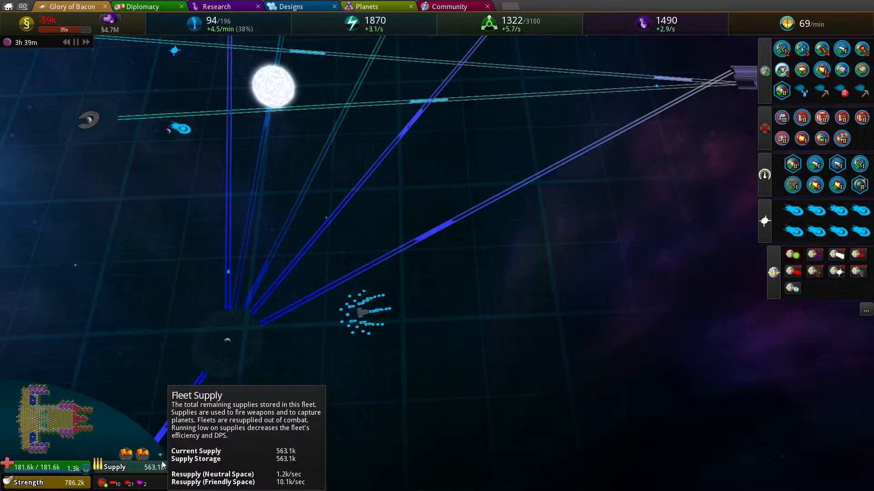
mouse_move(486, 310)
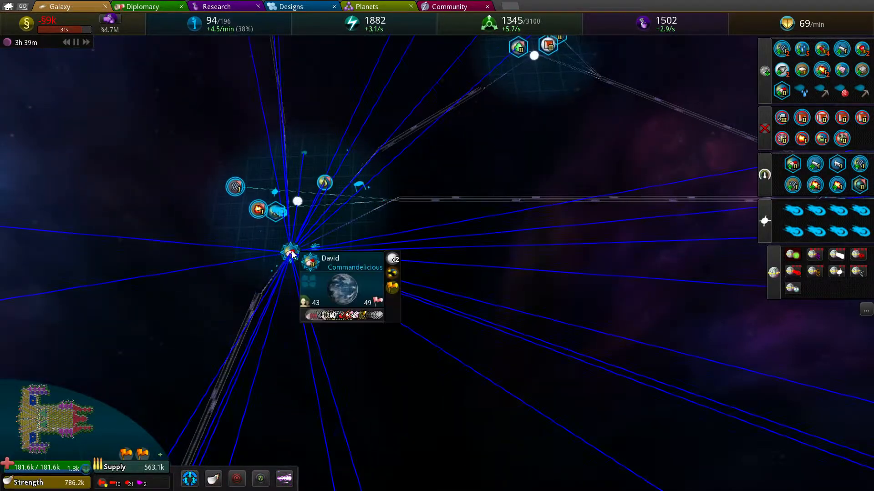
click(289, 251)
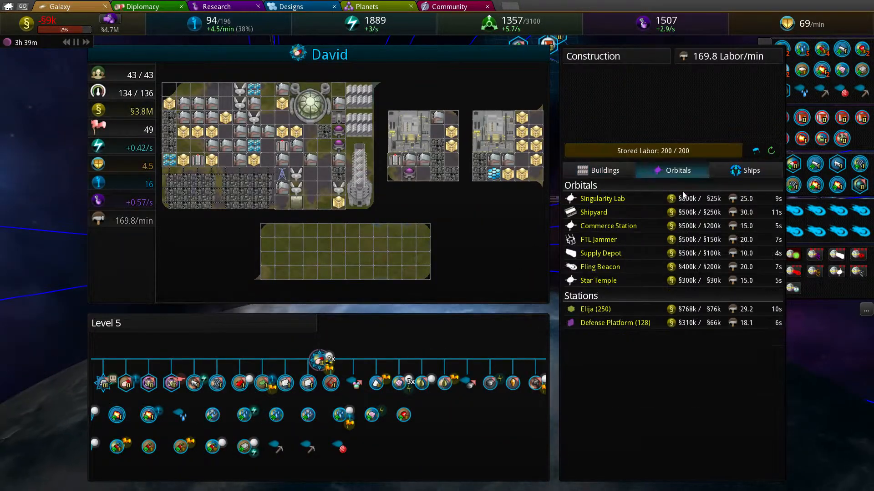
mouse_move(608, 226)
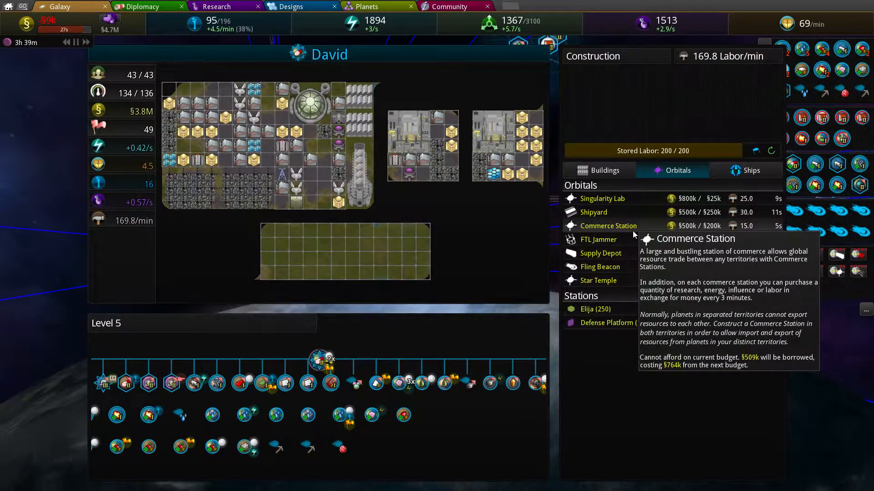
Step: Queue a Commerce Station orbital at planet David, dropping the budget to −§1.1M
click(608, 226)
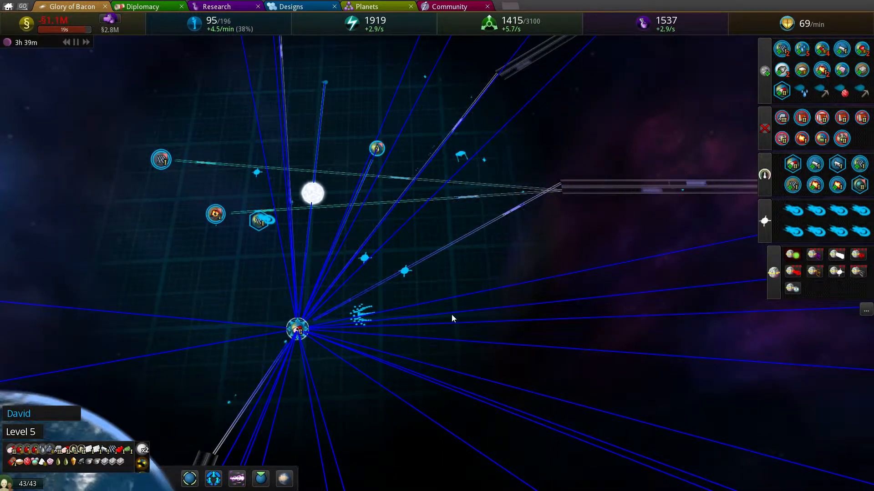
mouse_move(404, 271)
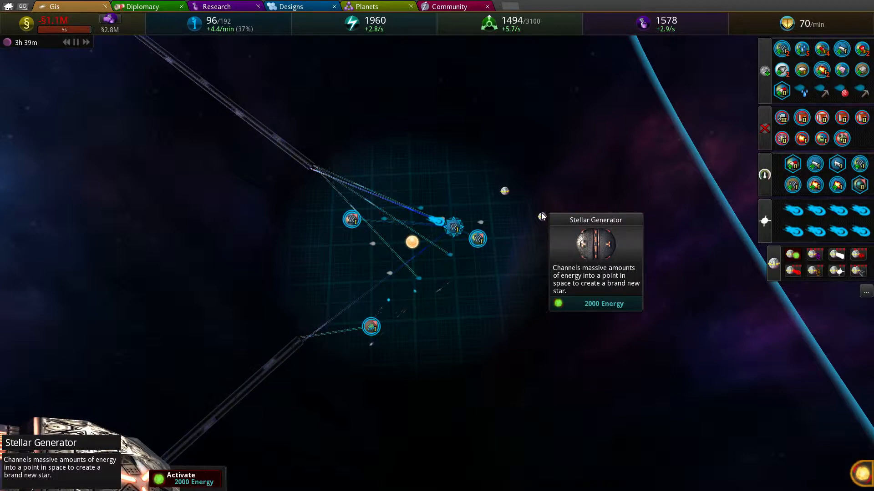
Step: Activate the Stellar Generator and place the new star in empty space on the map
scroll(down, 3)
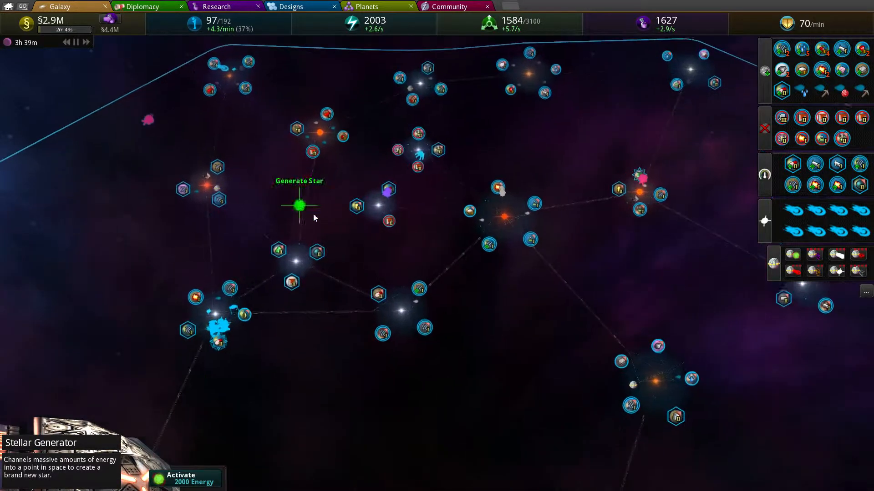
click(188, 478)
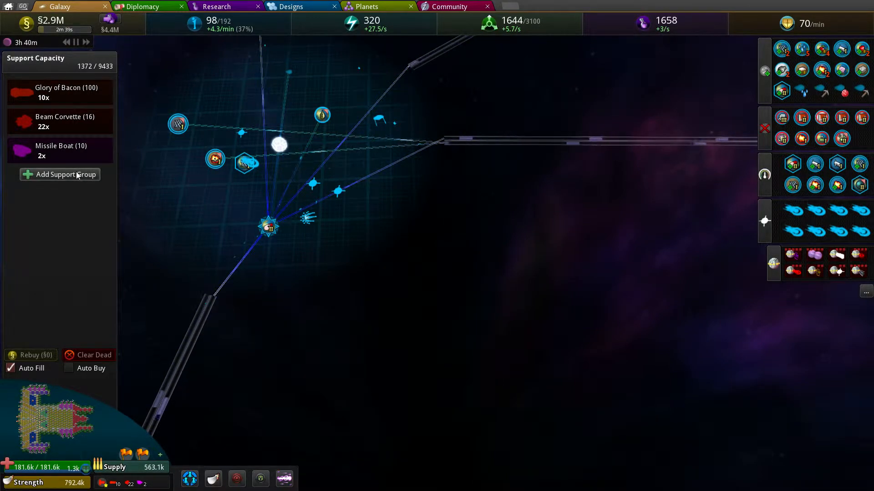
Step: Order ten more Glory of Bacon support ships for the flagship, leaving §484k
click(60, 175)
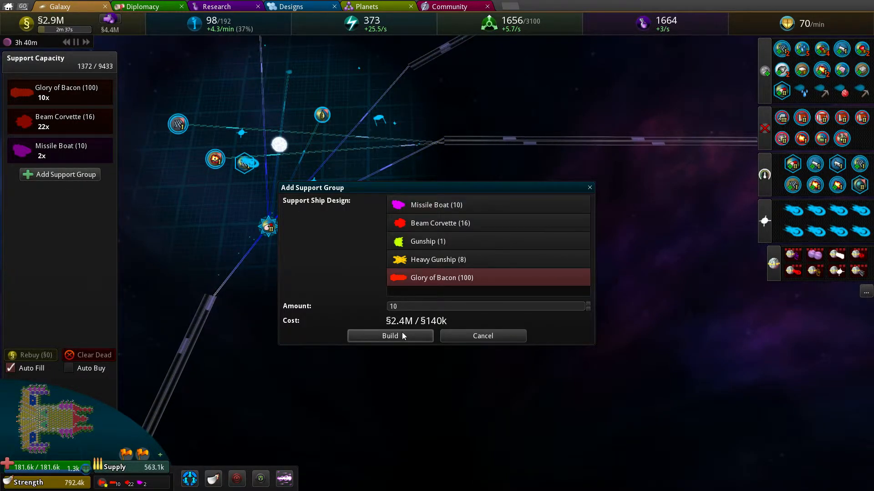
click(390, 336)
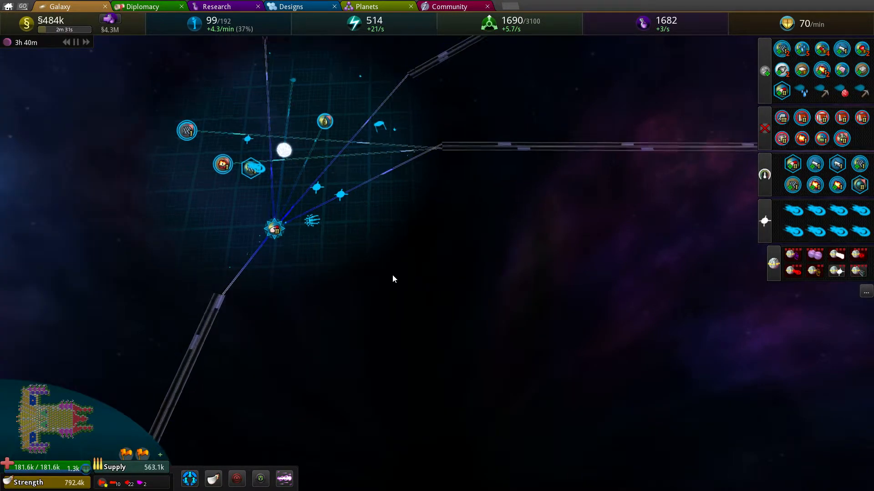
scroll(down, 3)
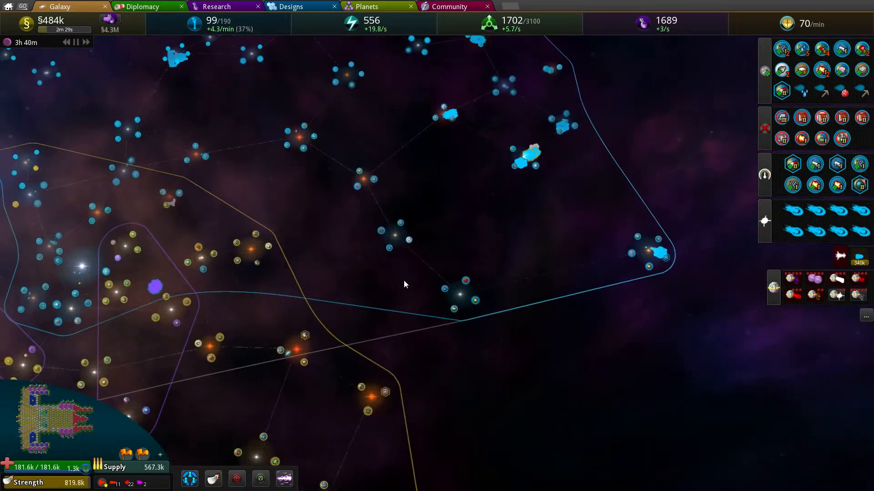